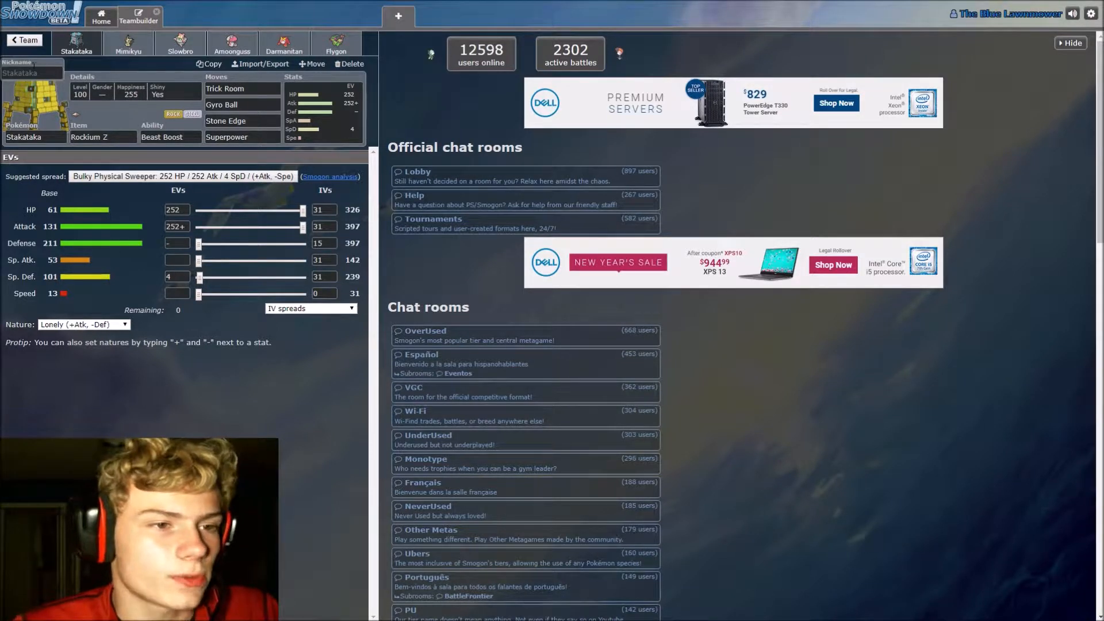
Inspect the sets of Mimikyu, Slowbro and Amoonguss, flipping between Slowbro and Amoonguss
click(129, 46)
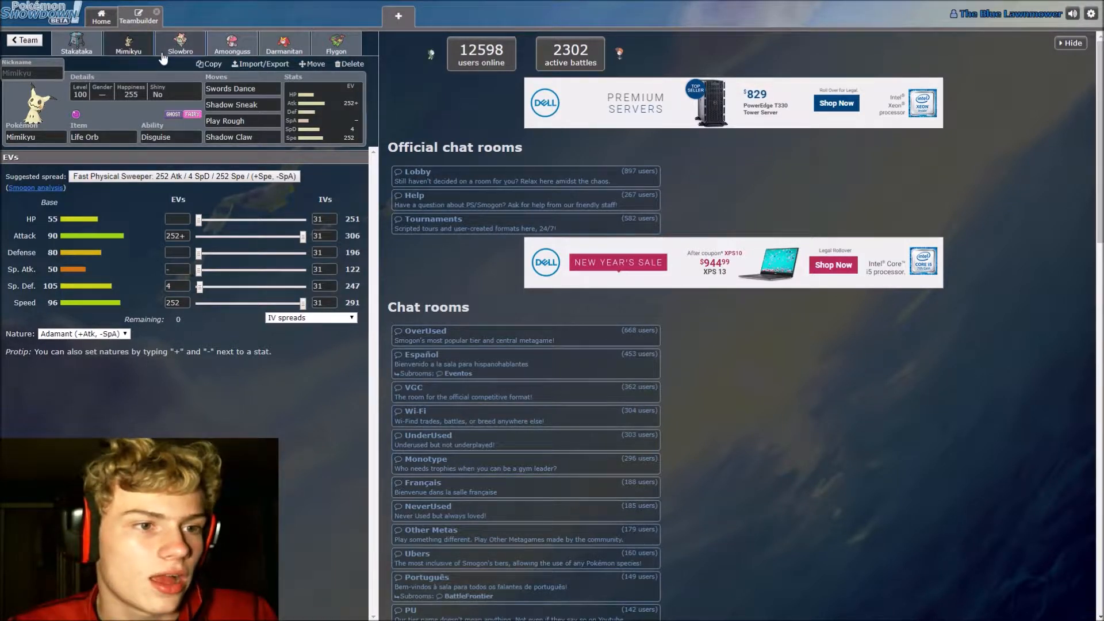
click(180, 45)
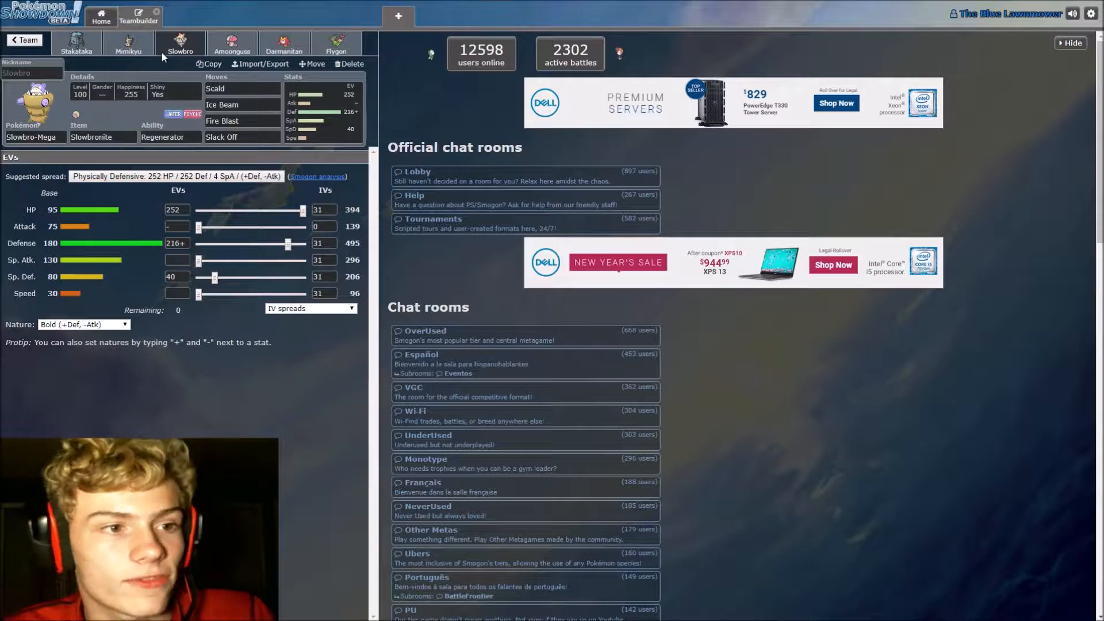
click(231, 44)
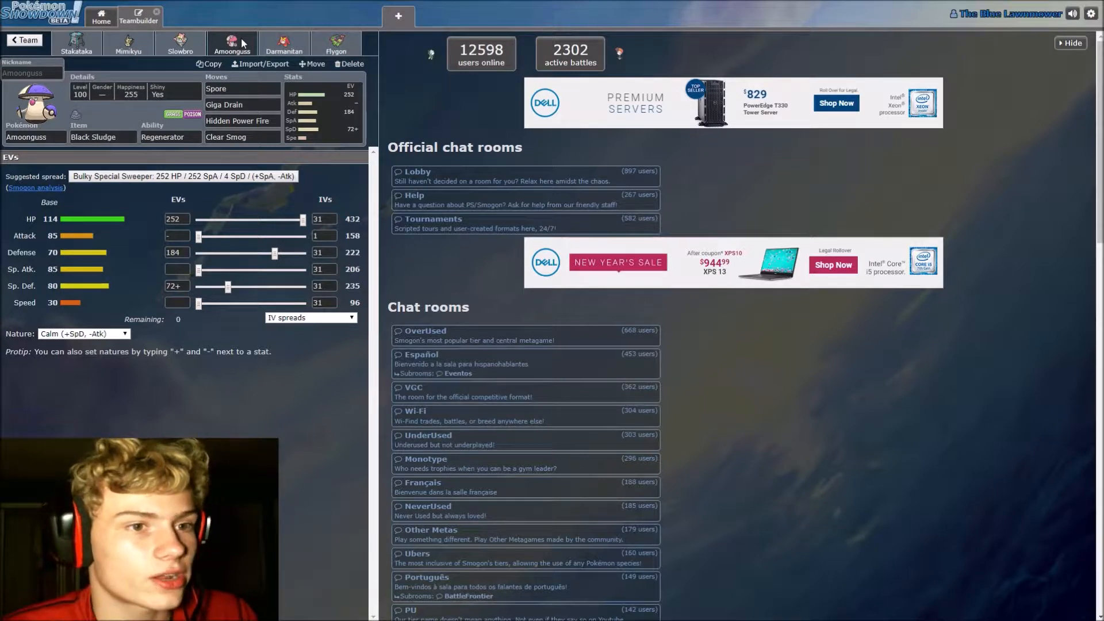
click(179, 44)
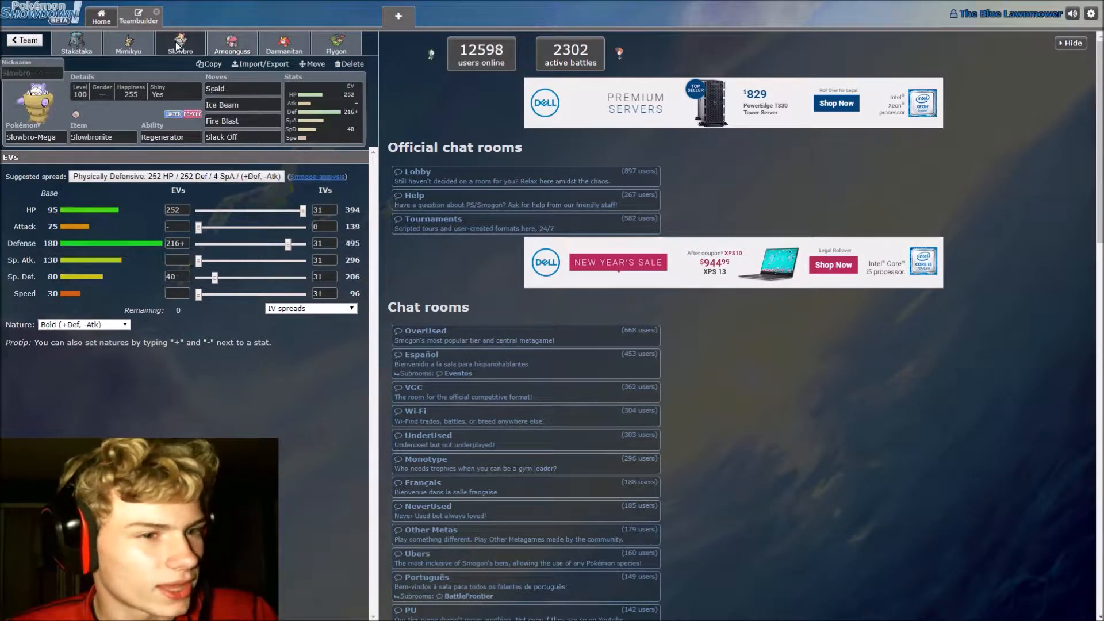
click(231, 44)
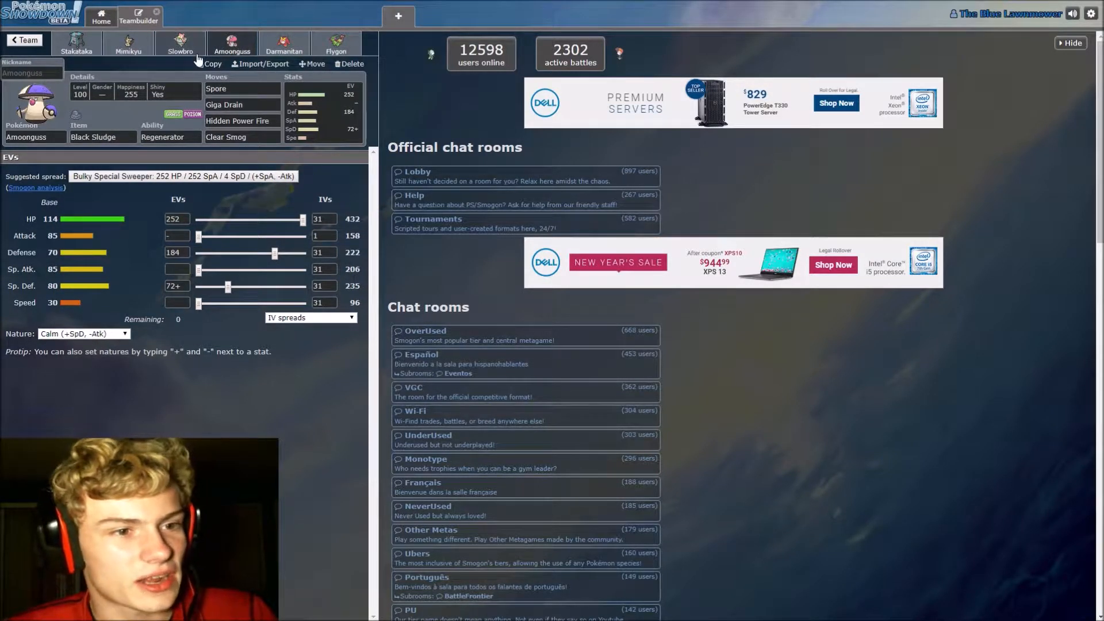
click(181, 43)
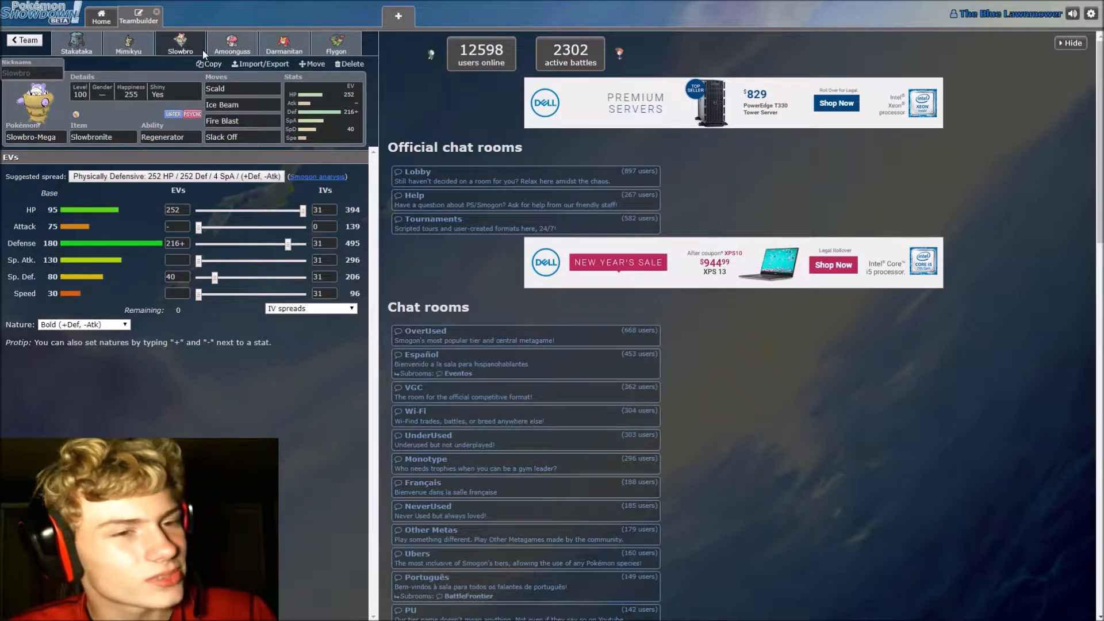
Check Slowbro's abilities and stats, review Amoonguss, Darmanitan and Flygon, then return to the team overview
click(170, 137)
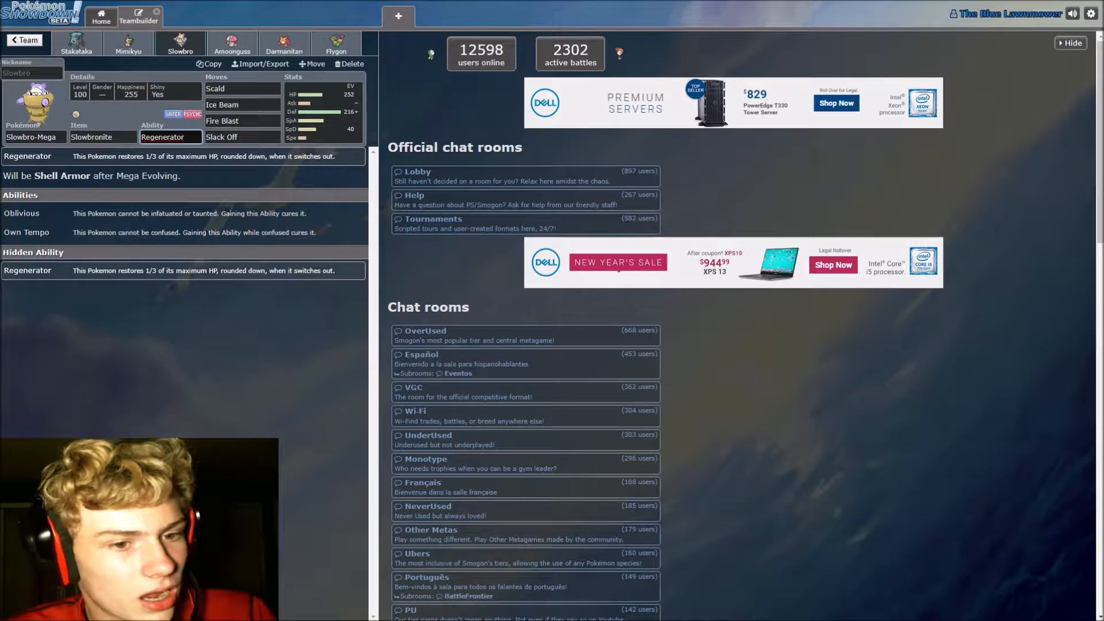
click(324, 112)
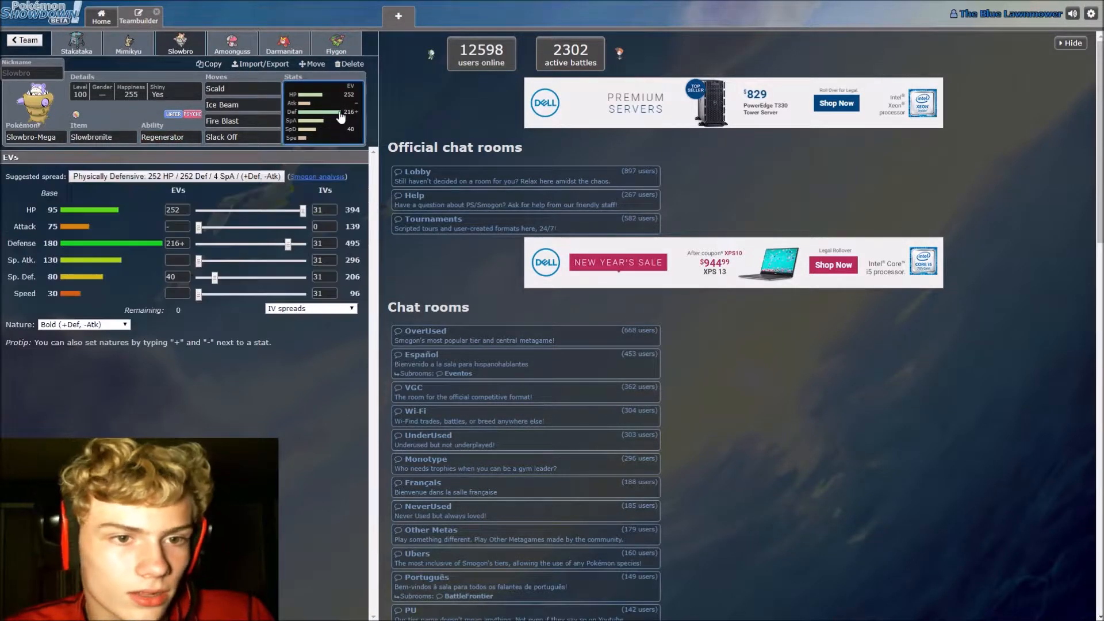
click(231, 43)
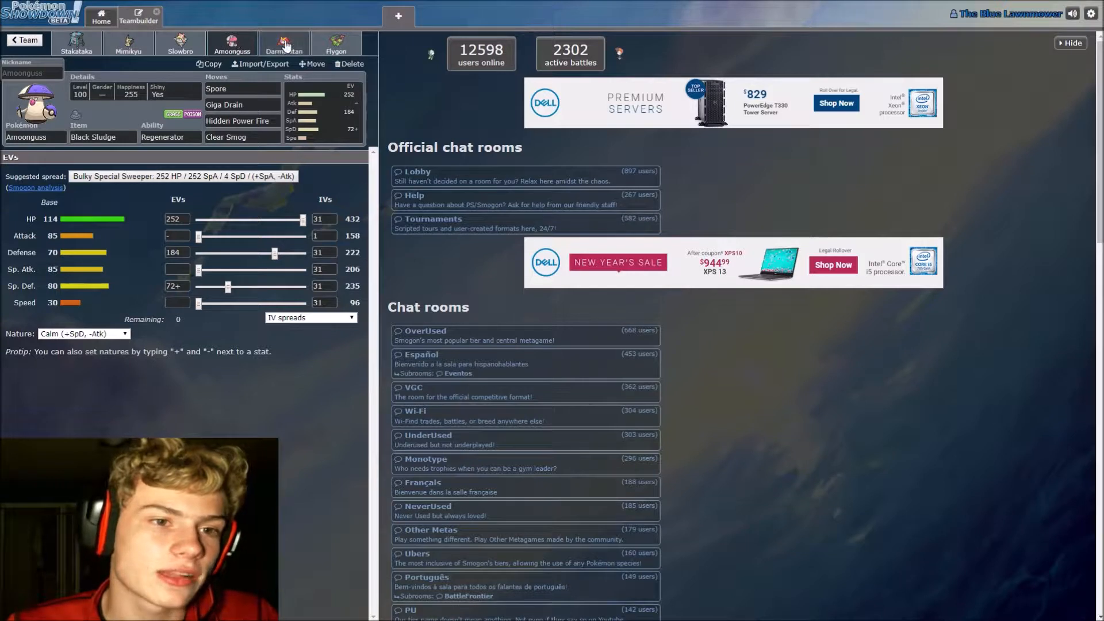
click(283, 43)
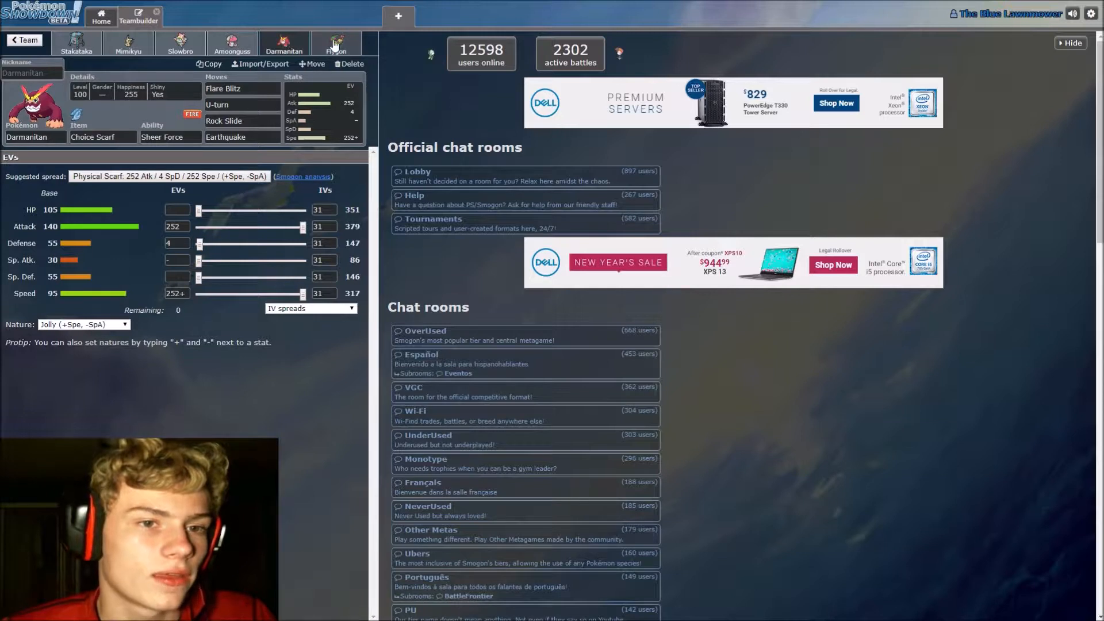
click(335, 44)
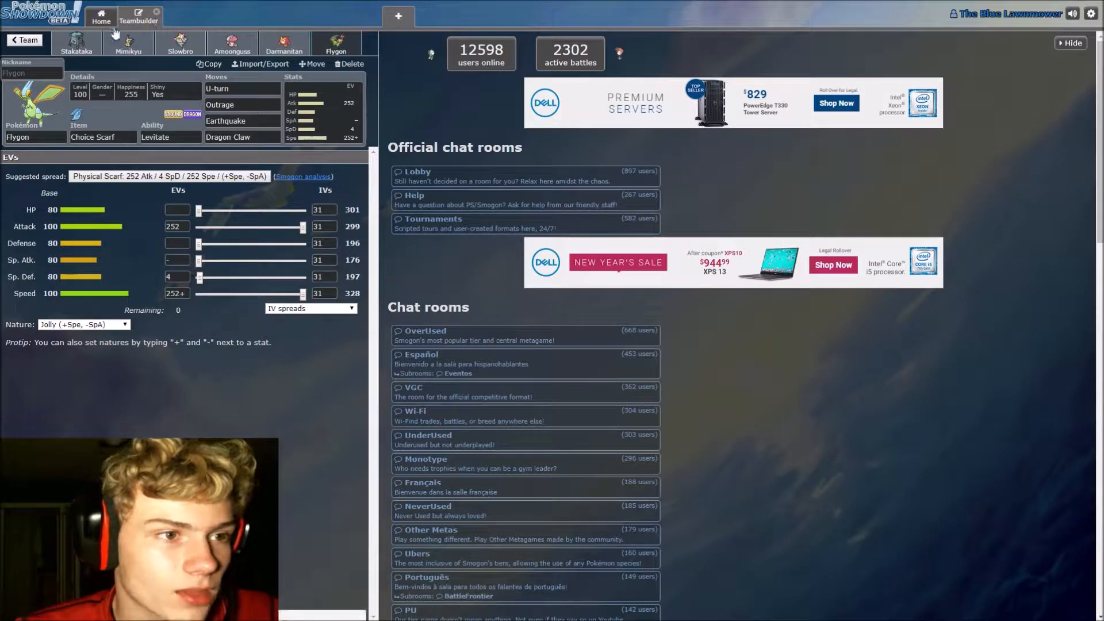
click(25, 41)
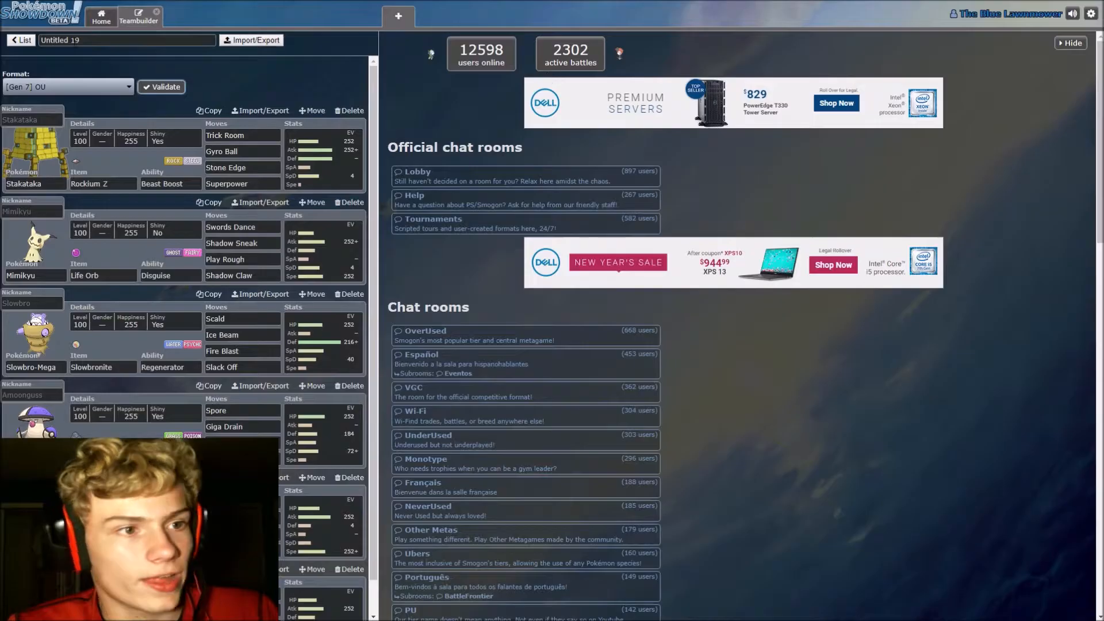
click(101, 15)
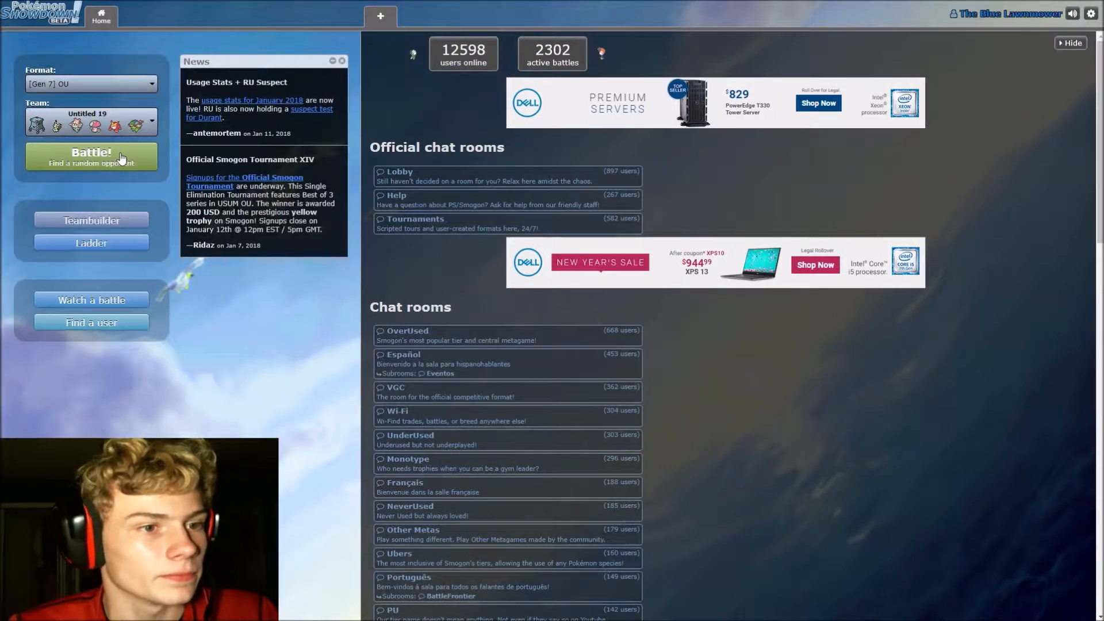
click(91, 155)
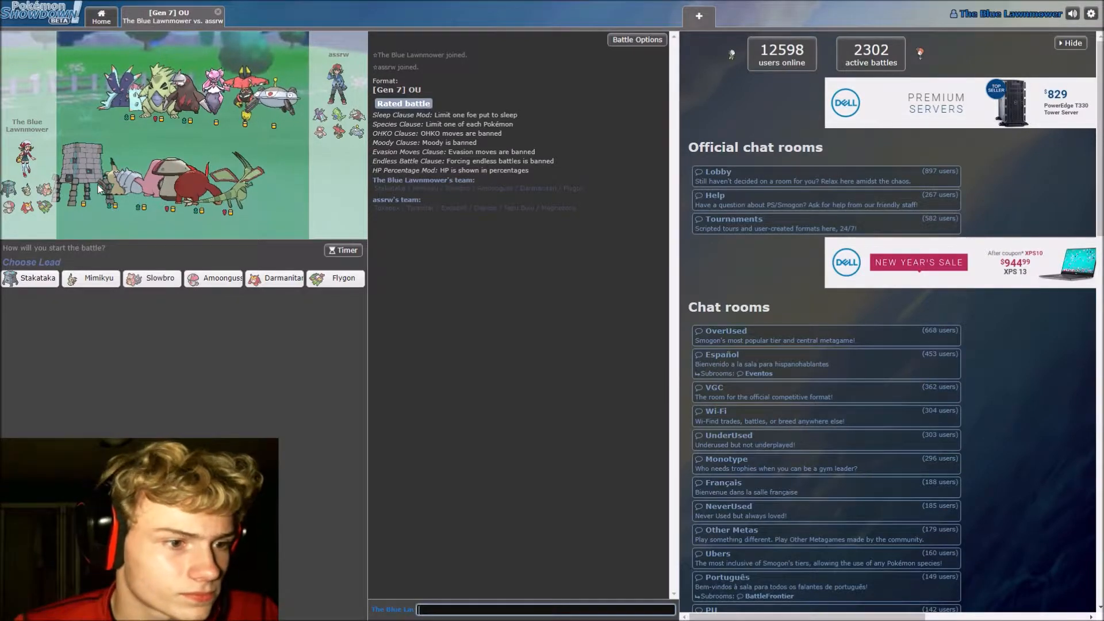
mouse_move(37, 277)
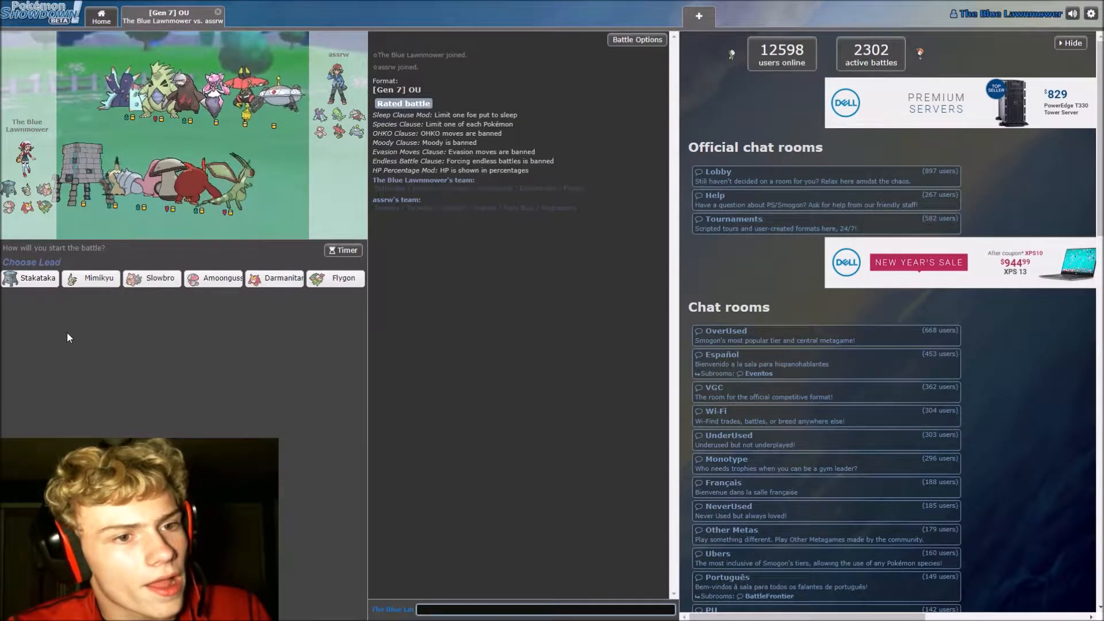
Lead with Stakataka and hammer Diancie with Gyro Ball each turn until it faints
click(37, 277)
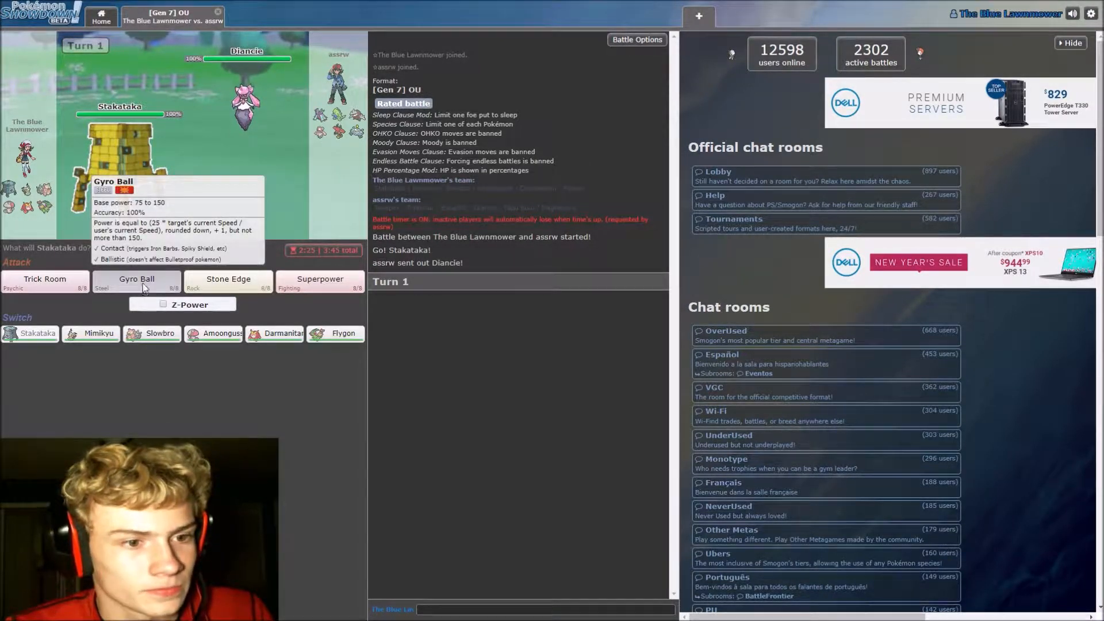
click(137, 278)
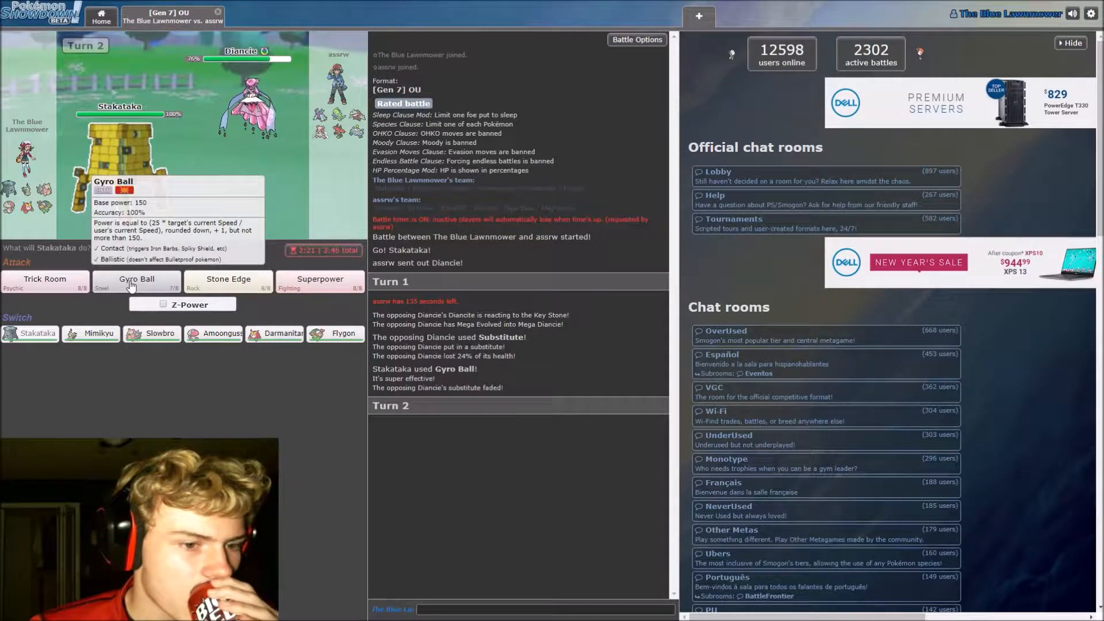
click(137, 278)
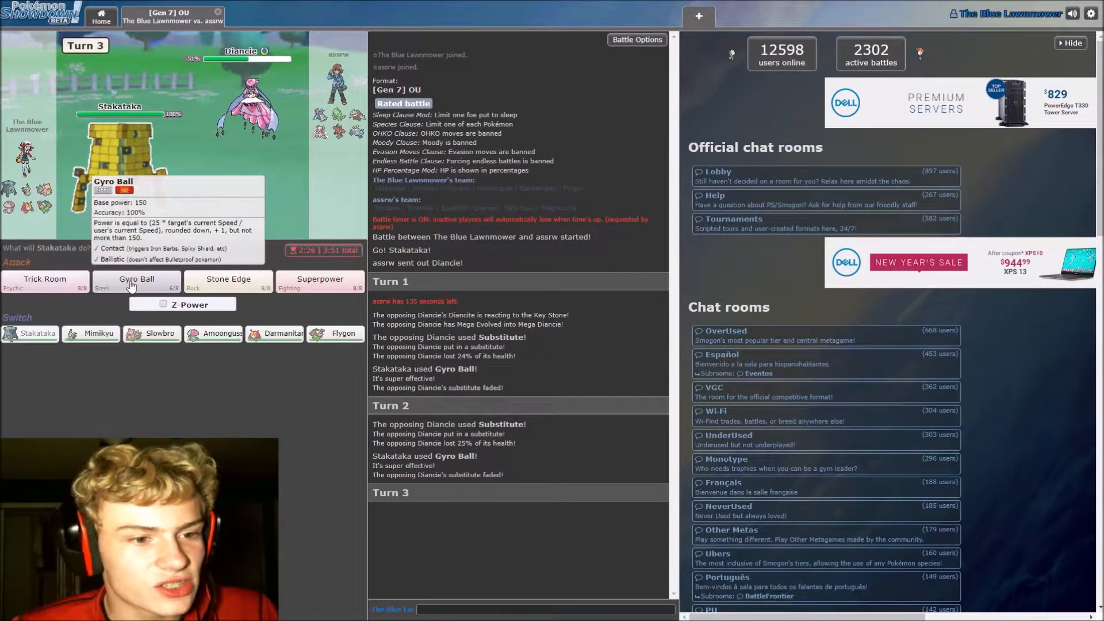
click(137, 283)
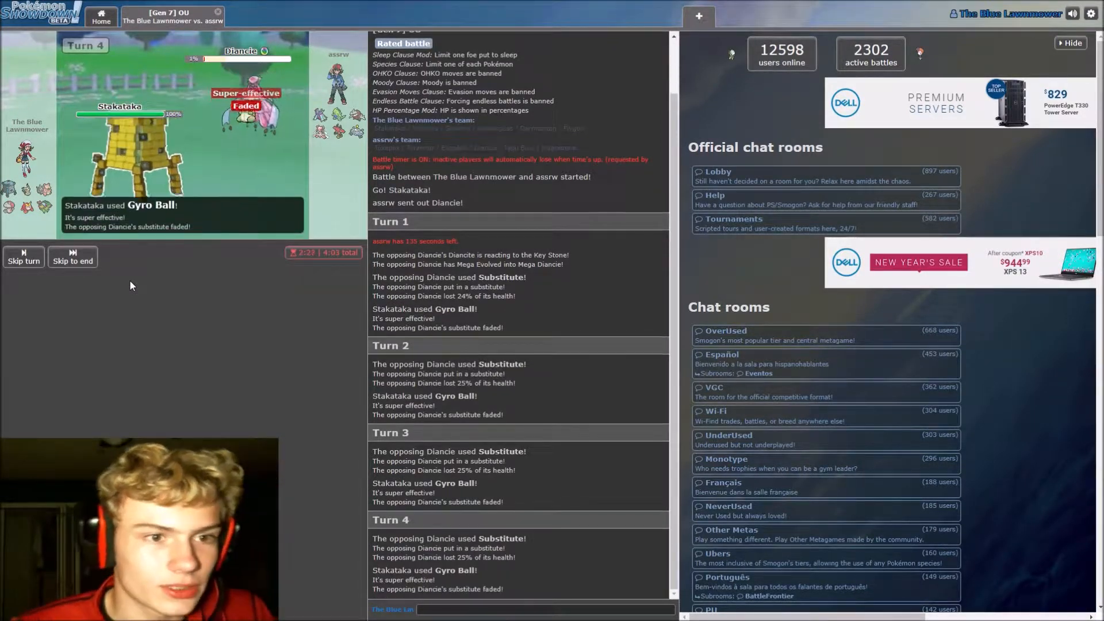
mouse_move(138, 286)
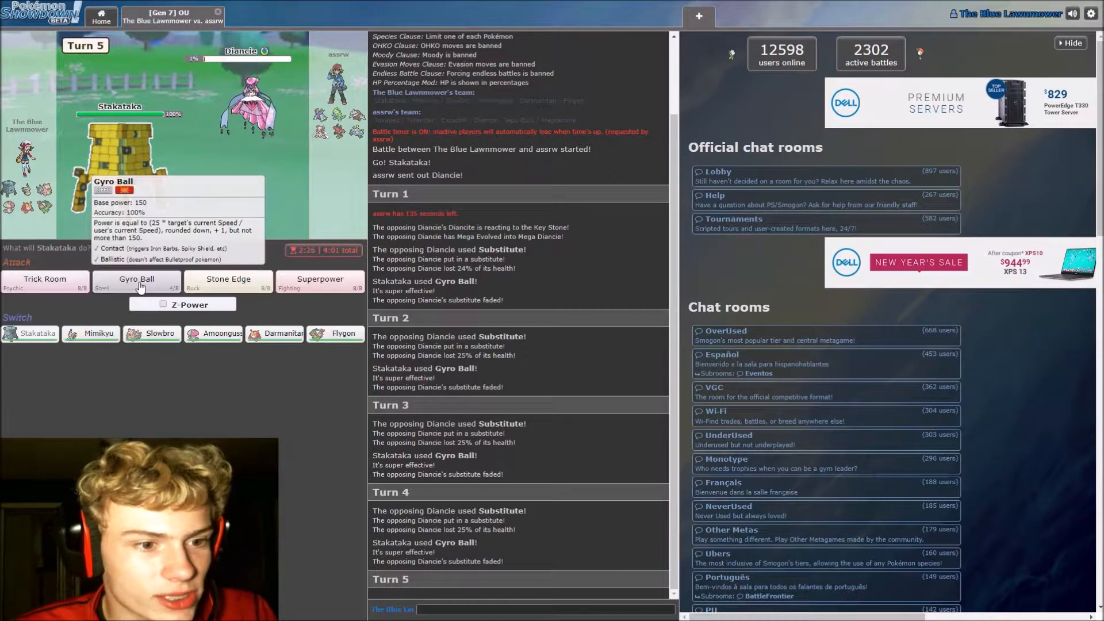
mouse_move(121, 290)
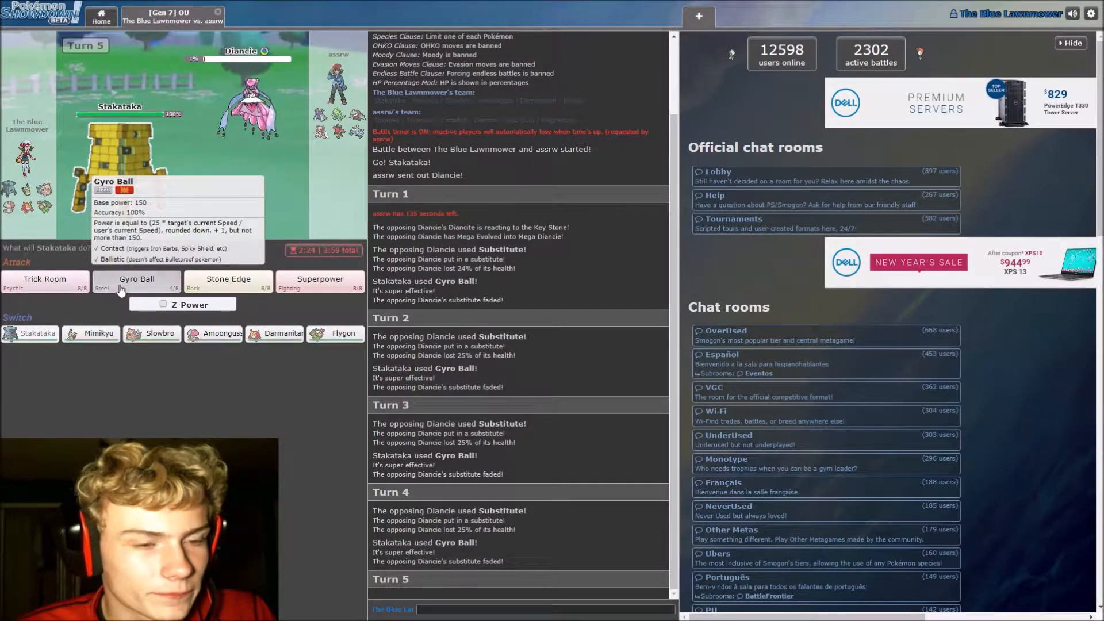
click(137, 278)
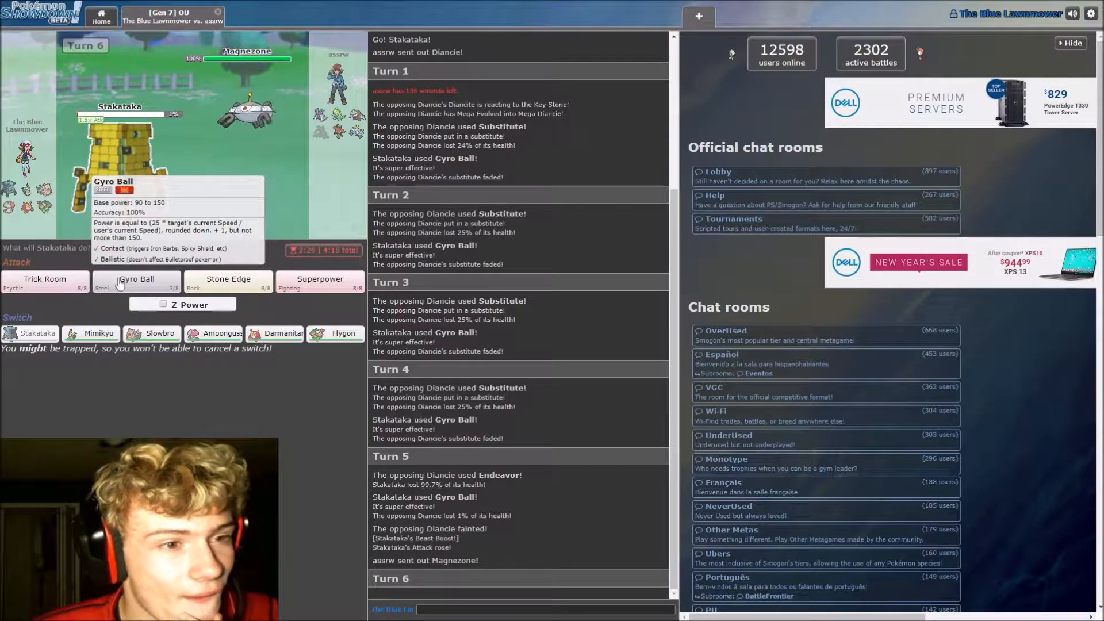
mouse_move(286, 186)
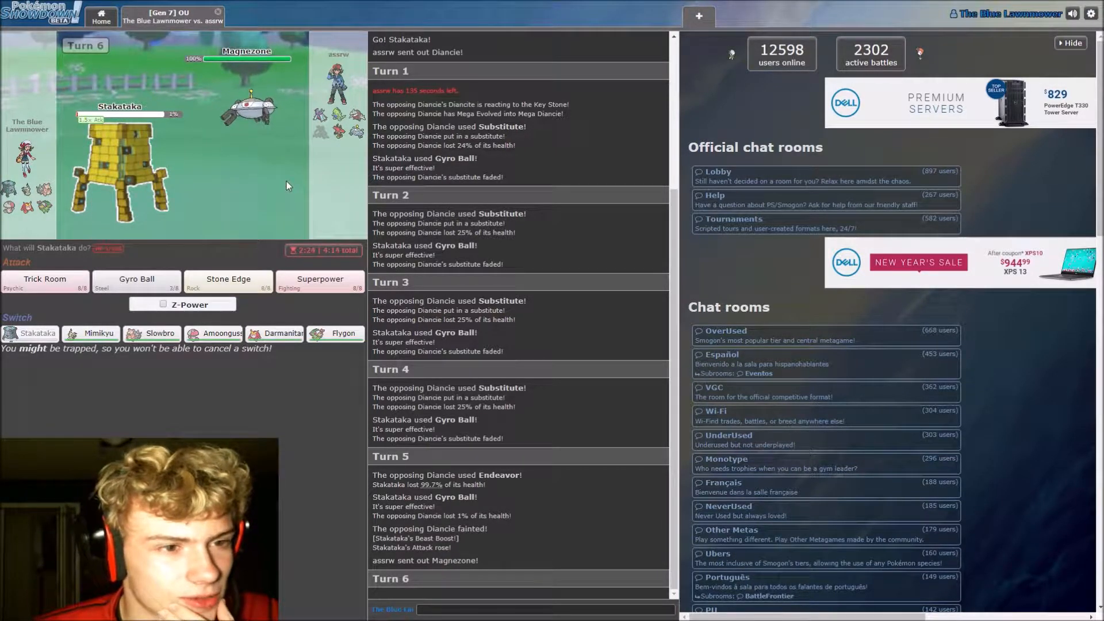
mouse_move(252, 113)
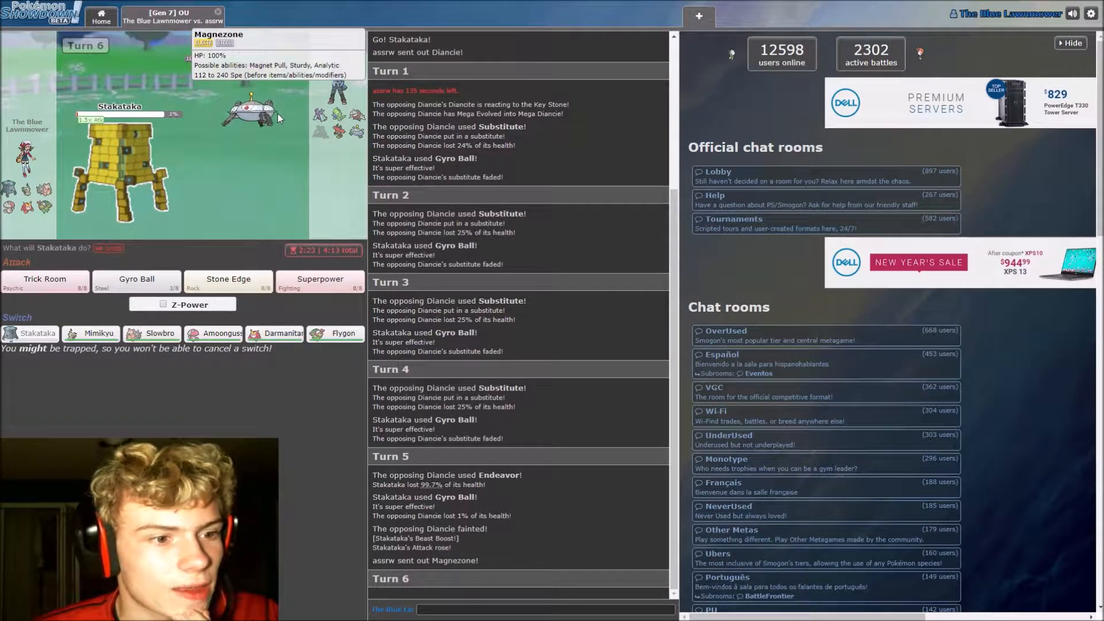
mouse_move(46, 282)
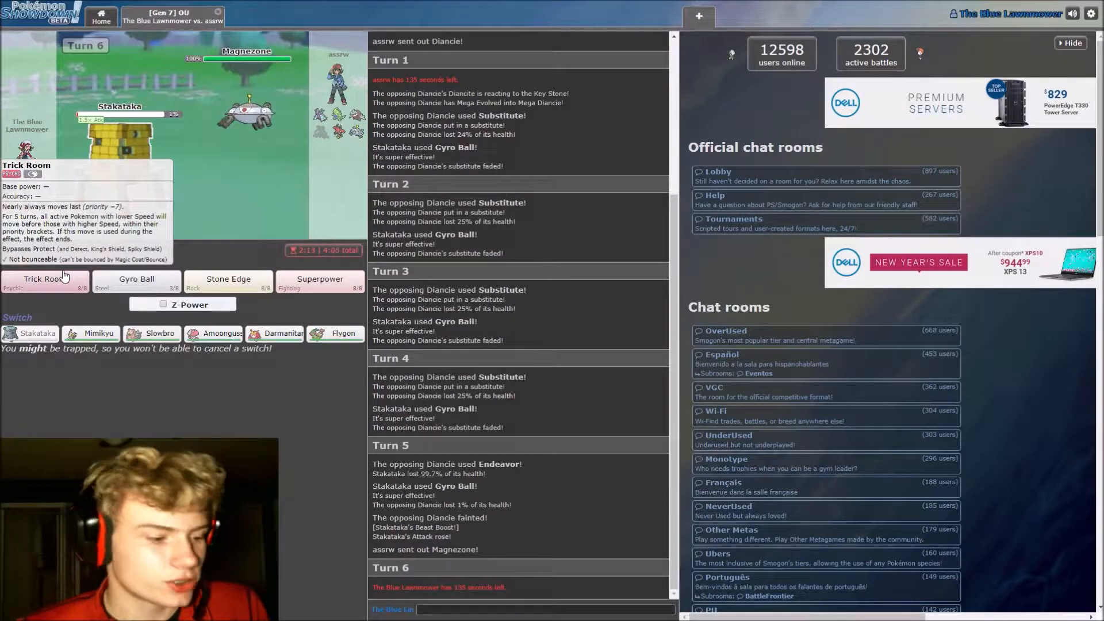
mouse_move(130, 185)
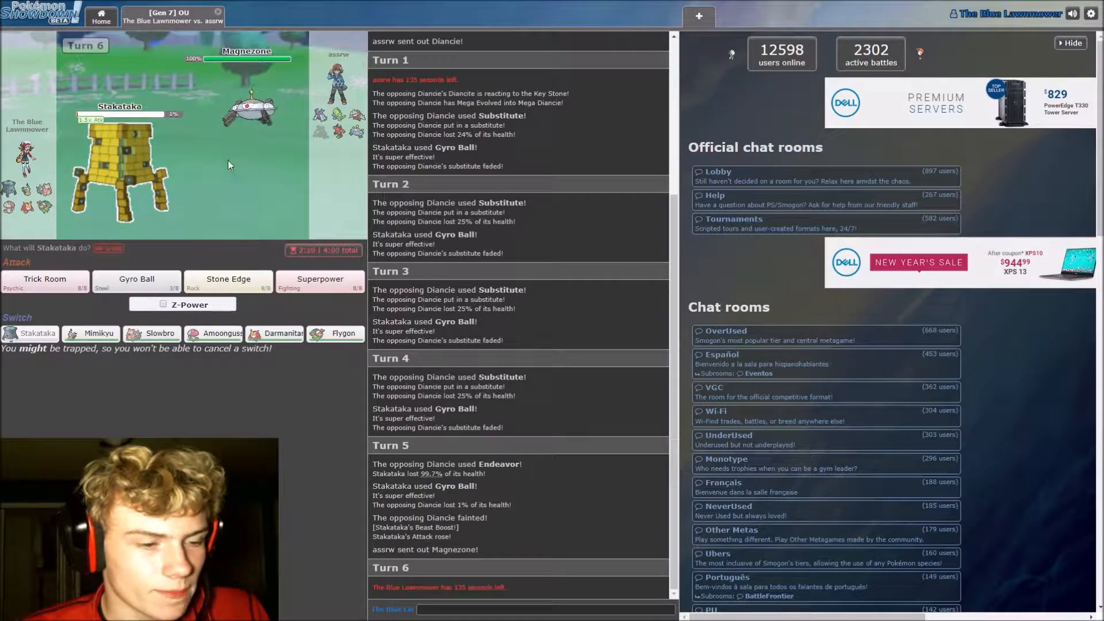
mouse_move(44, 282)
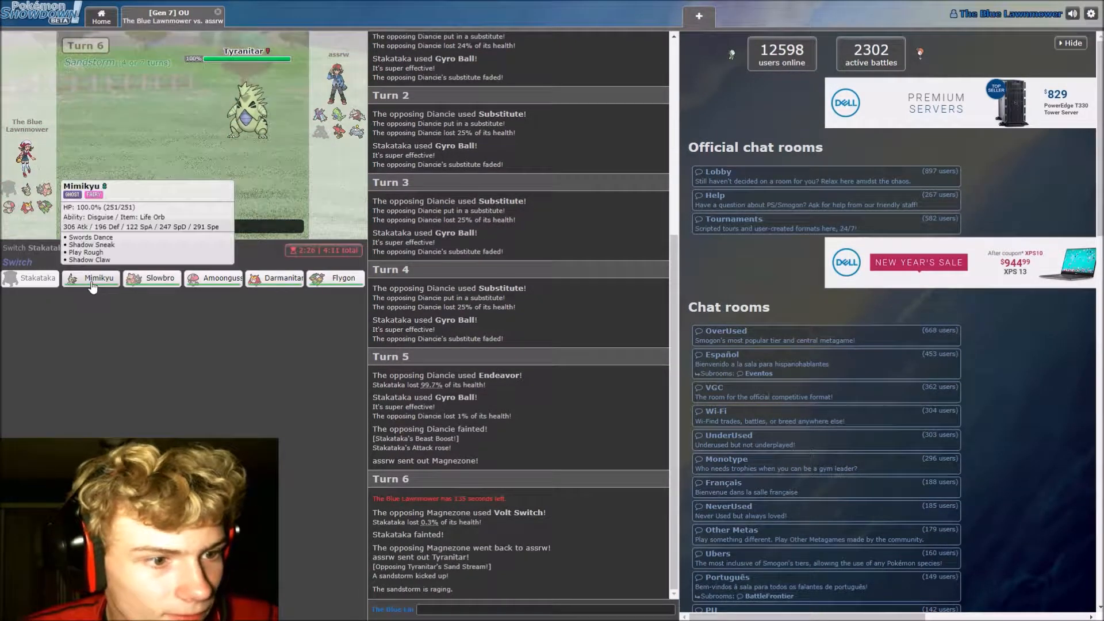
mouse_move(152, 278)
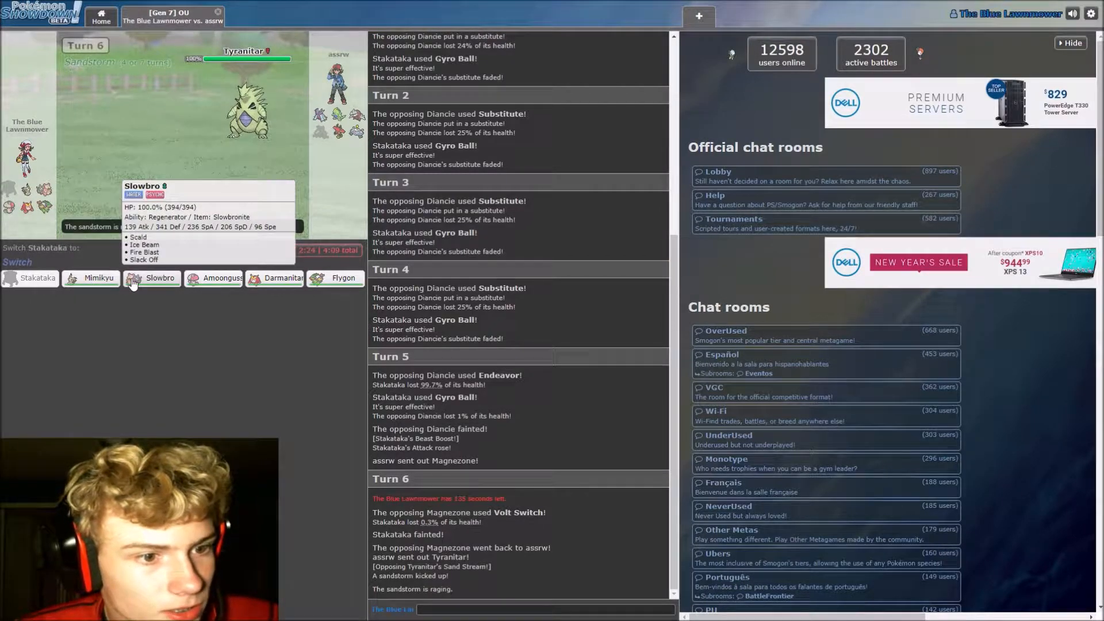
mouse_move(281, 277)
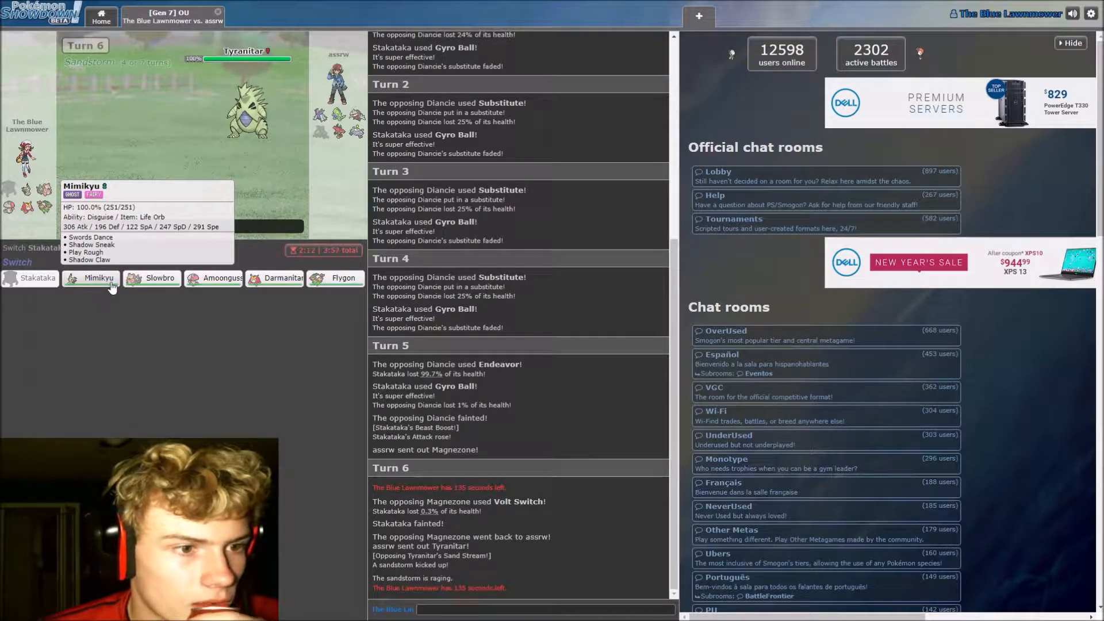
mouse_move(149, 277)
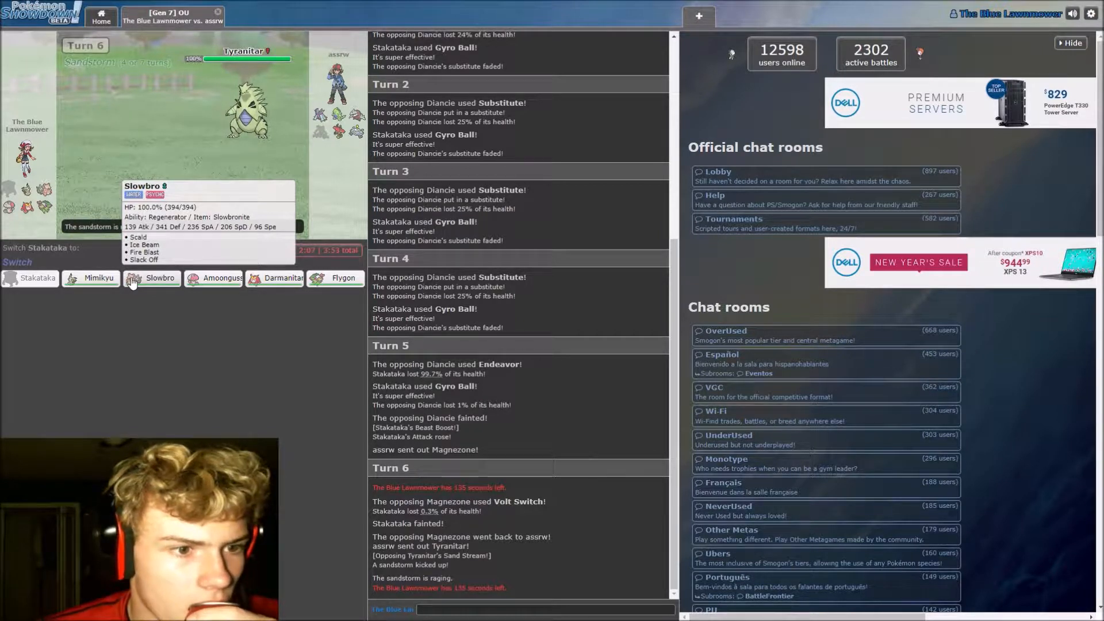
mouse_move(221, 277)
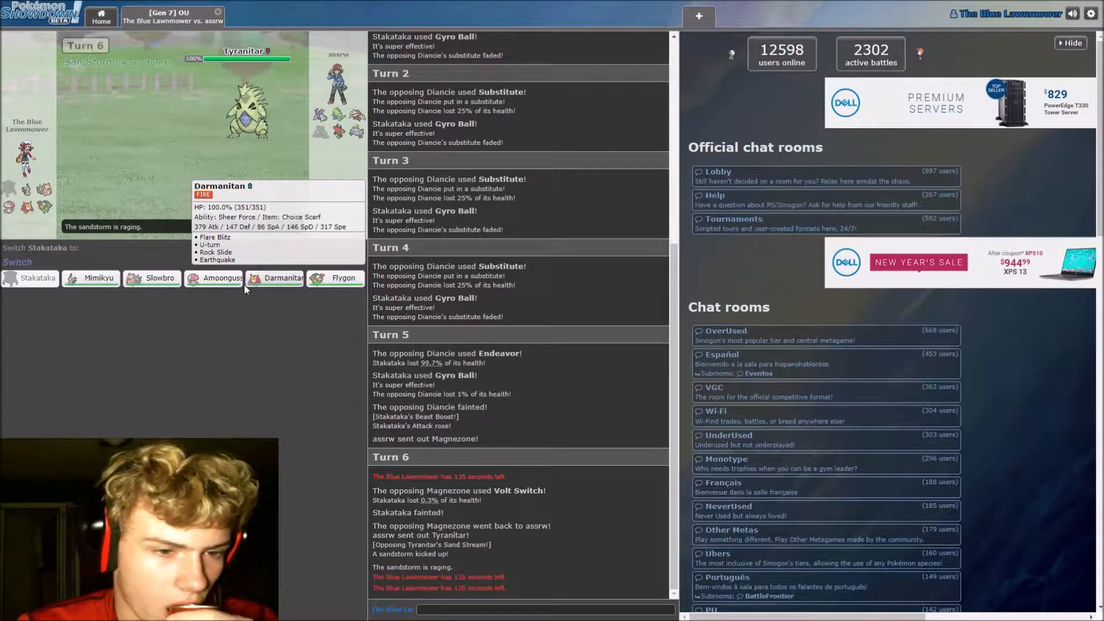
mouse_move(344, 277)
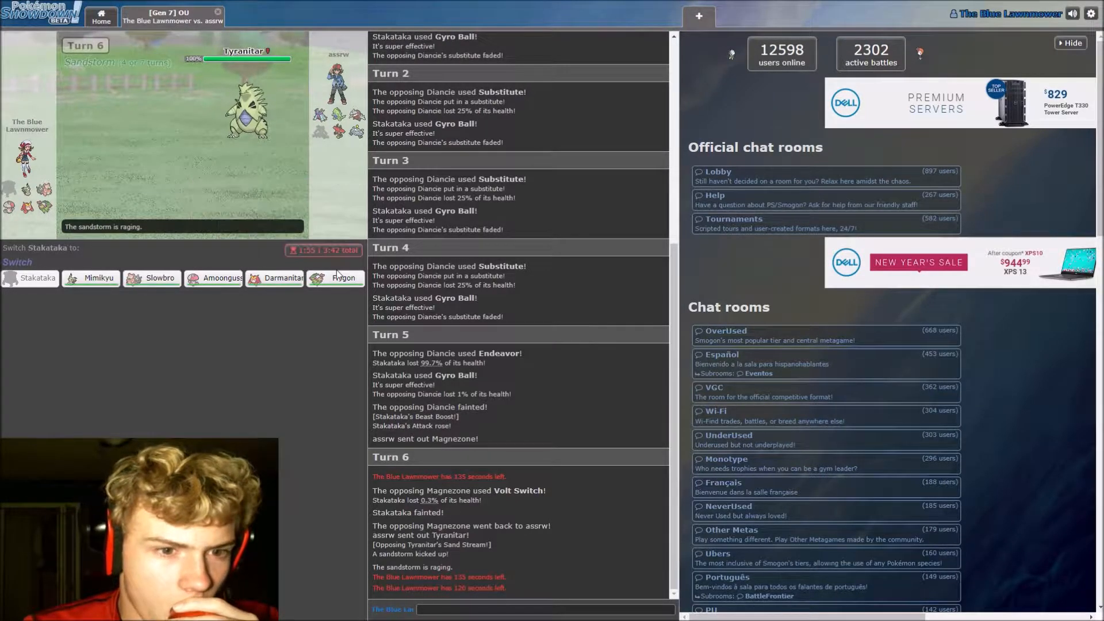
mouse_move(344, 277)
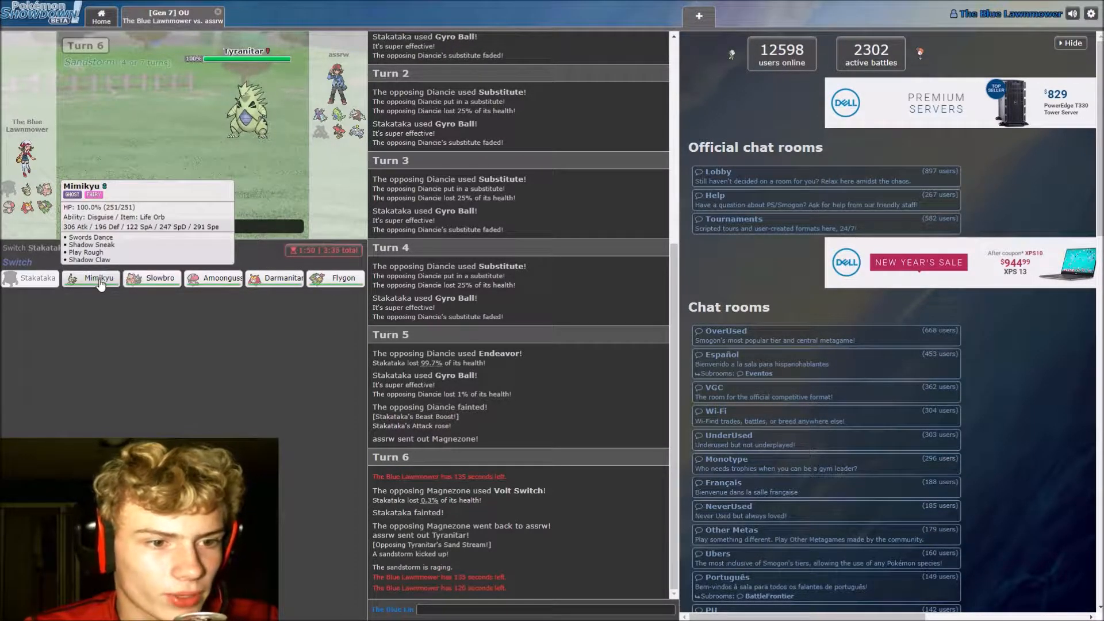
Send in Mimikyu, hit Tyranitar with Play Rough, then later swap Flygon out for Darmanitan
click(97, 277)
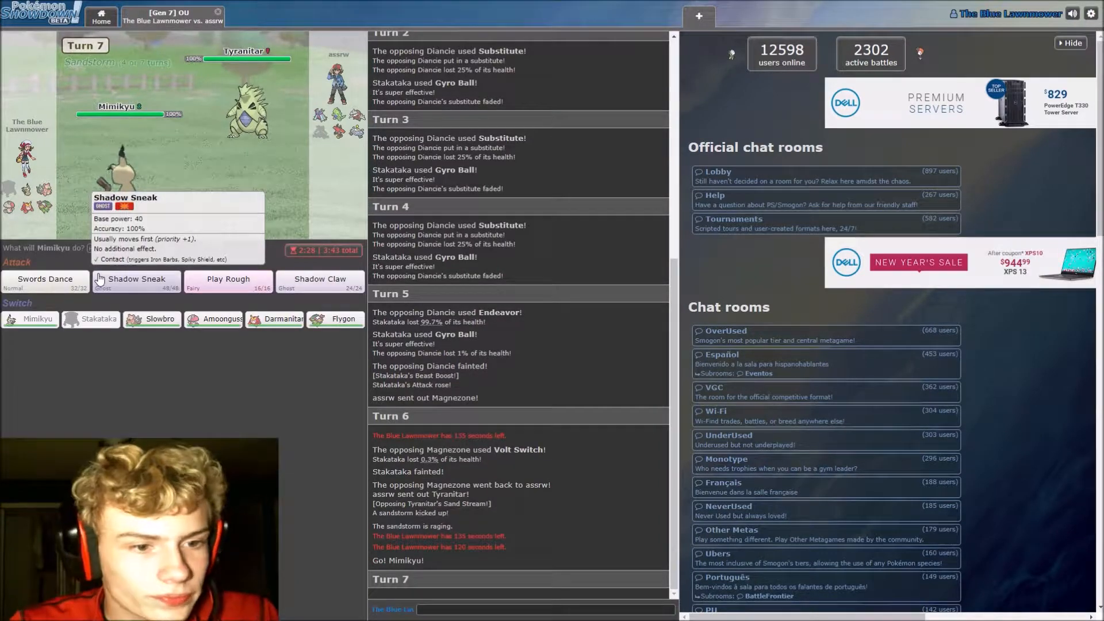
click(228, 279)
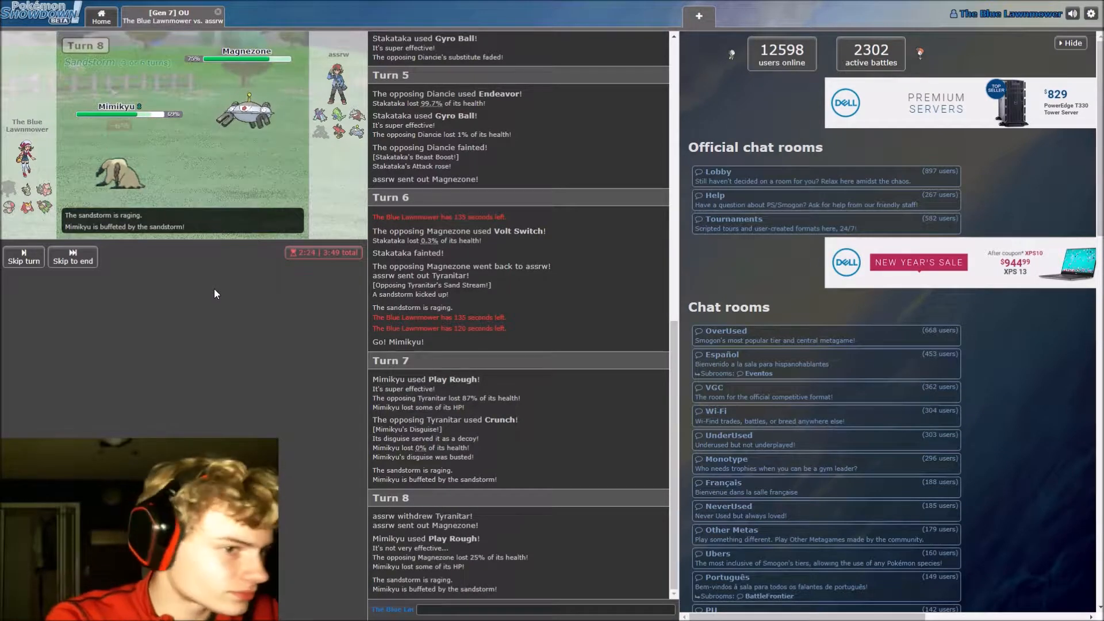
click(23, 260)
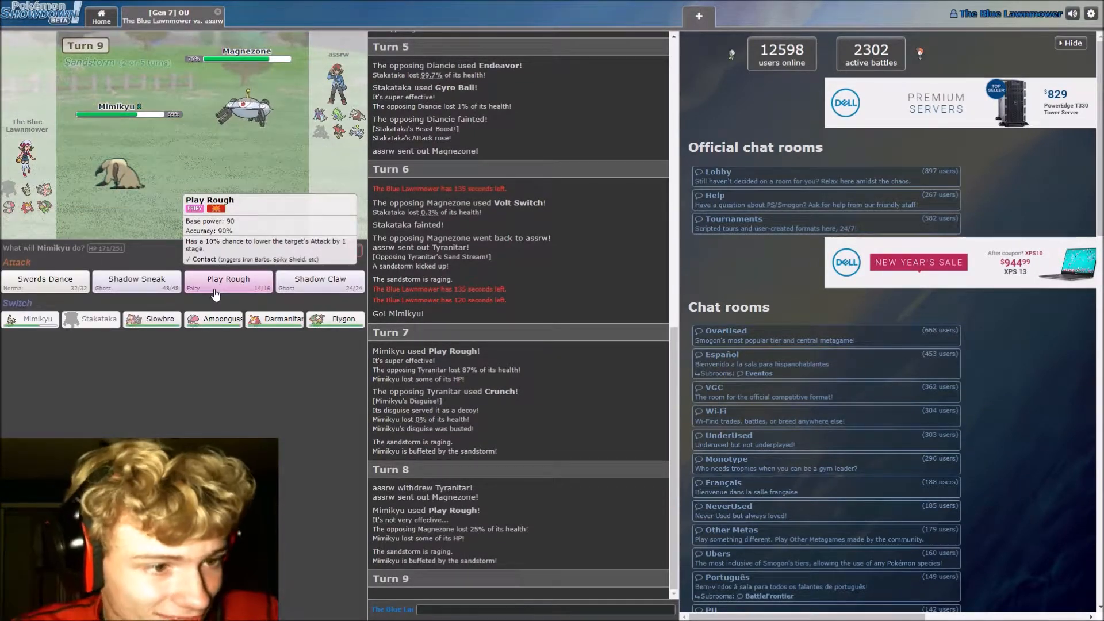
mouse_move(245, 106)
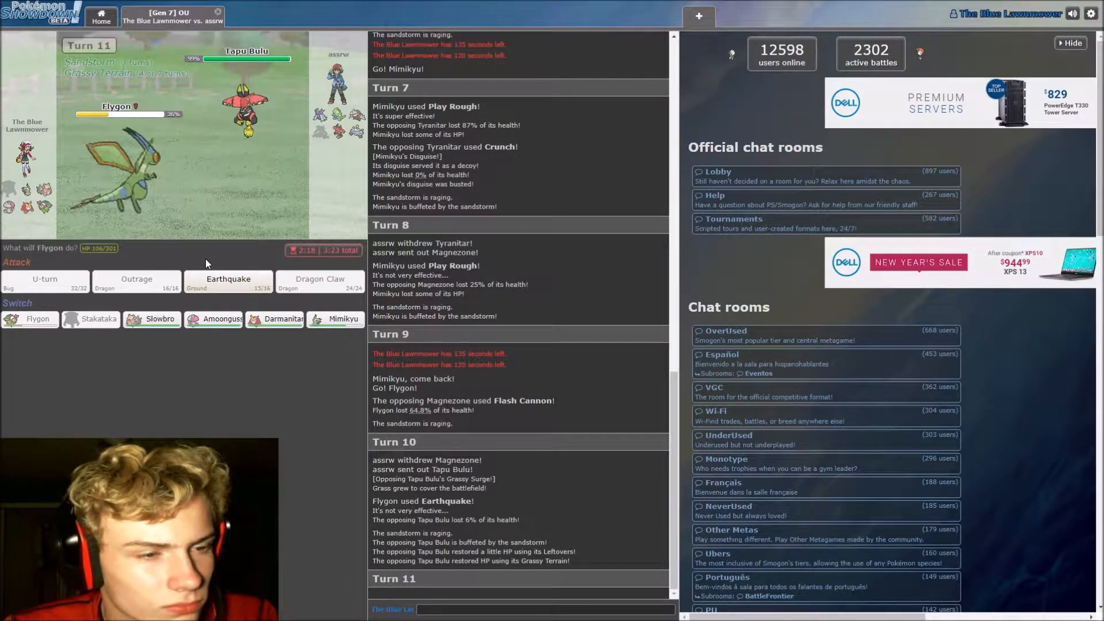
mouse_move(213, 319)
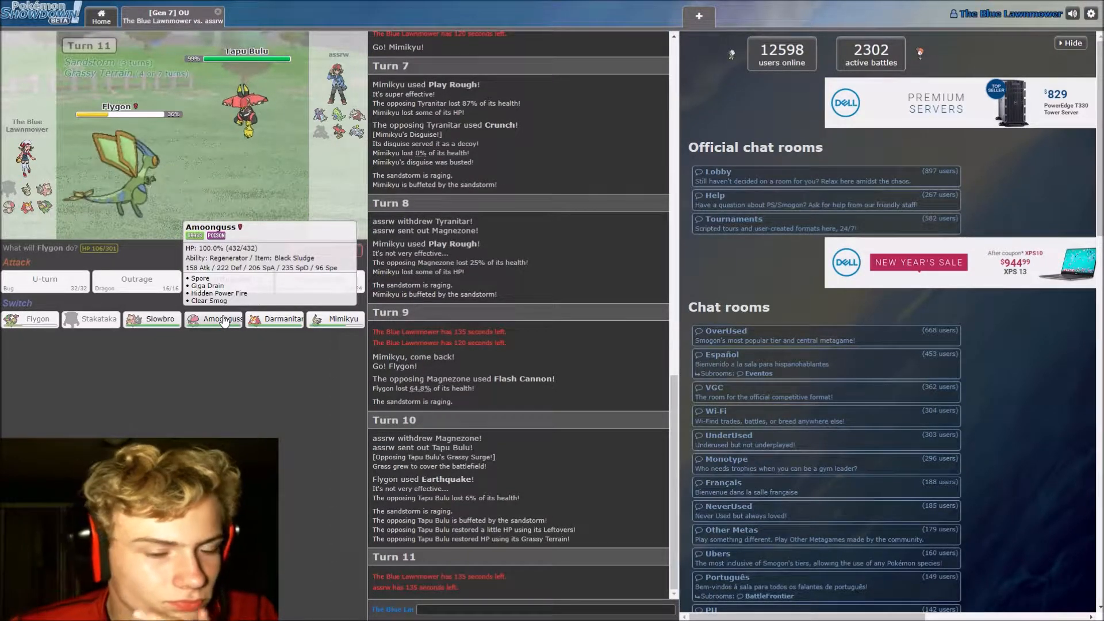
mouse_move(280, 321)
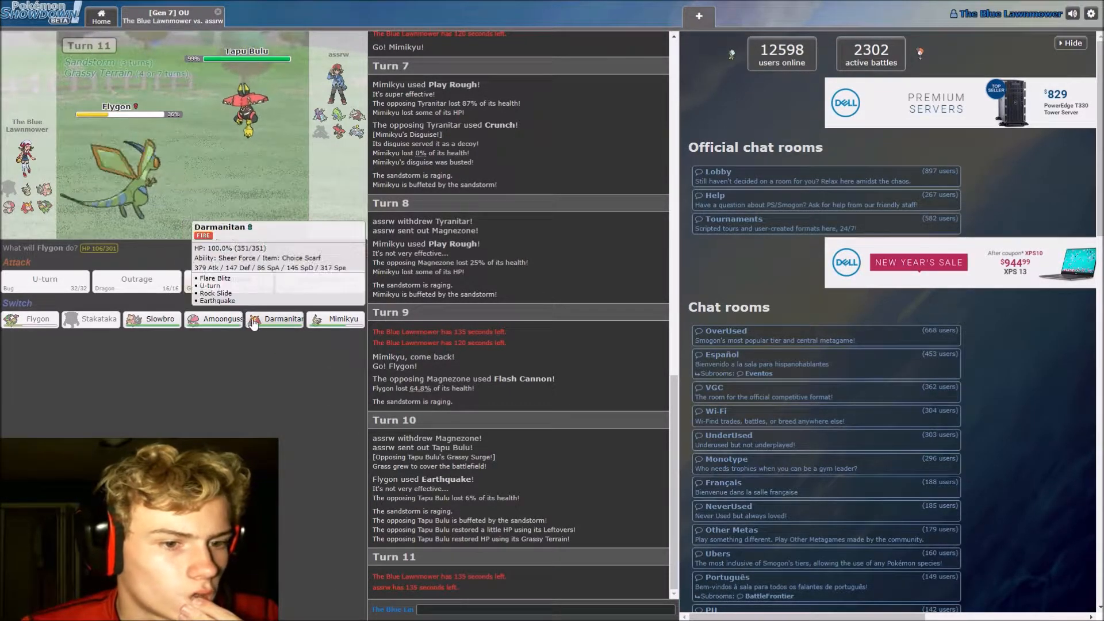
mouse_move(222, 319)
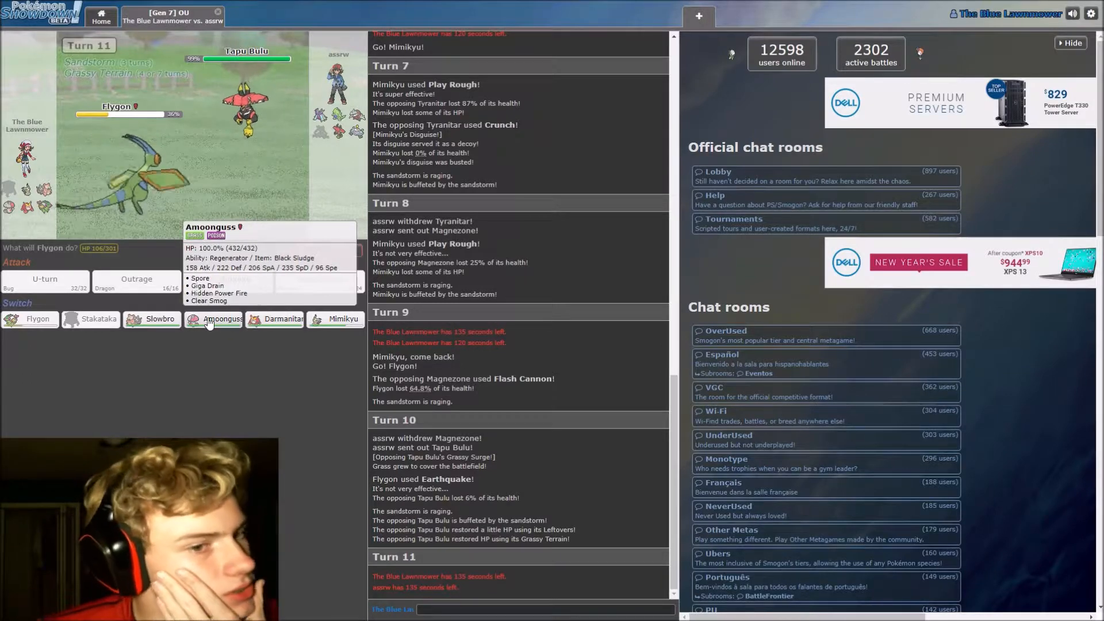
mouse_move(280, 318)
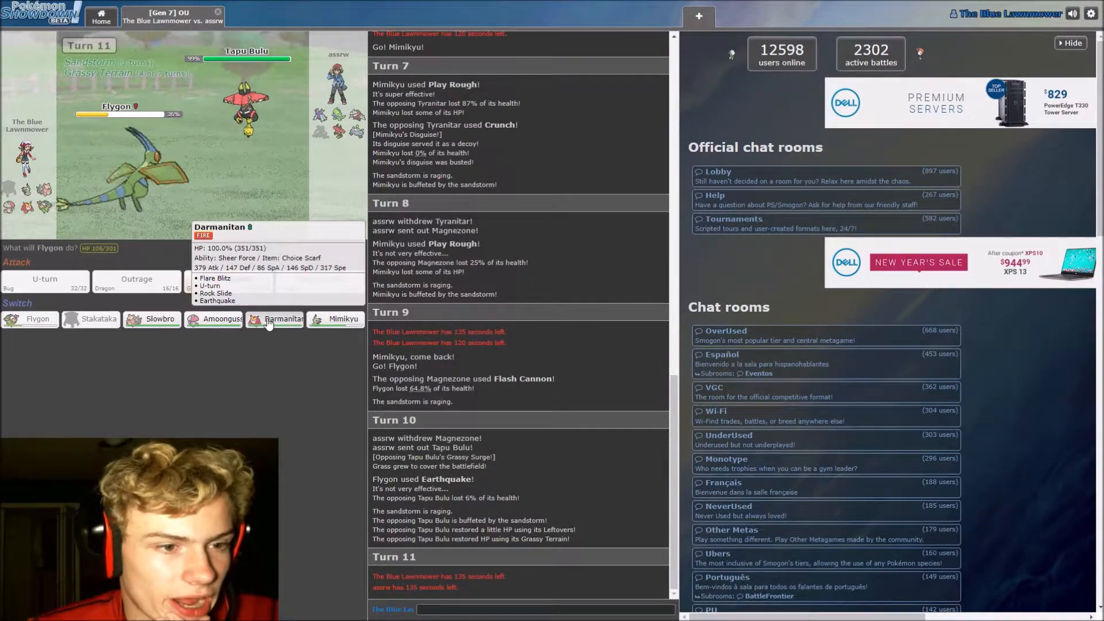
click(283, 318)
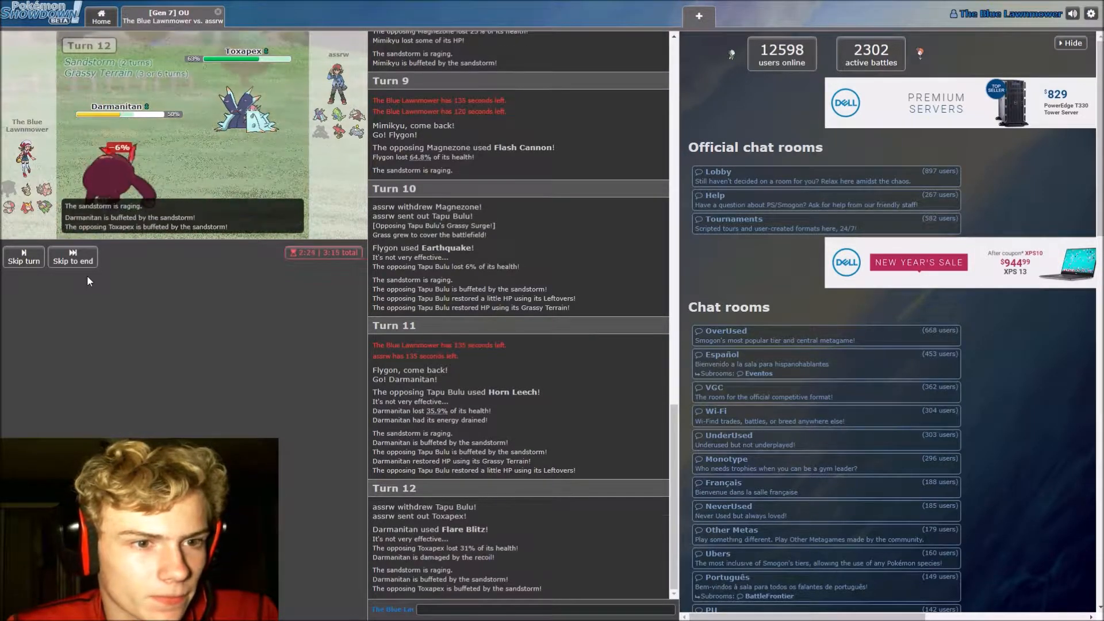
mouse_move(246, 116)
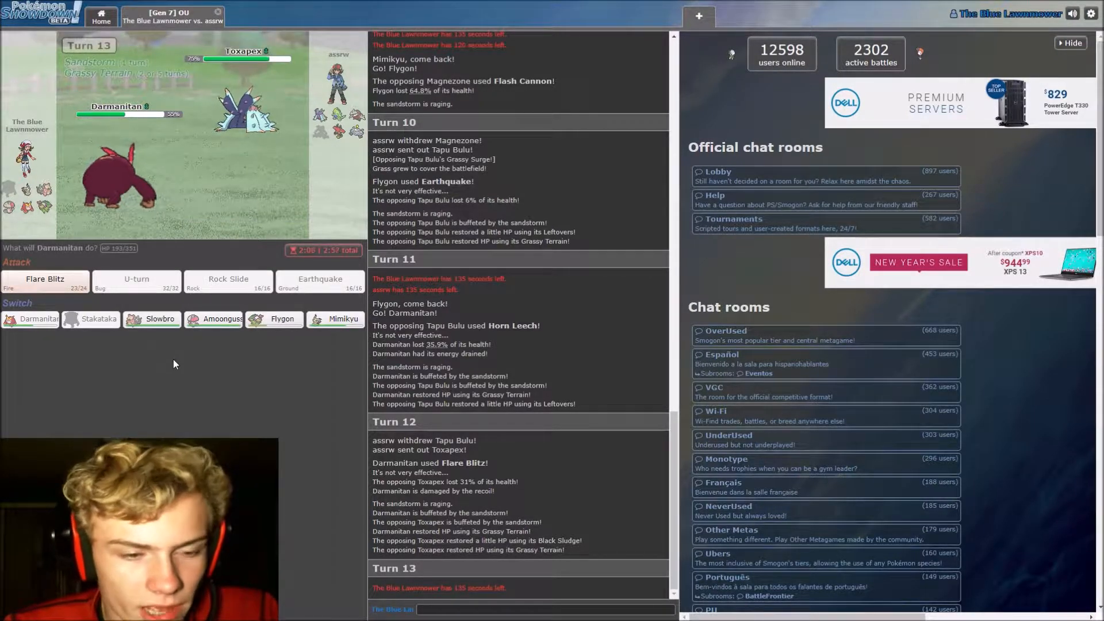
mouse_move(152, 318)
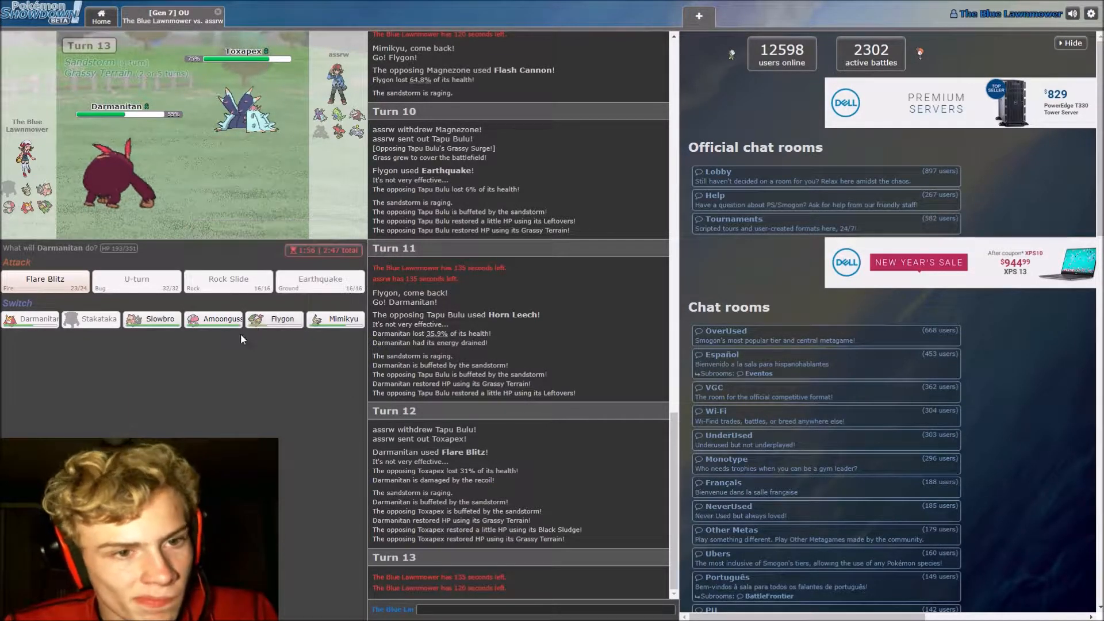
mouse_move(334, 318)
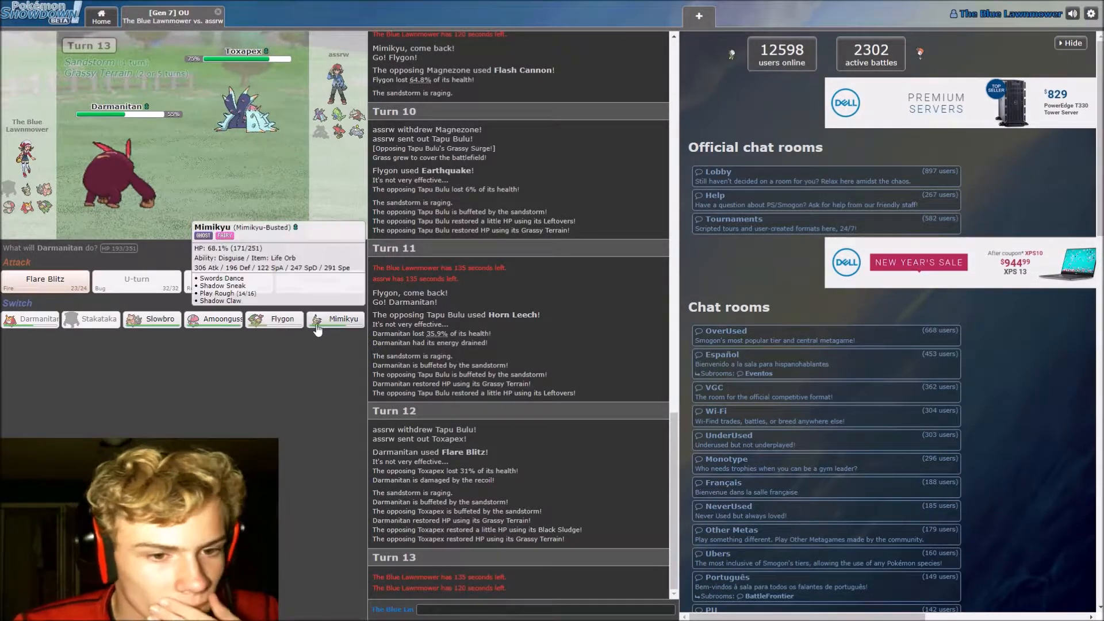
mouse_move(156, 319)
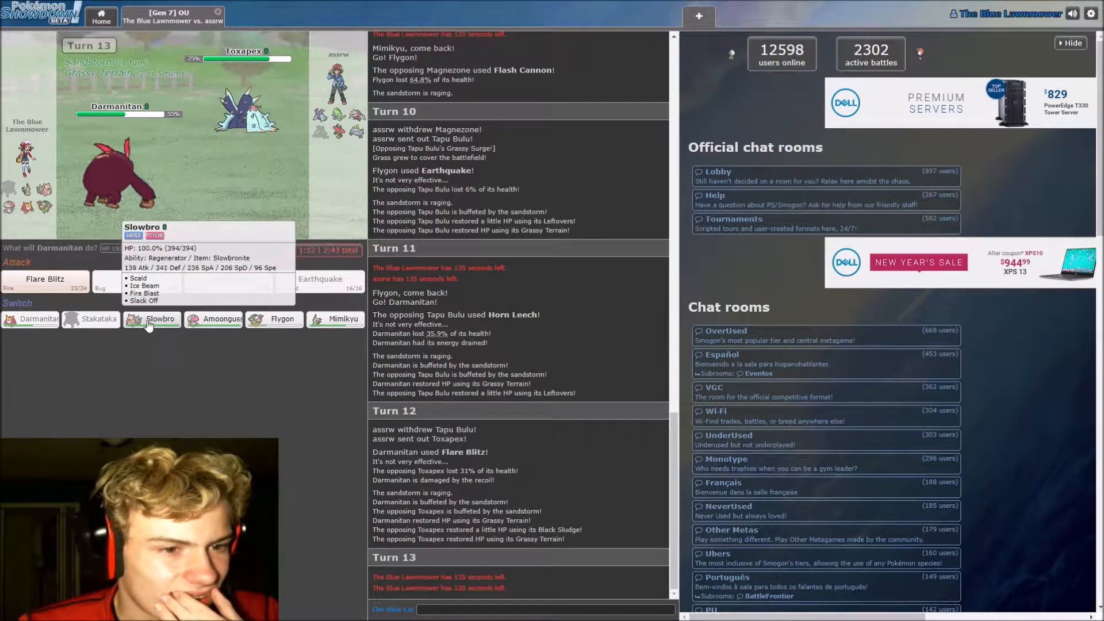
Swap Darmanitan out for Slowbro on turn 13
click(152, 319)
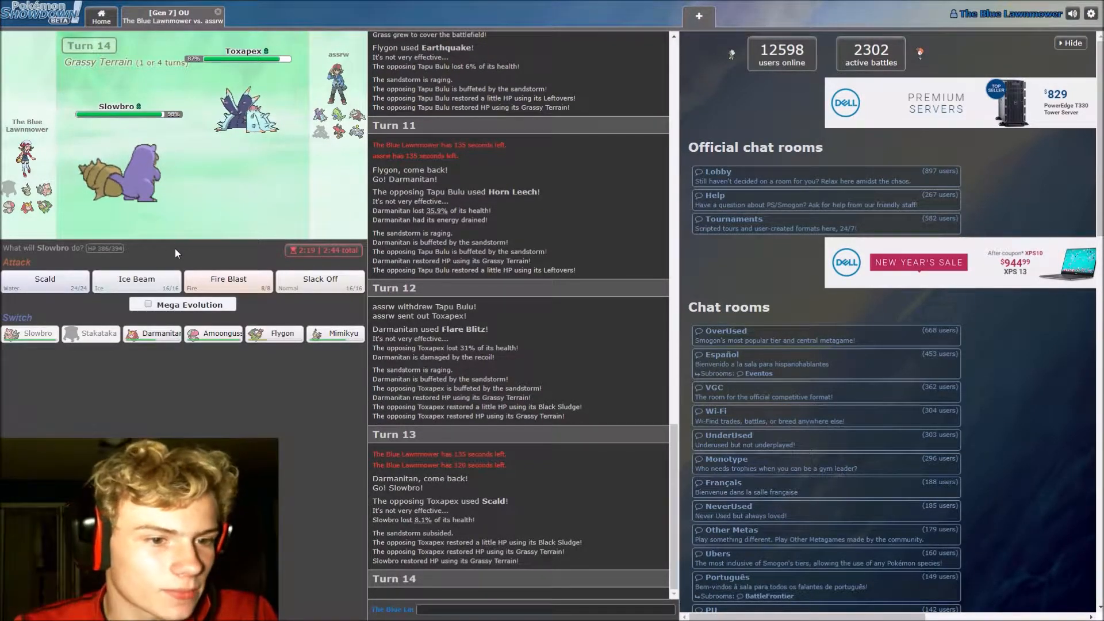
mouse_move(45, 278)
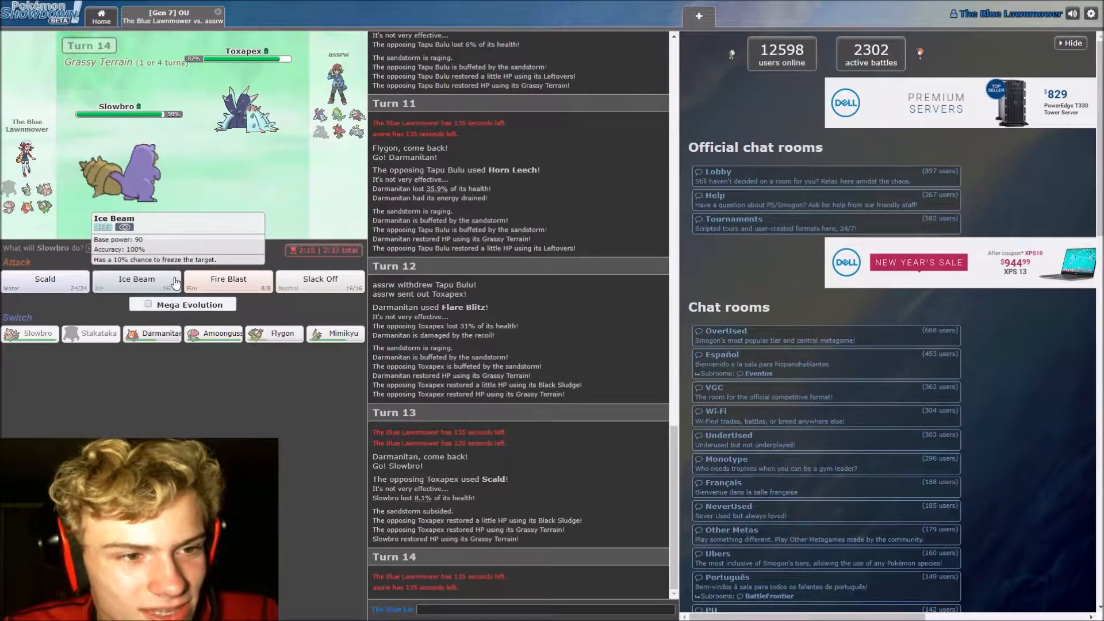
mouse_move(160, 333)
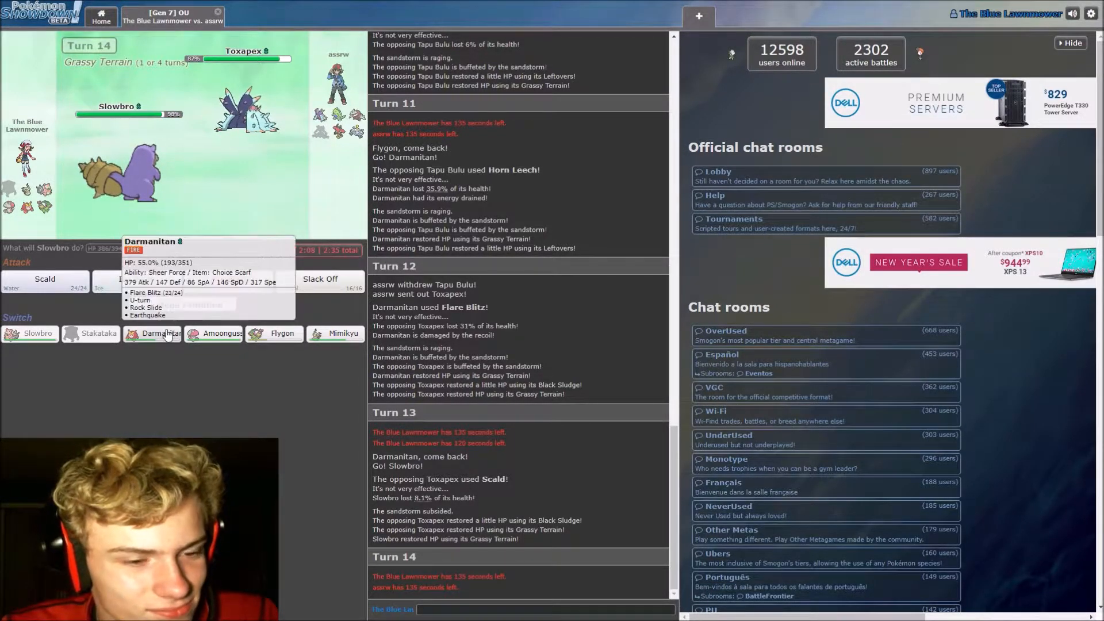
Switch Slowbro out for Amoonguss and have it use Clear Smog
click(44, 278)
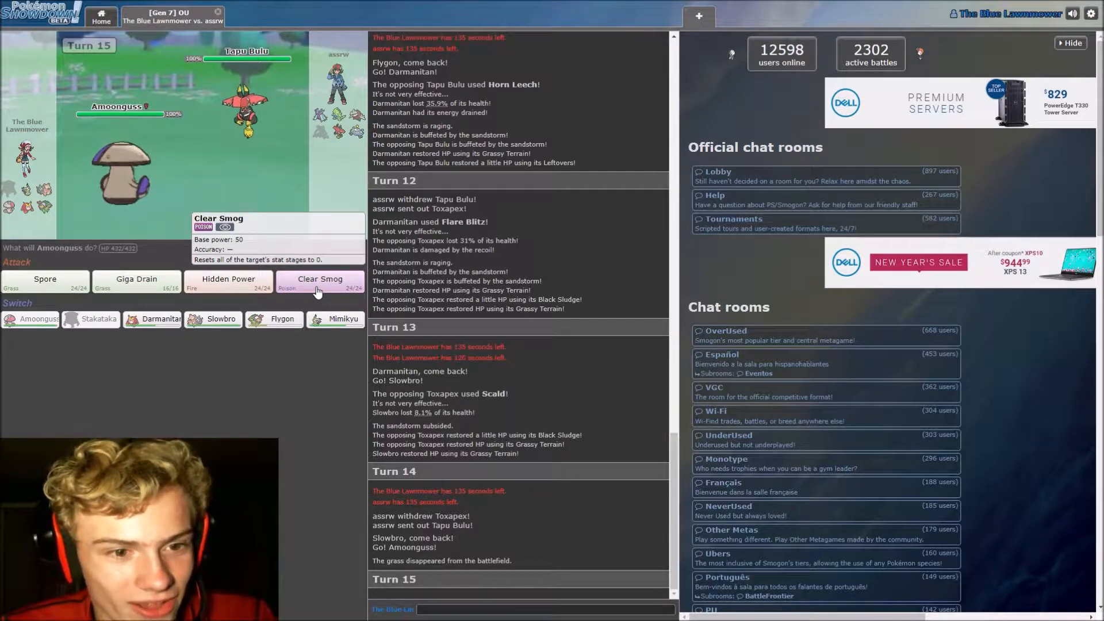
click(321, 283)
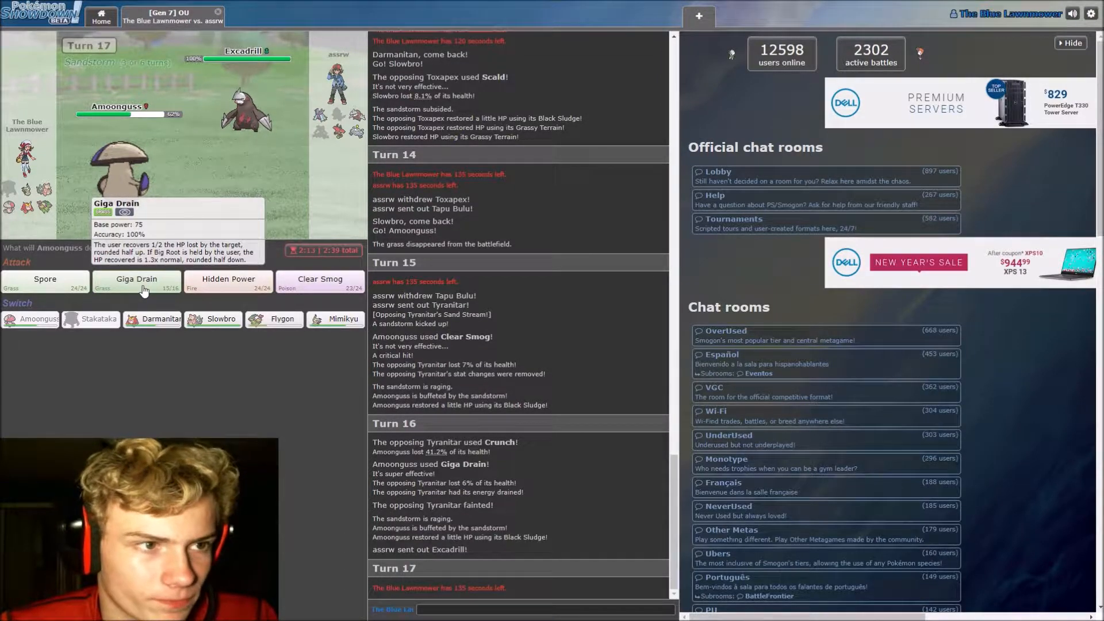
mouse_move(229, 282)
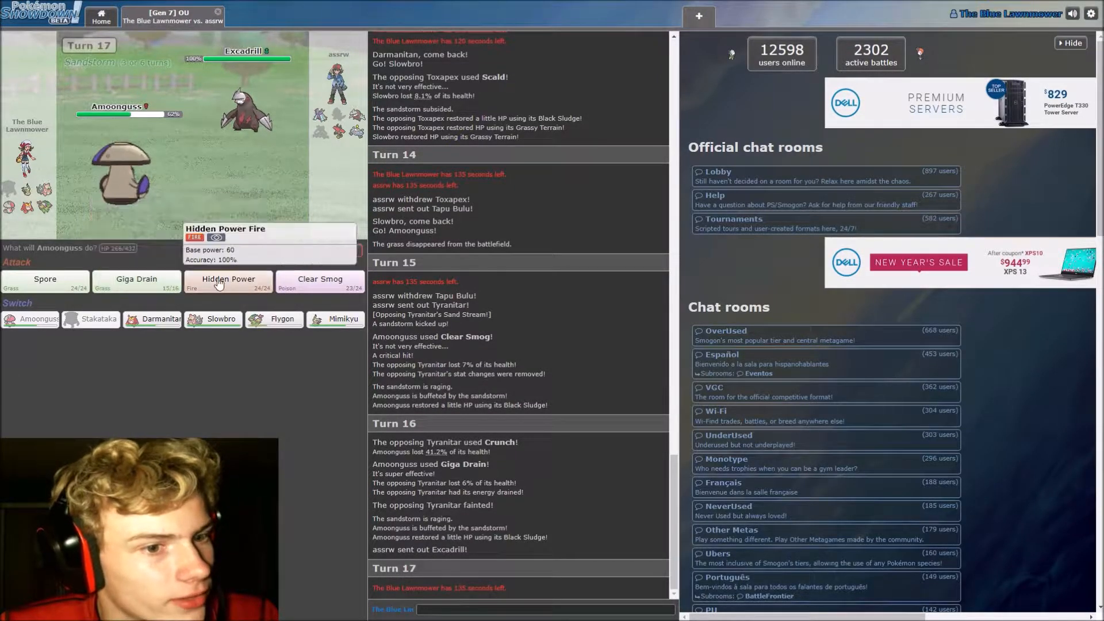
mouse_move(136, 283)
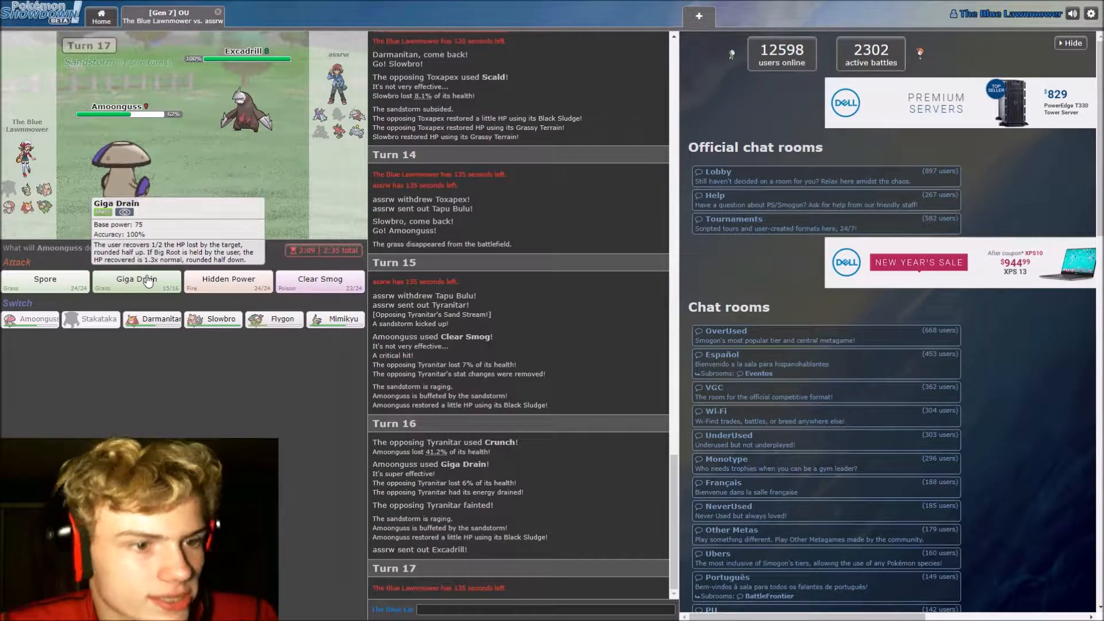
mouse_move(228, 281)
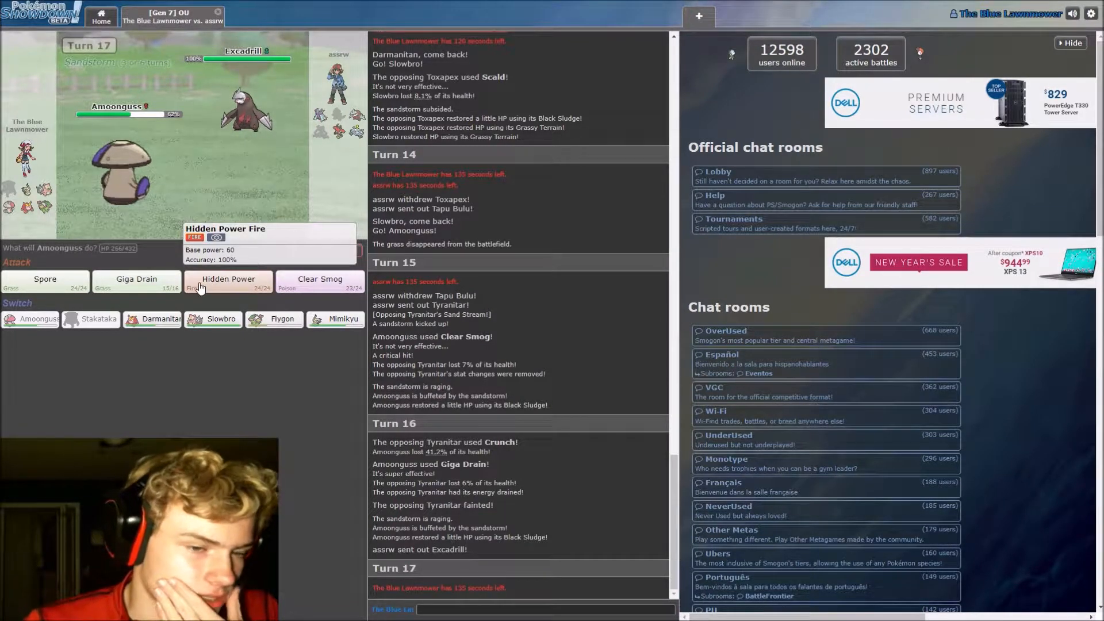
mouse_move(136, 279)
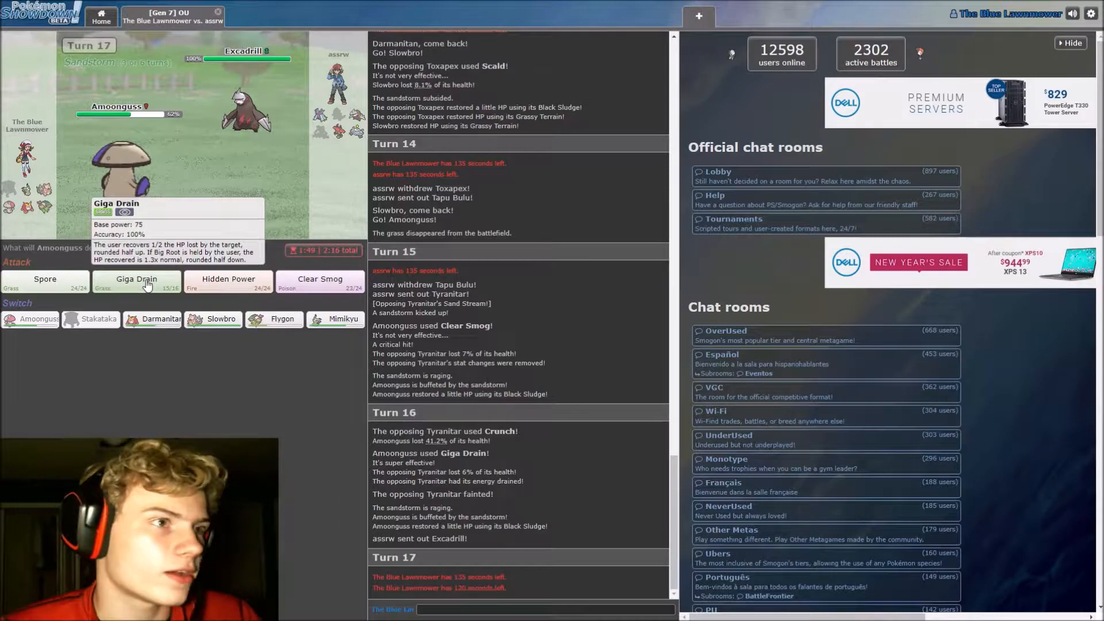
mouse_move(229, 282)
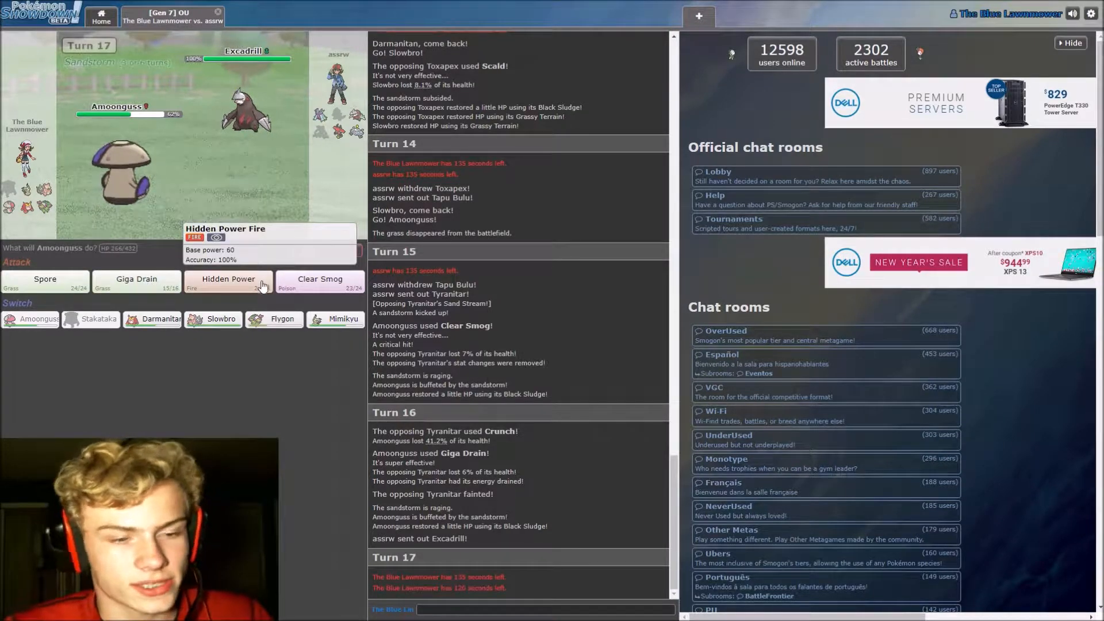
Choose Amoonguss's attack against the incoming Excadrill on turn 17
click(228, 283)
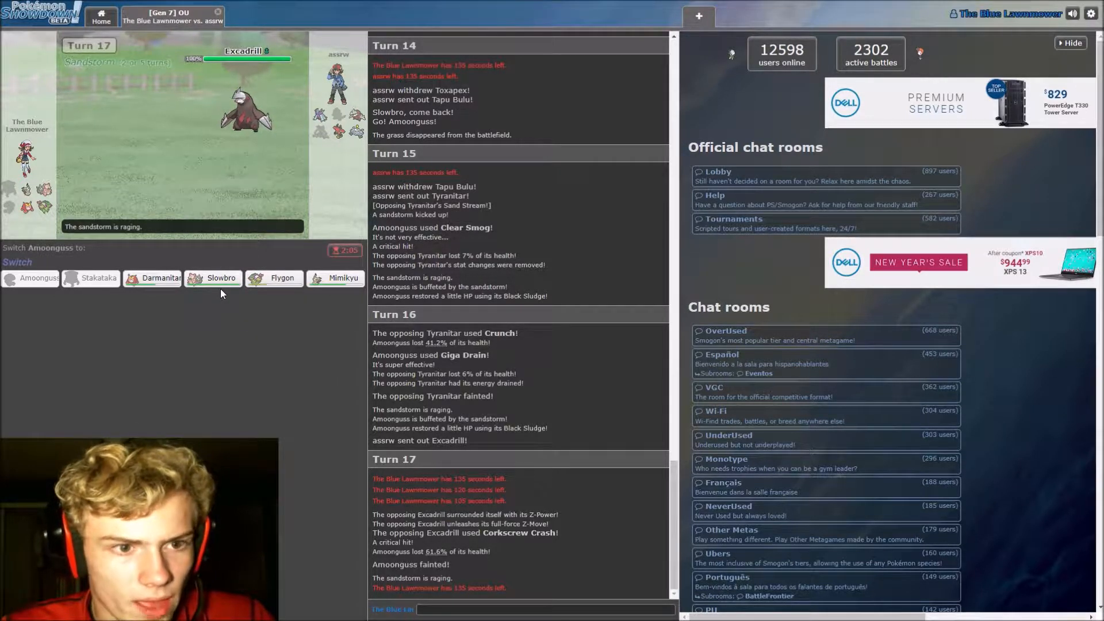
mouse_move(159, 277)
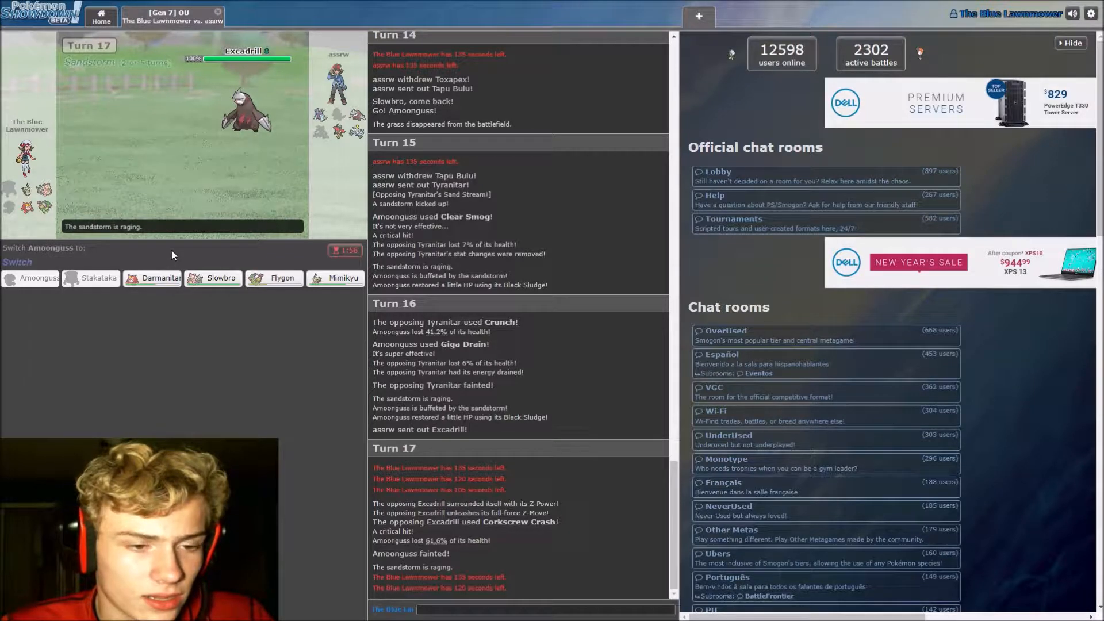
mouse_move(153, 278)
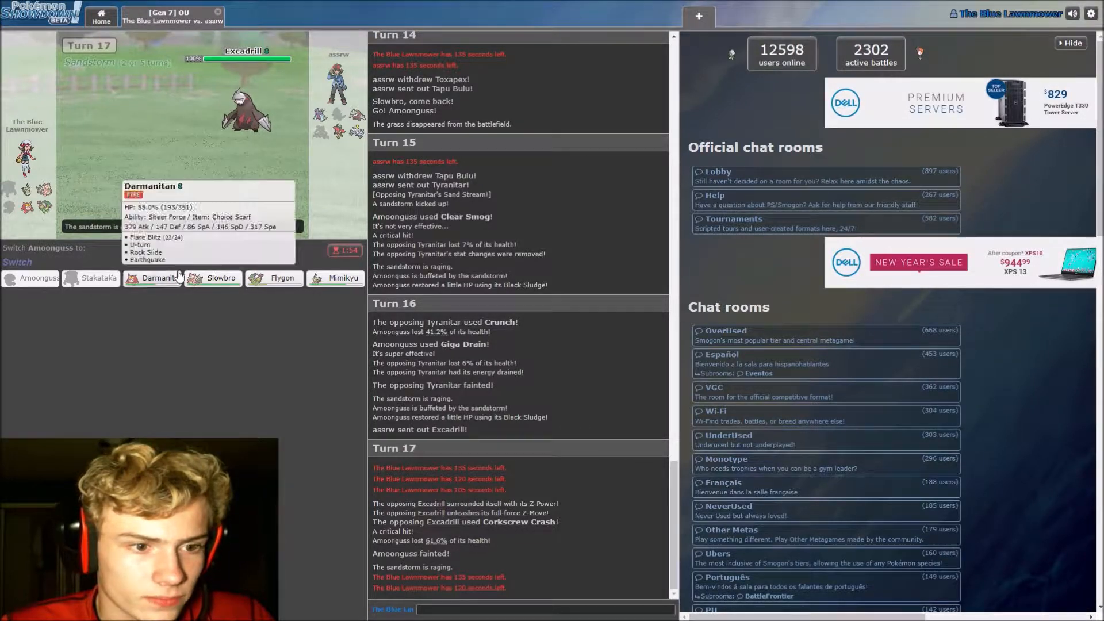
mouse_move(214, 277)
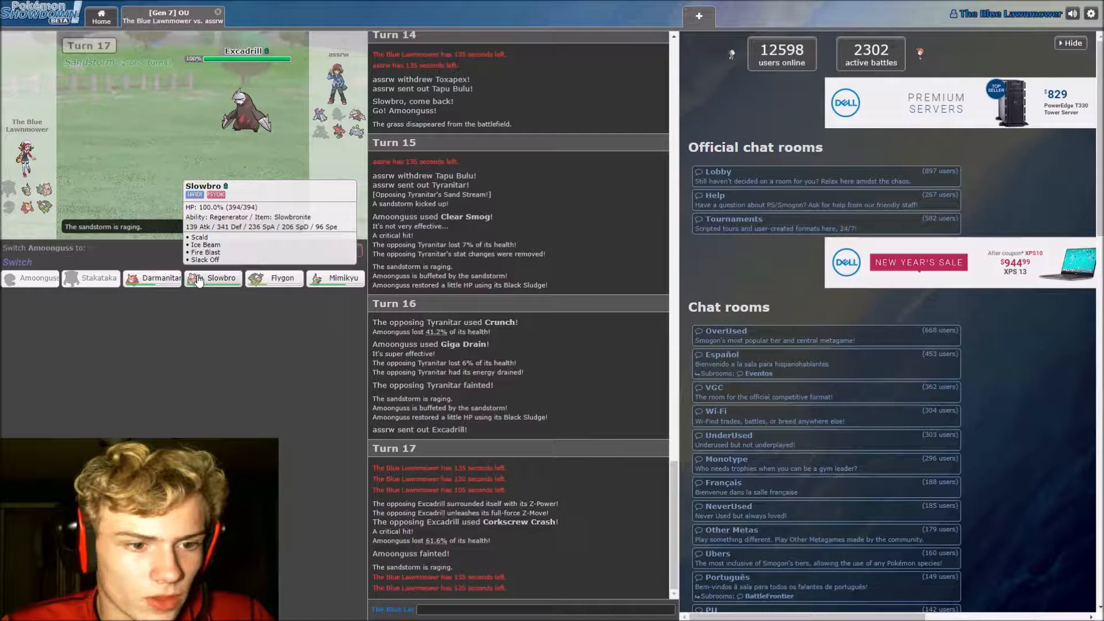
Send Slowbro in after Amoonguss faints and hit Excadrill with Scald twice
click(221, 277)
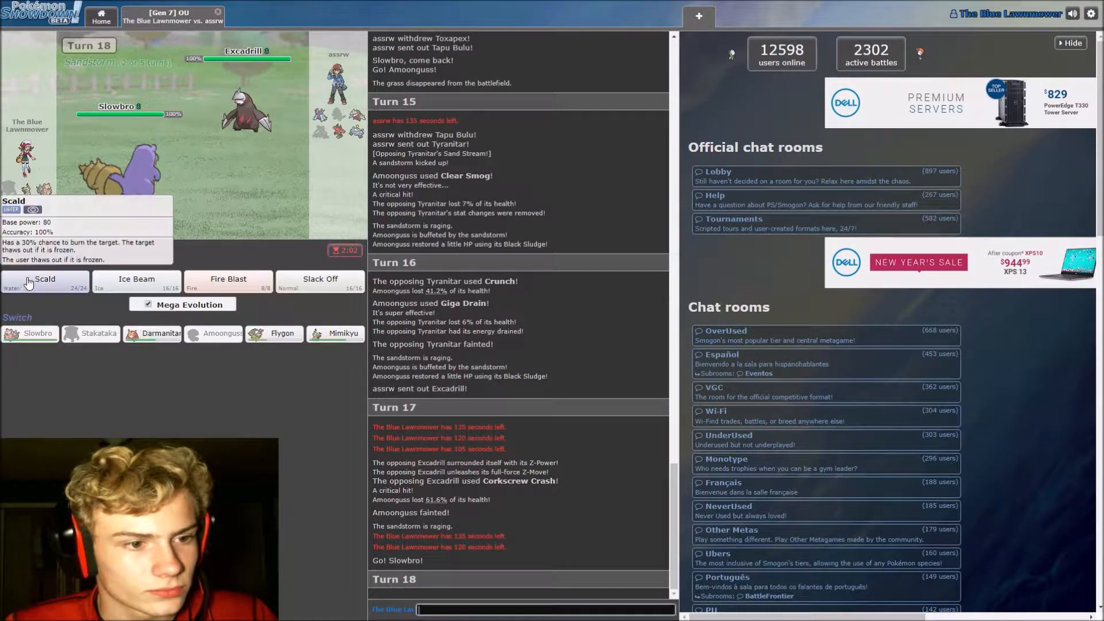
click(44, 280)
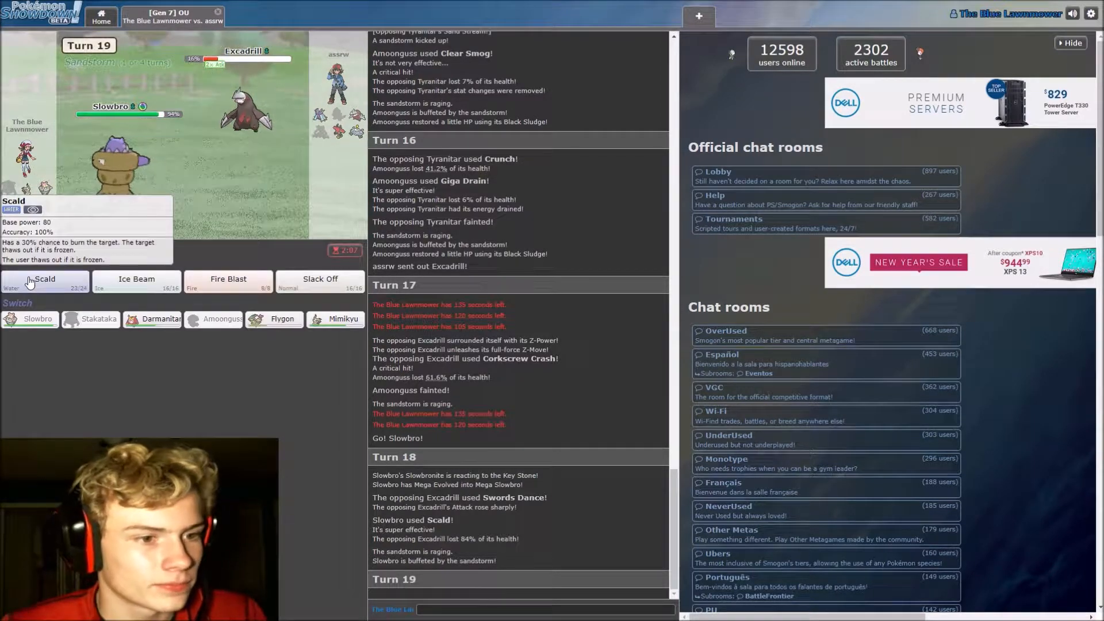
mouse_move(105, 162)
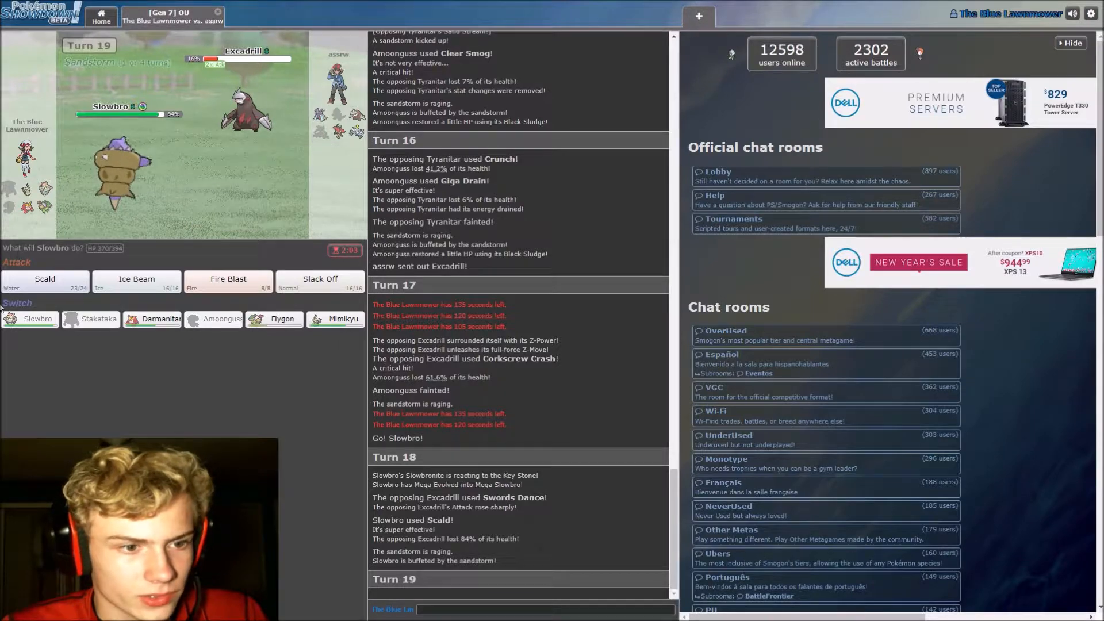
click(45, 282)
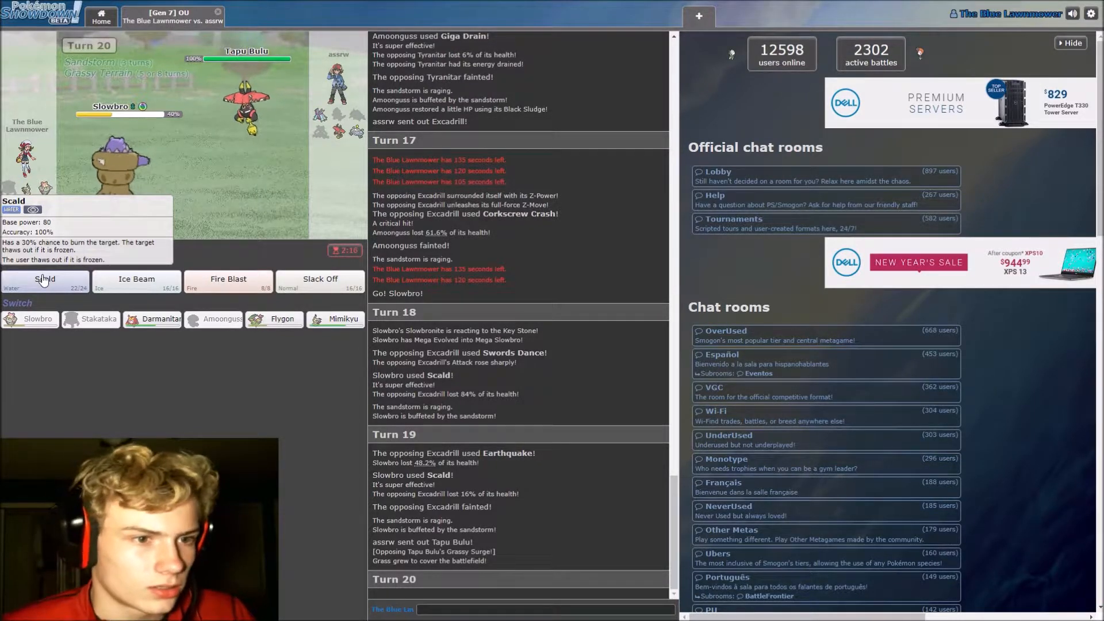
mouse_move(246, 106)
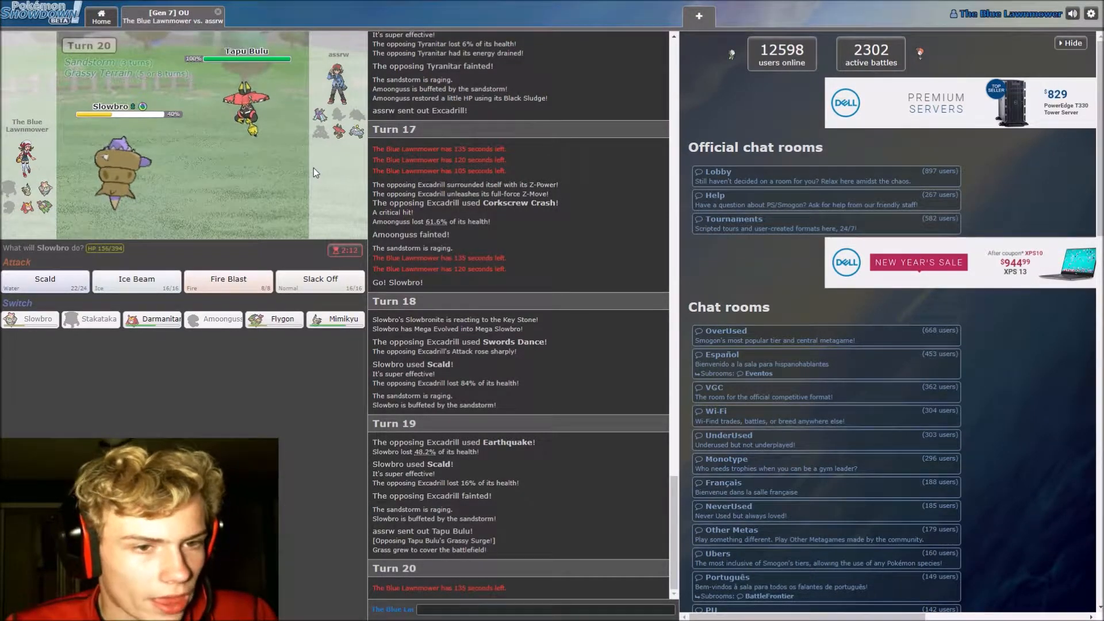
Pull Slowbro out for Darmanitan against Tapu Bulu
click(161, 319)
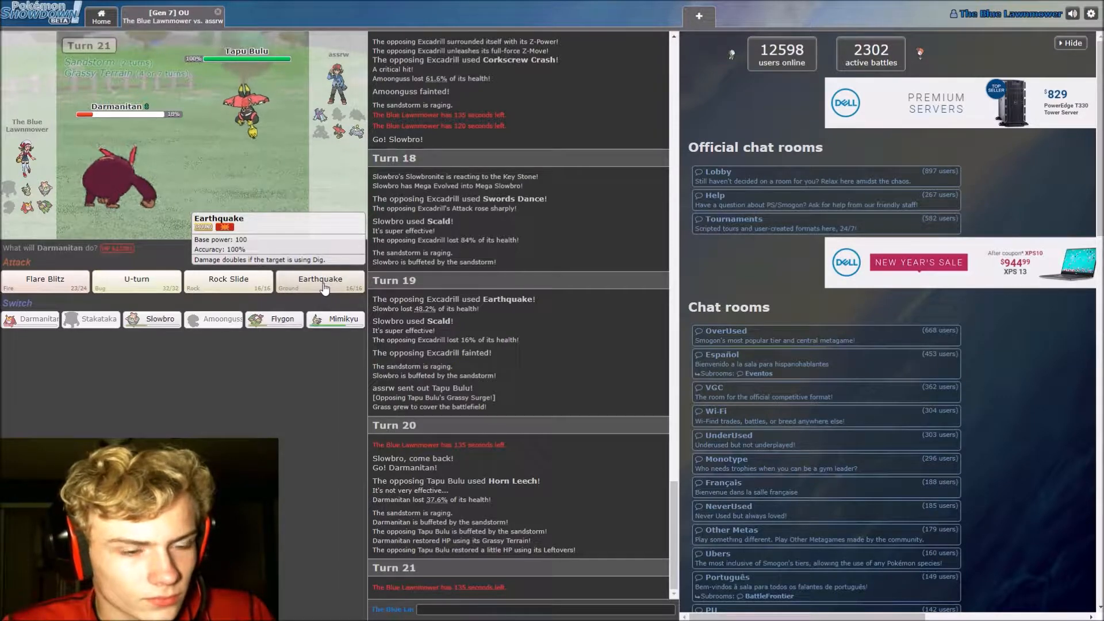
mouse_move(45, 278)
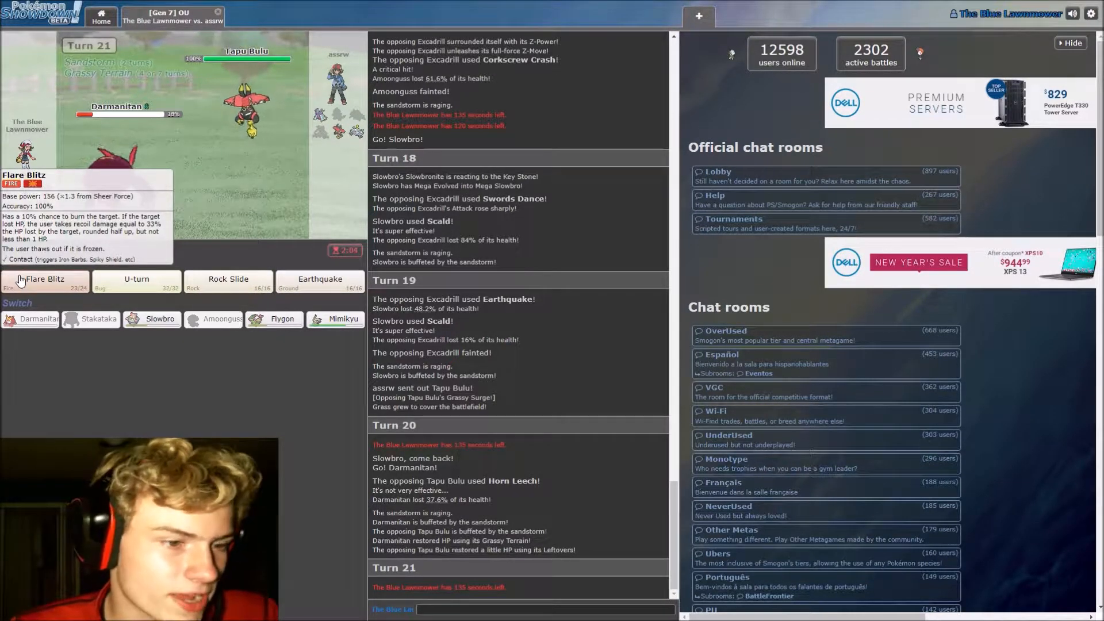
mouse_move(246, 127)
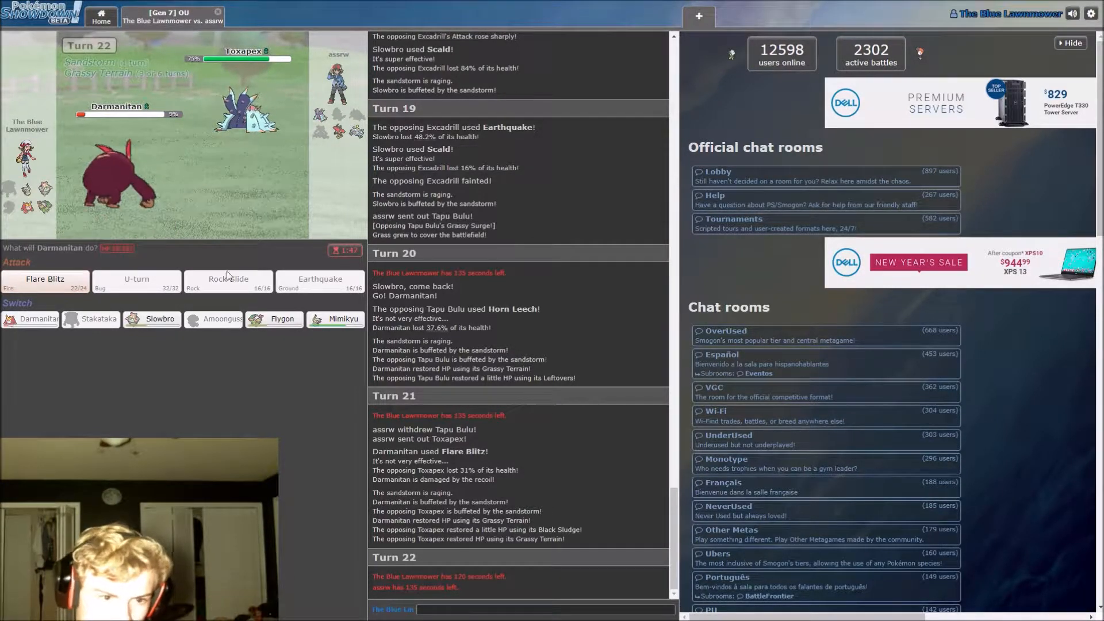
mouse_move(274, 318)
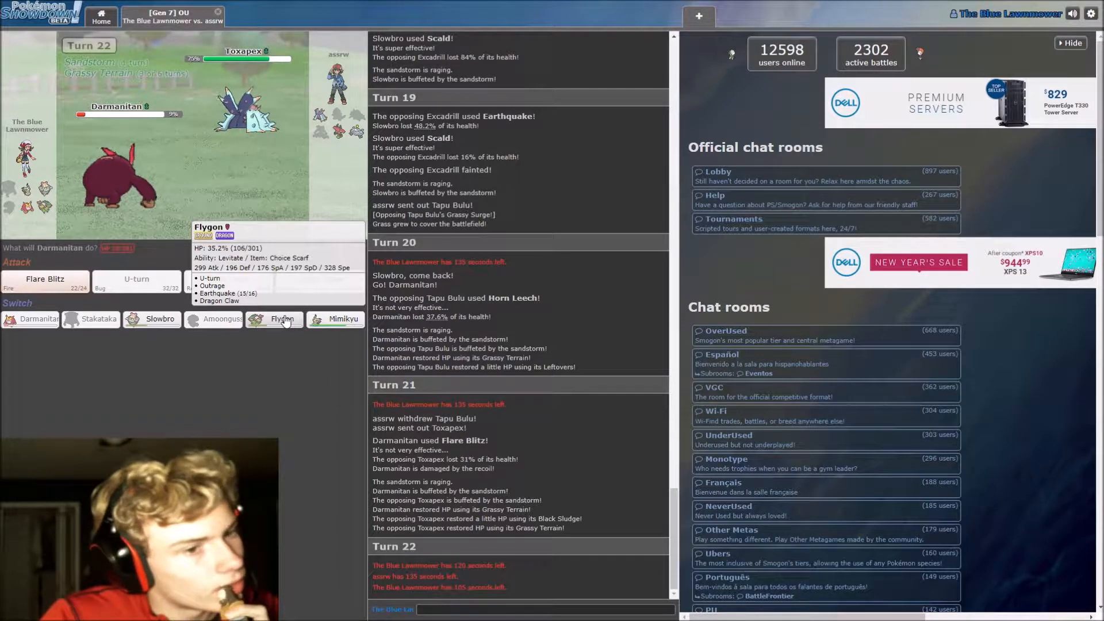
Cycle Flygon and Darmanitan, send Mimikyu in to use Shadow Claw, then replace Flygon with Mimikyu
click(273, 319)
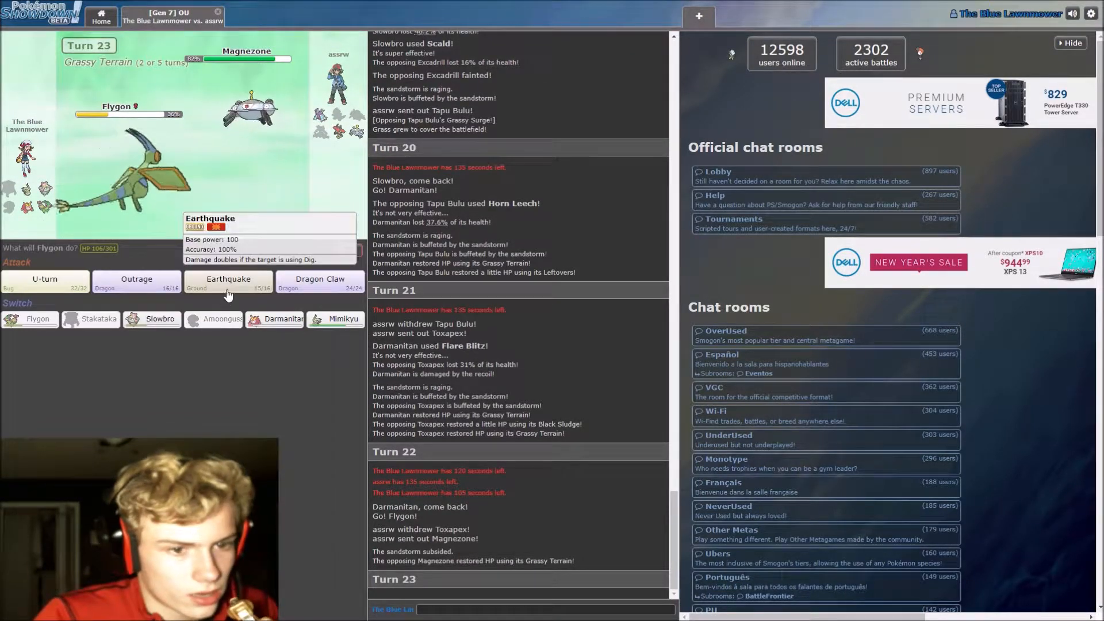
mouse_move(215, 108)
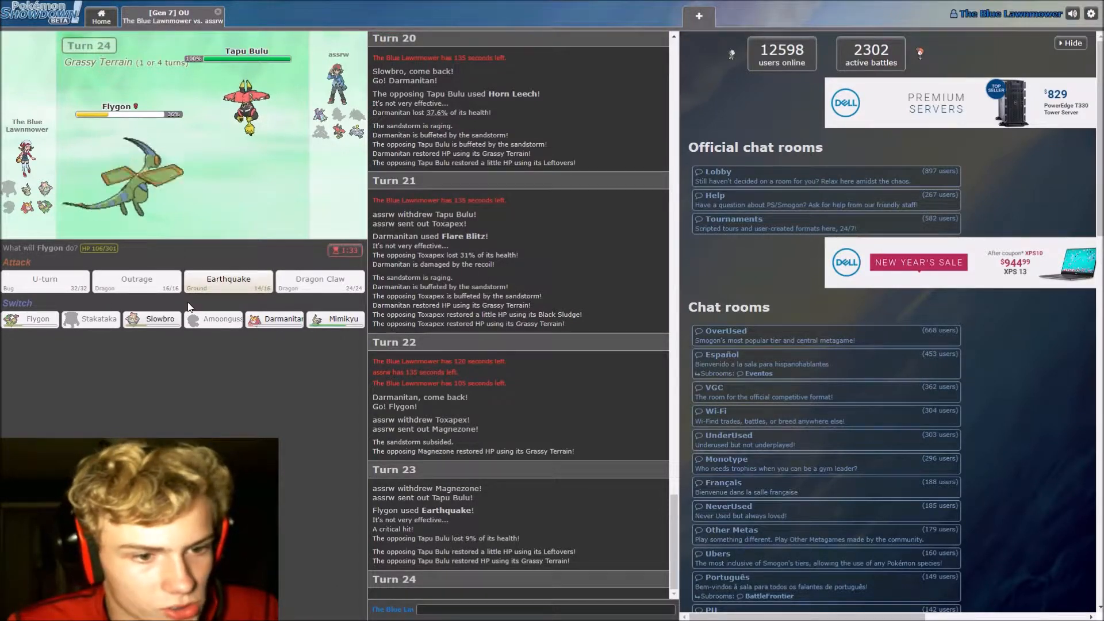
mouse_move(214, 318)
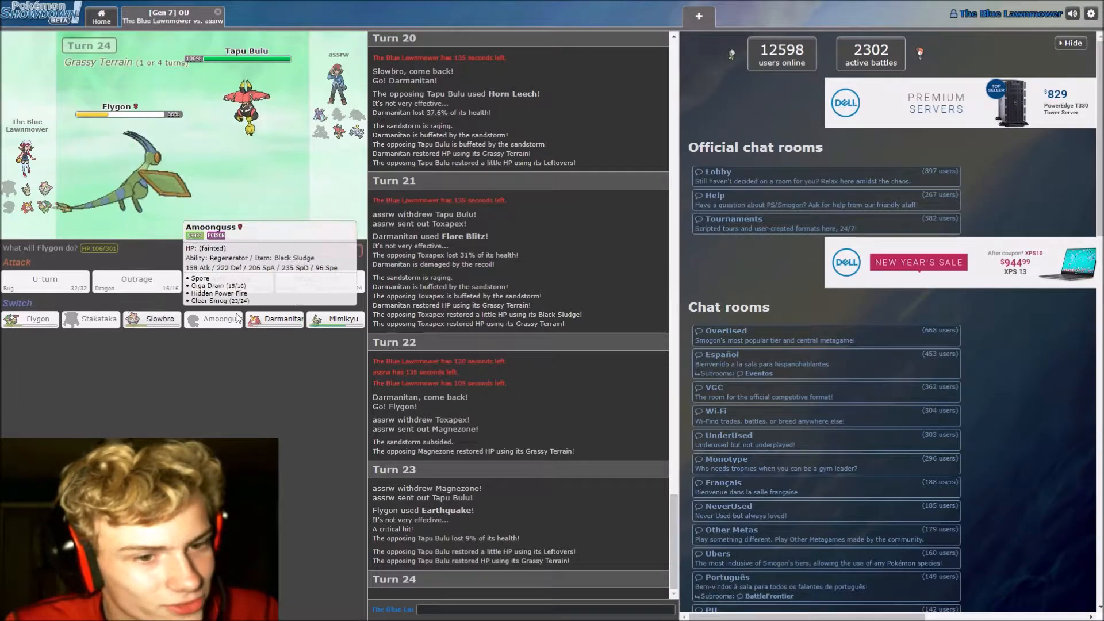
click(280, 319)
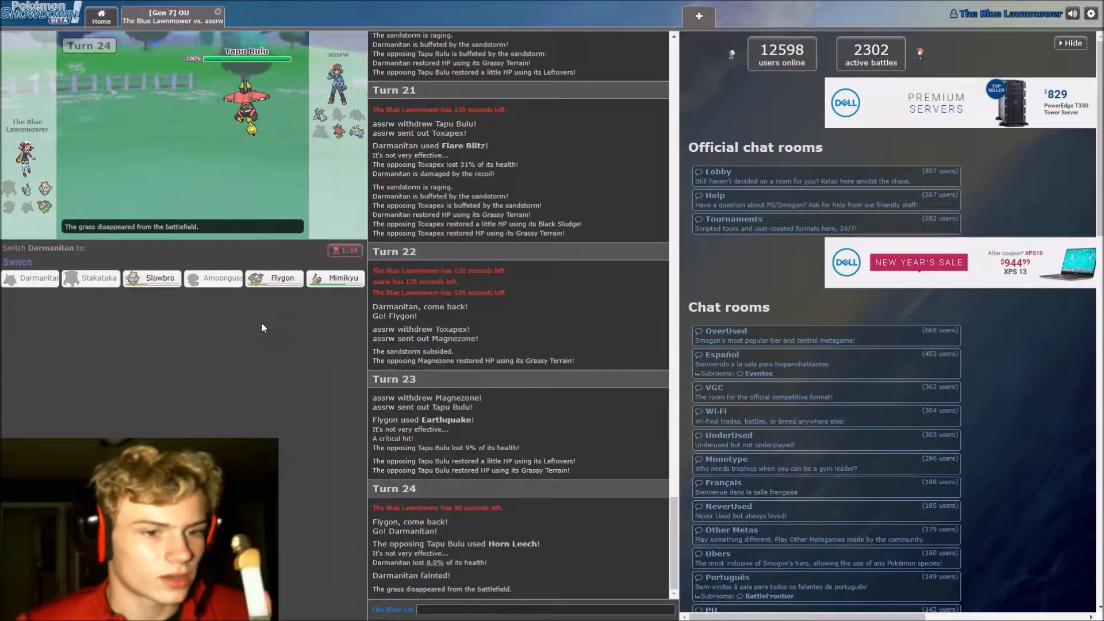
mouse_move(337, 277)
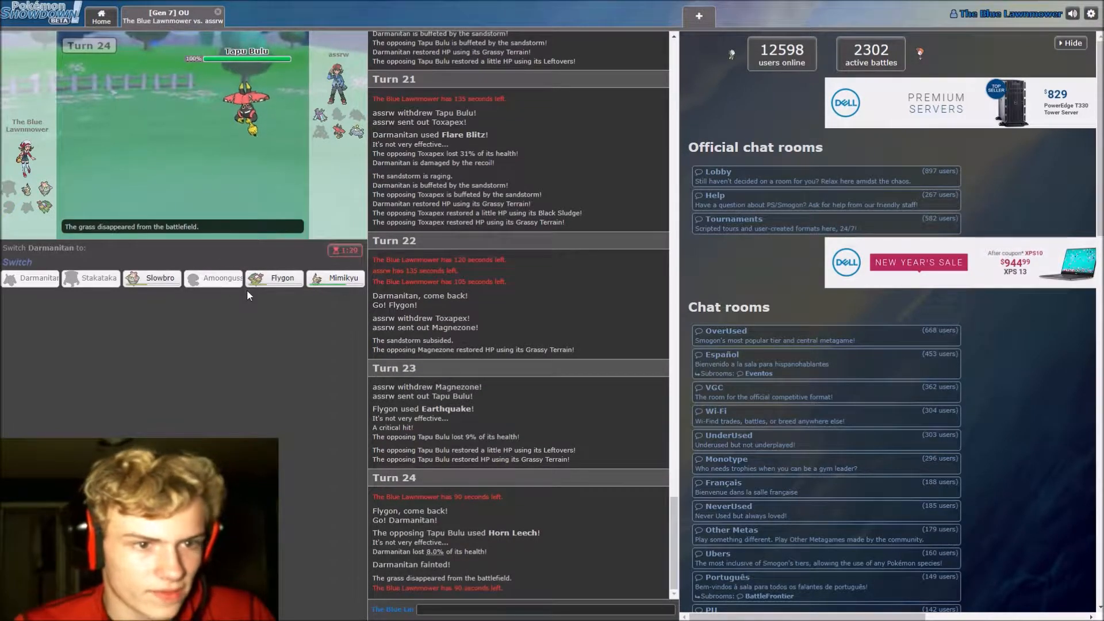
mouse_move(221, 277)
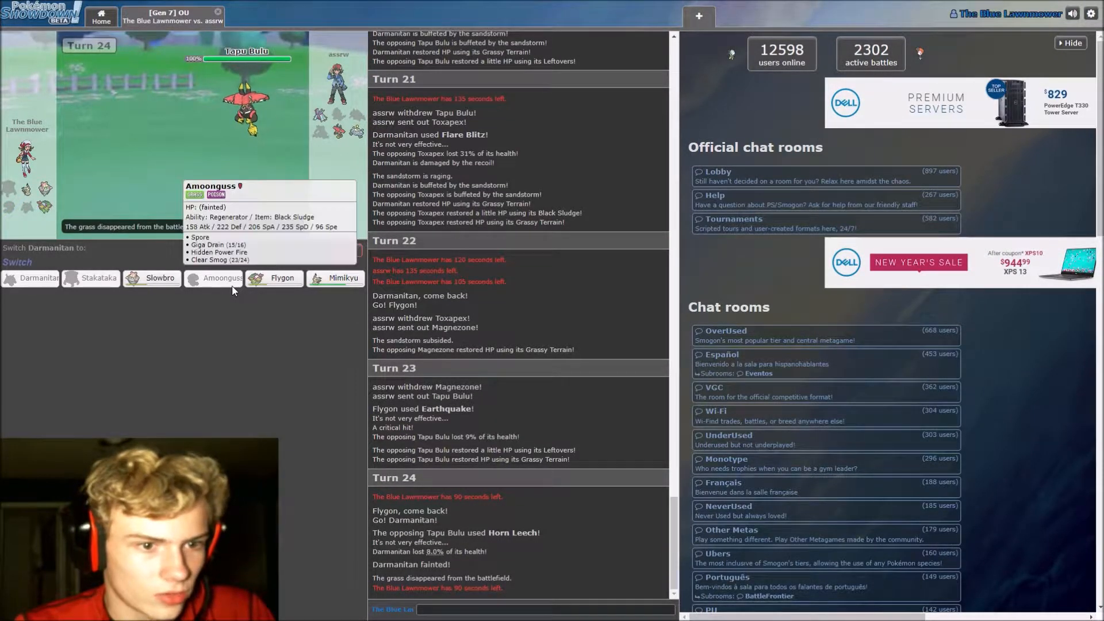
mouse_move(342, 277)
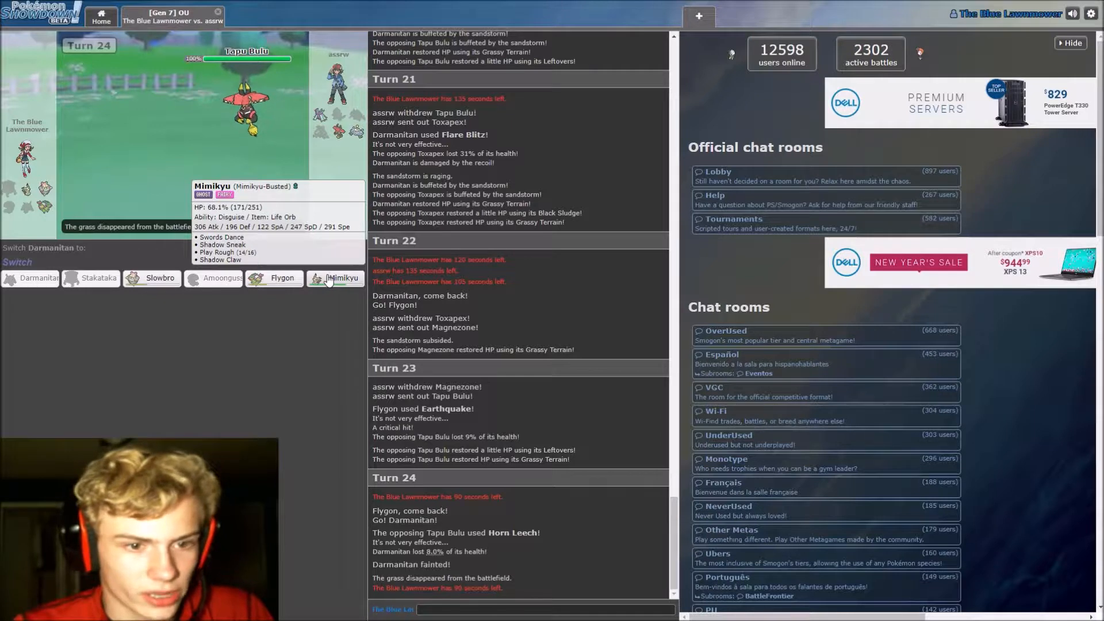
mouse_move(311, 289)
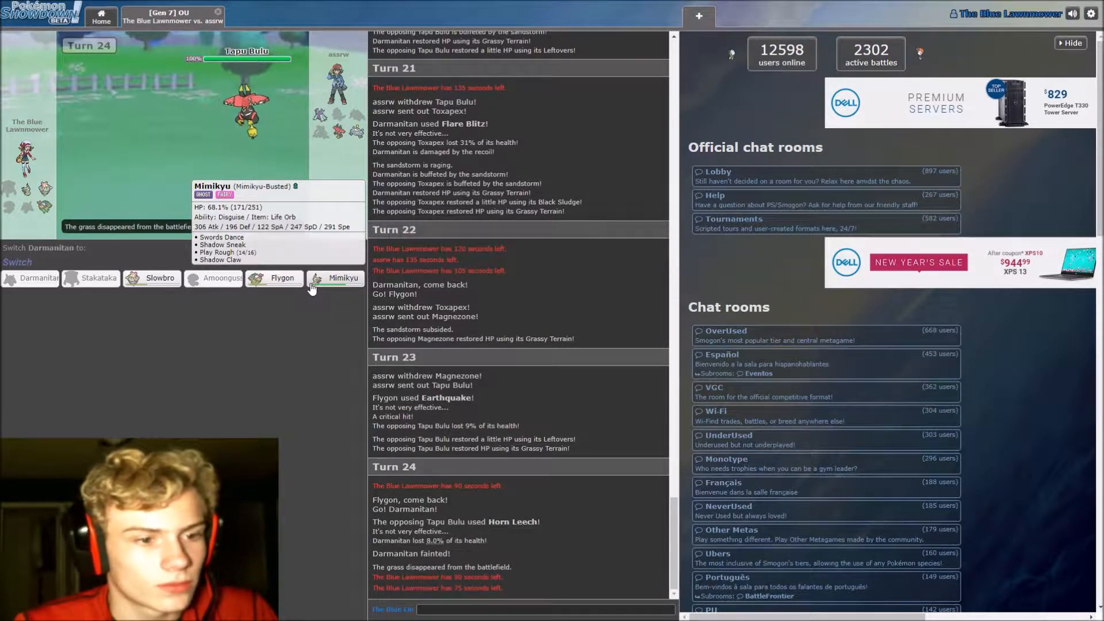
click(342, 277)
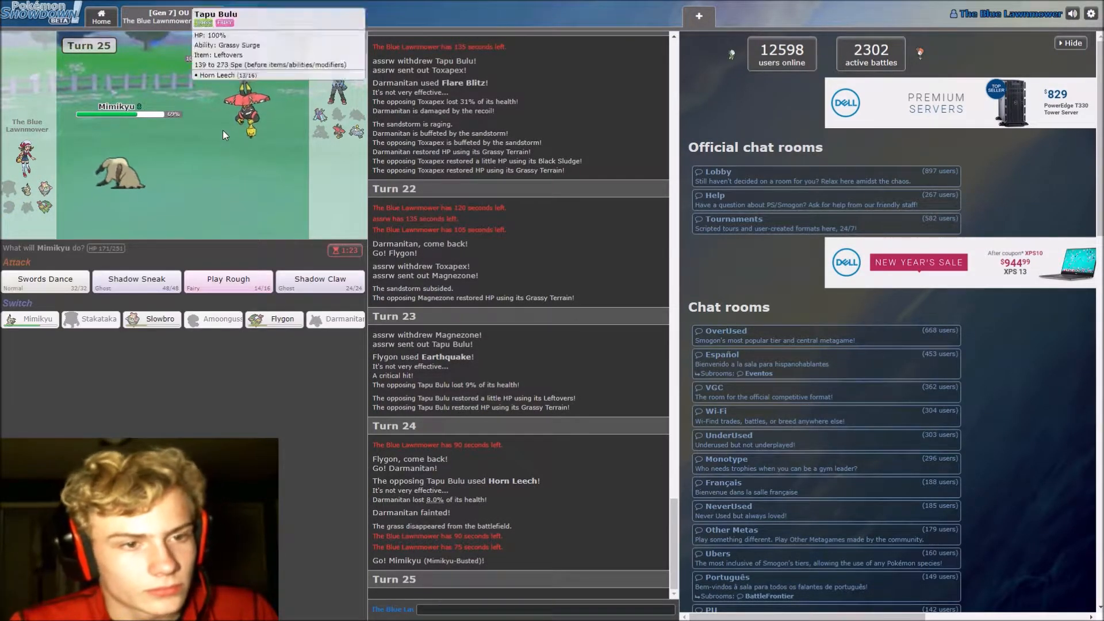
mouse_move(232, 130)
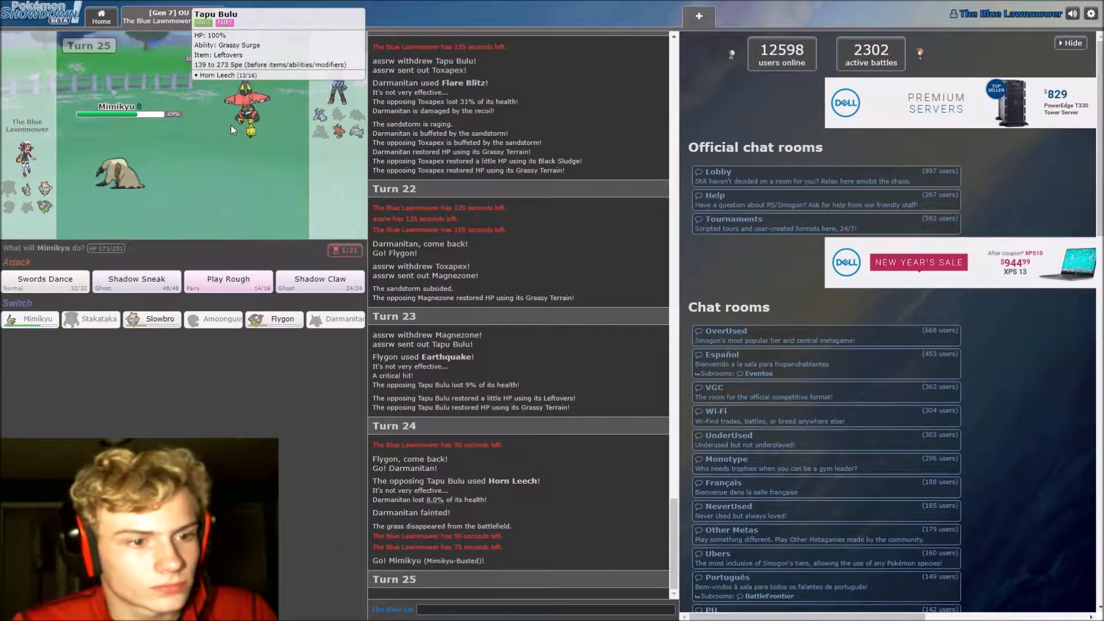
click(319, 283)
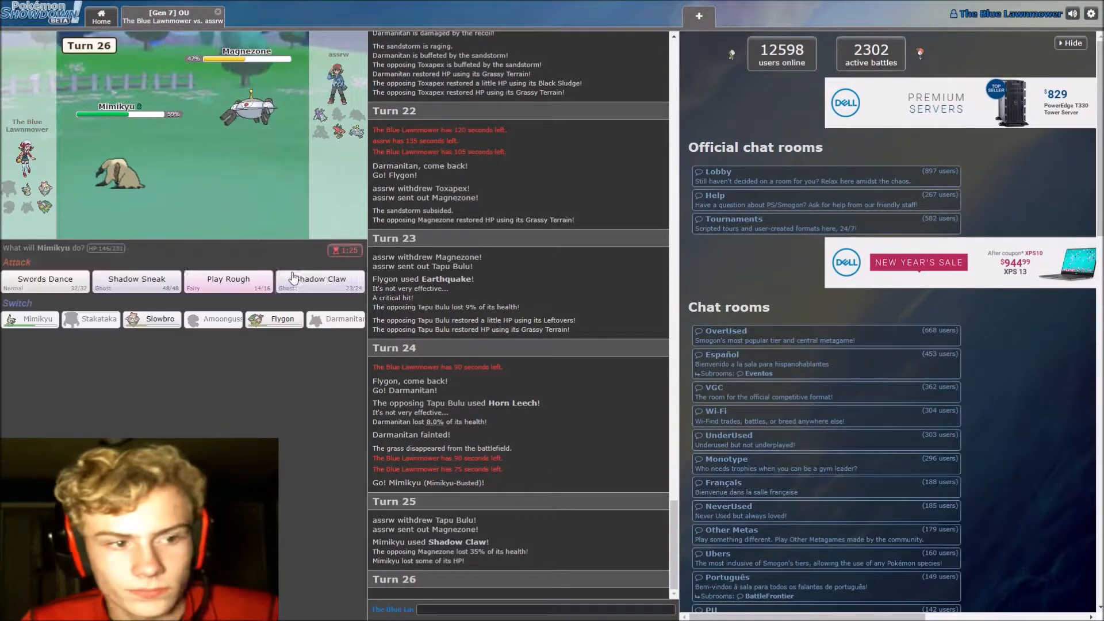
mouse_move(318, 278)
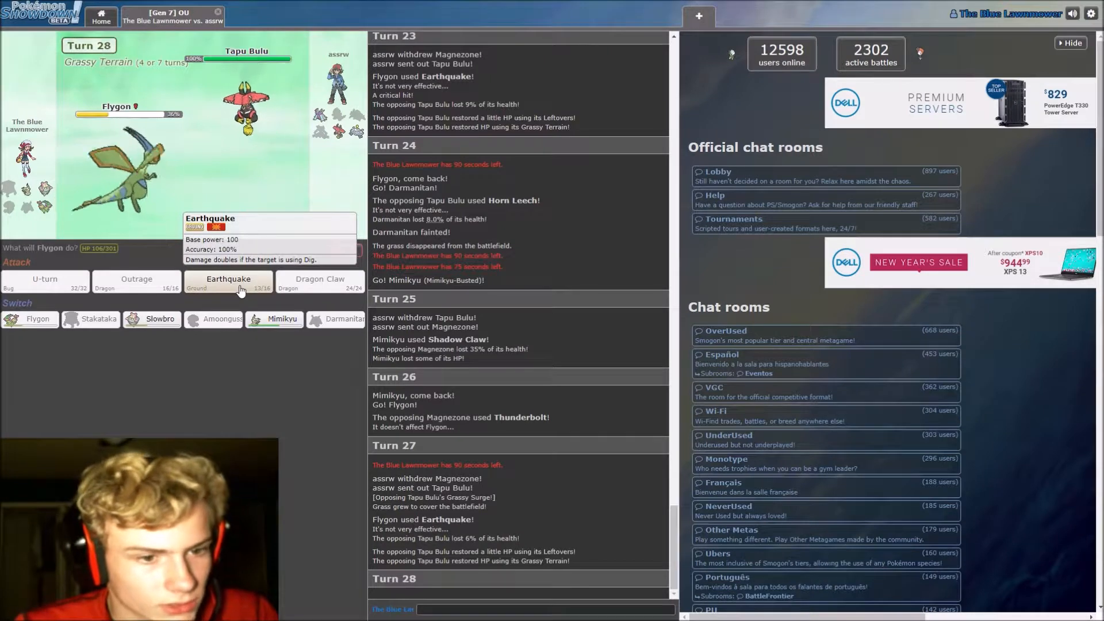
mouse_move(273, 319)
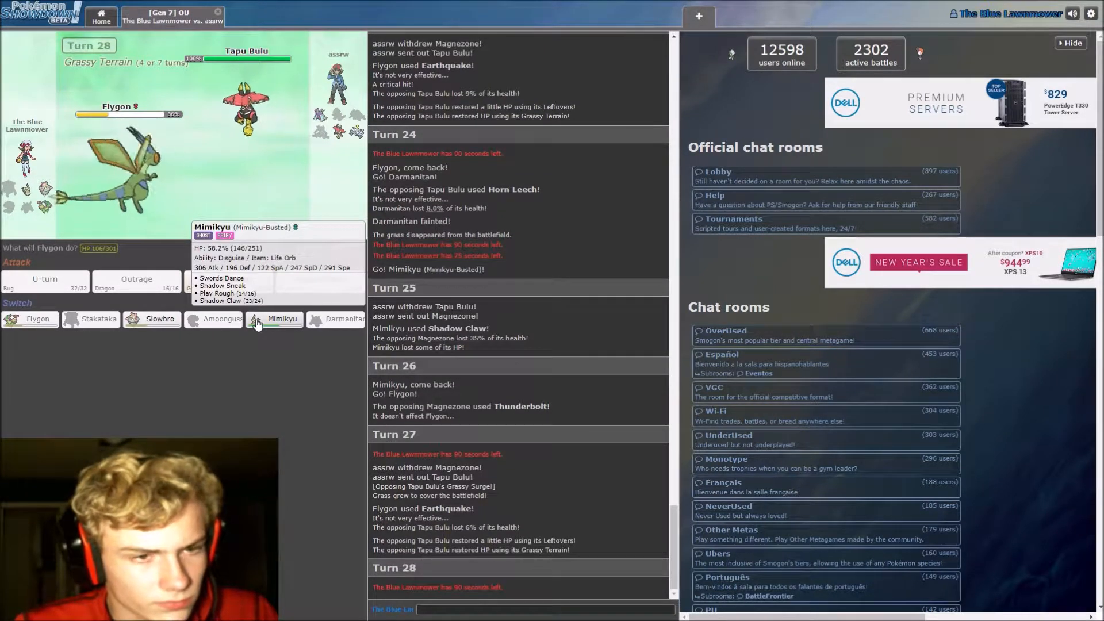
mouse_move(161, 319)
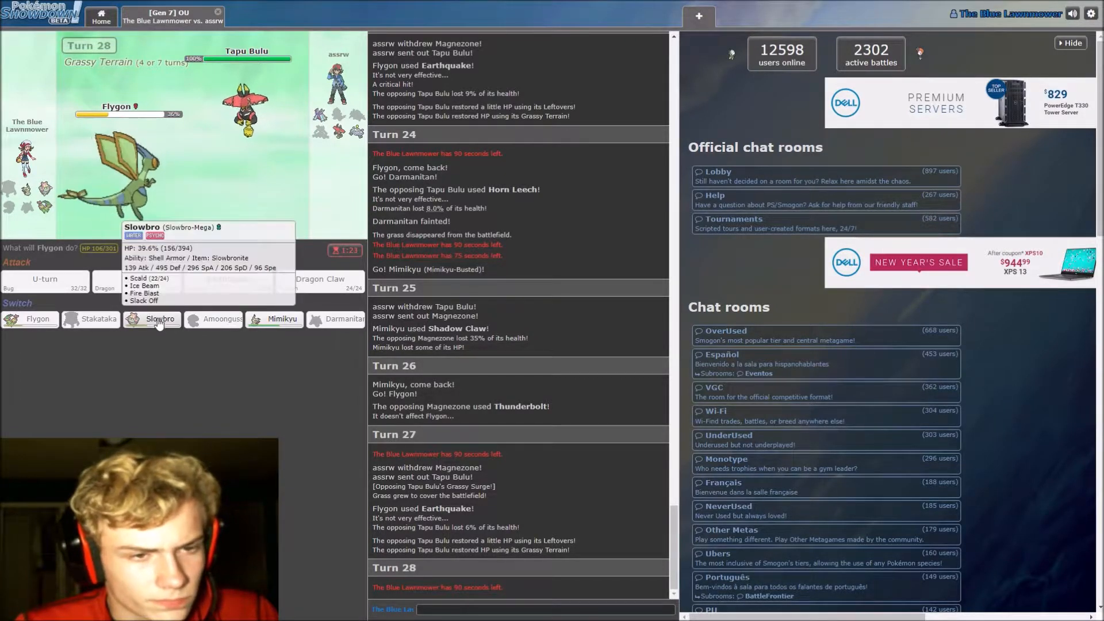
mouse_move(283, 318)
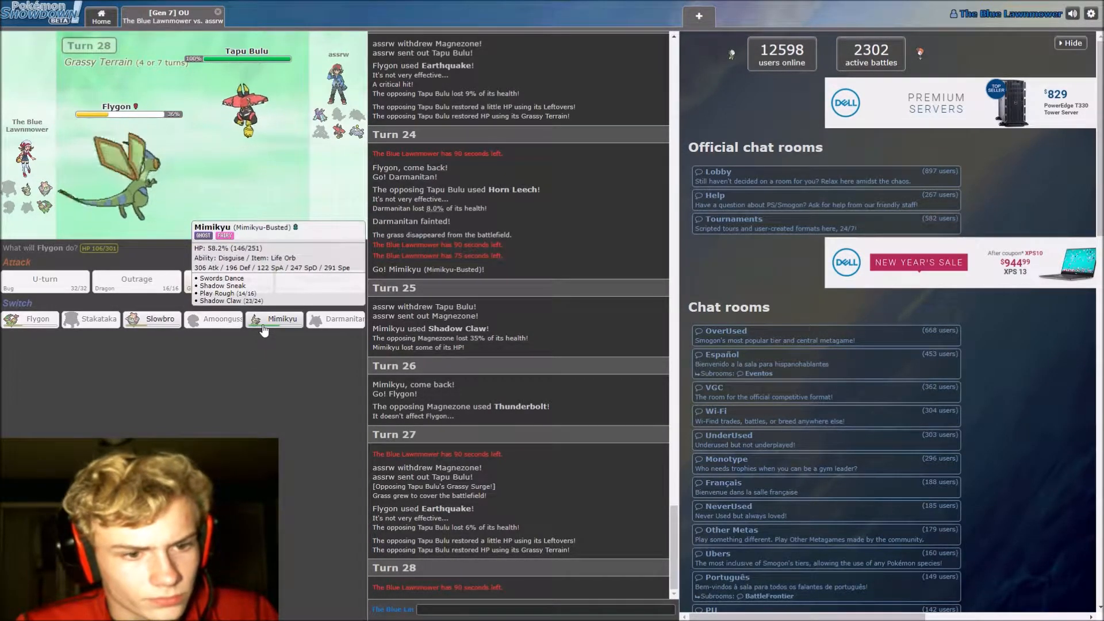
click(283, 318)
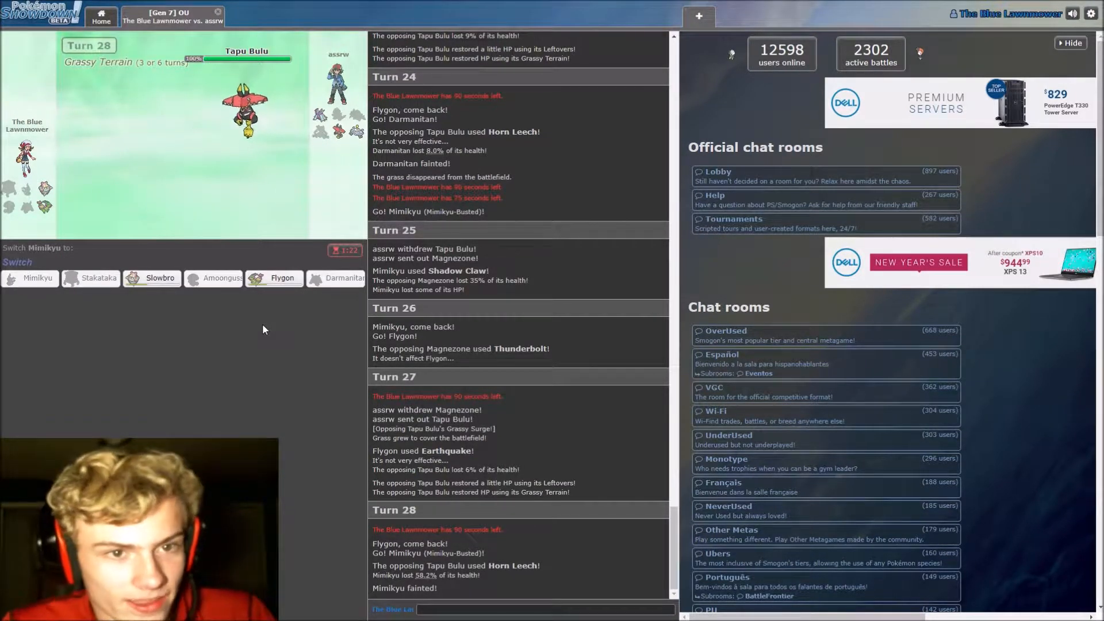
mouse_move(277, 277)
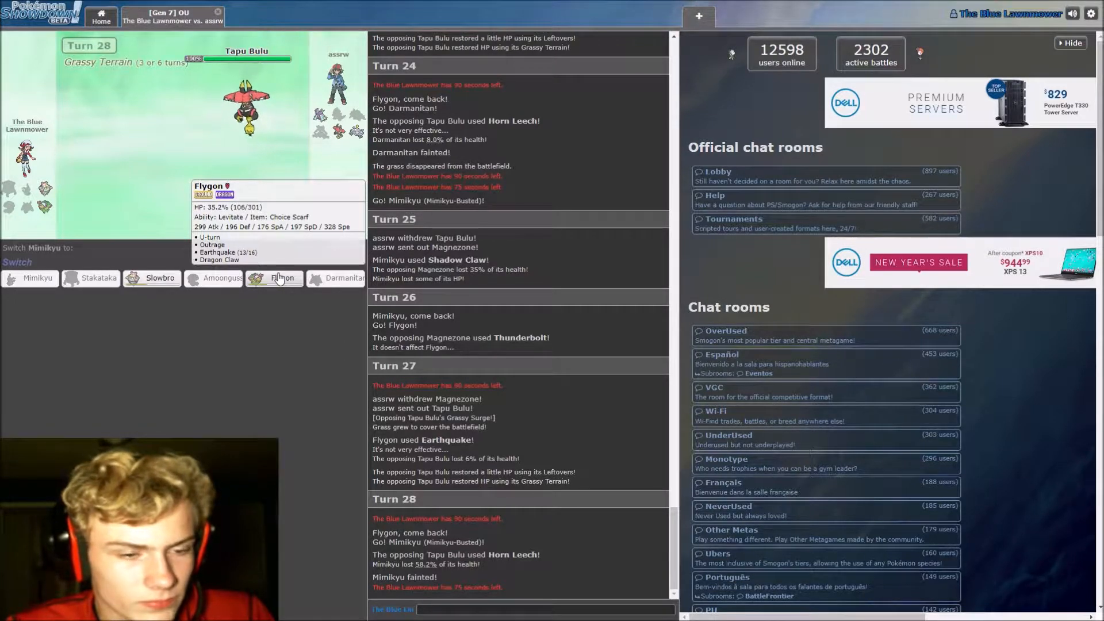
mouse_move(271, 277)
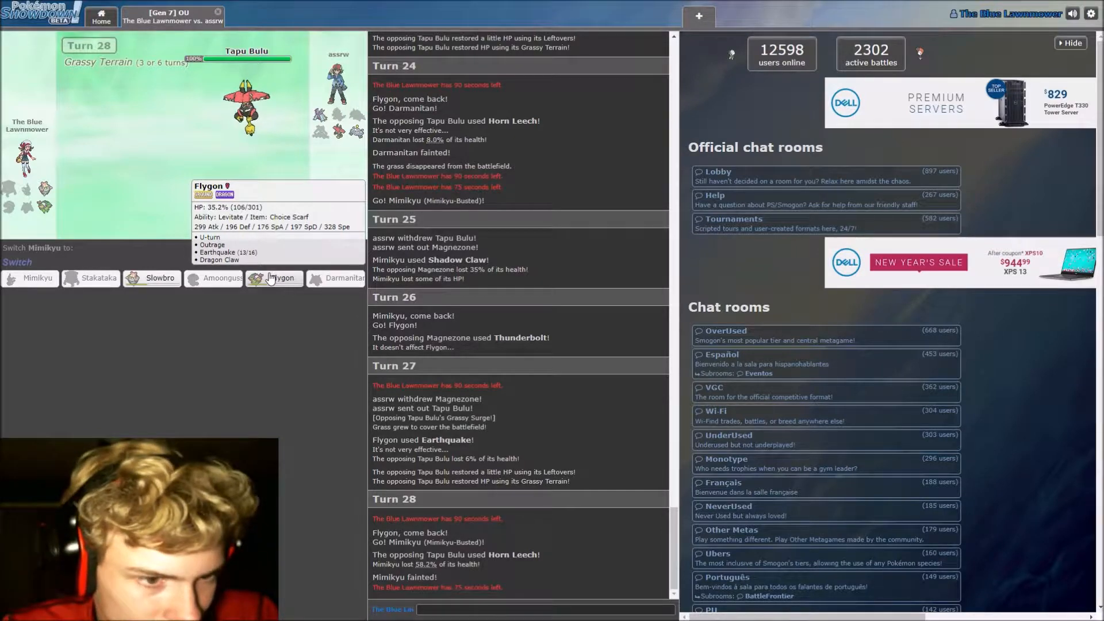
Send Flygon in, U-turn Tapu Bulu twice, then leave the lost battle for the home screen
click(281, 277)
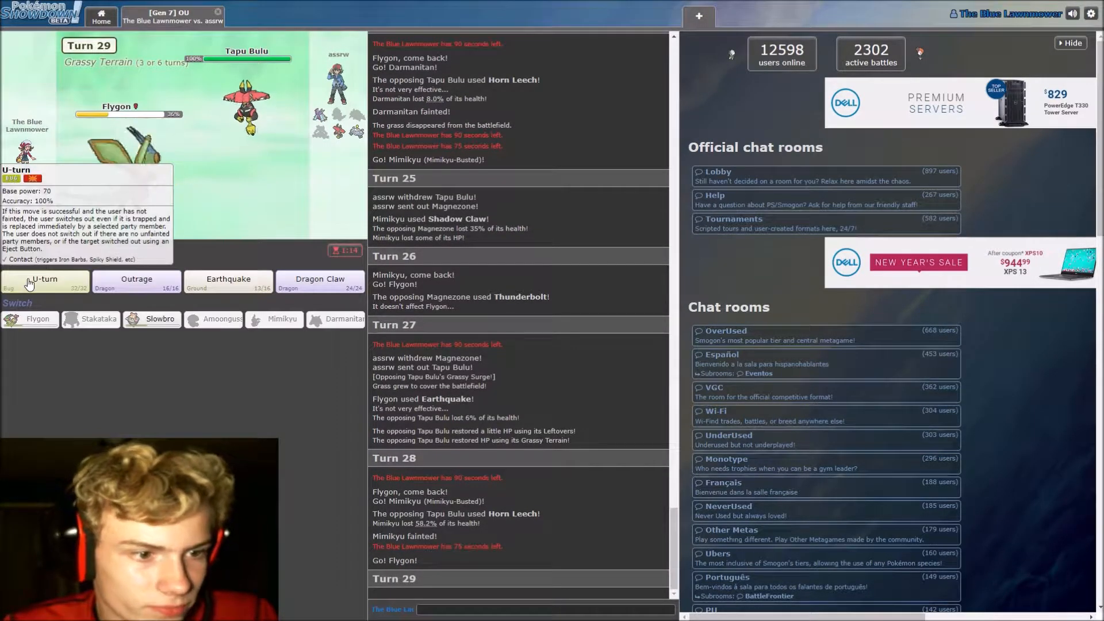
click(46, 282)
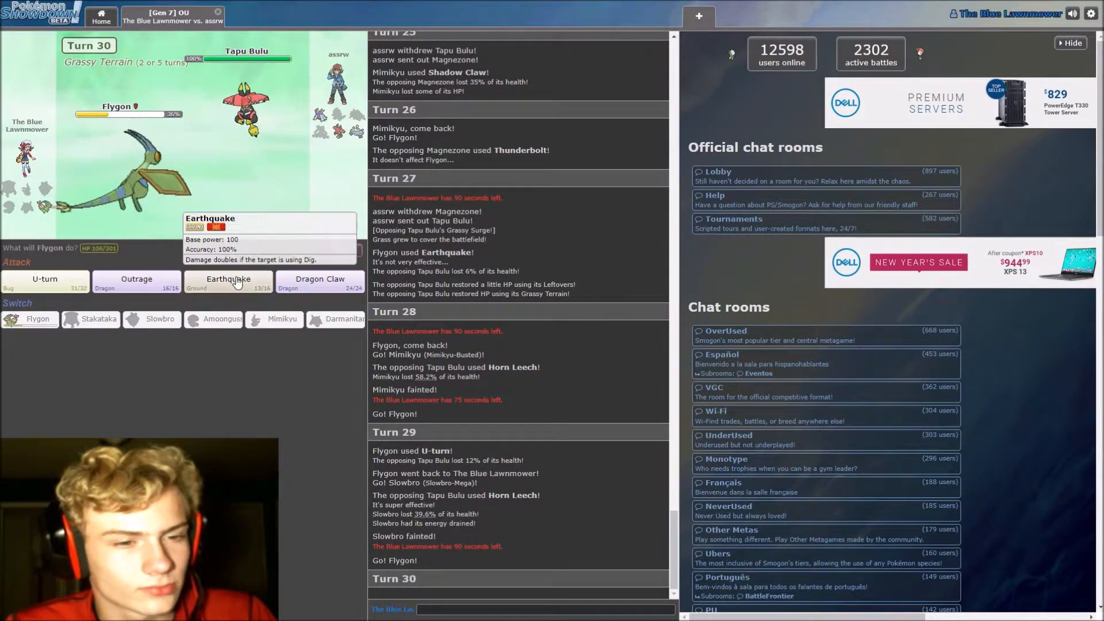
mouse_move(136, 282)
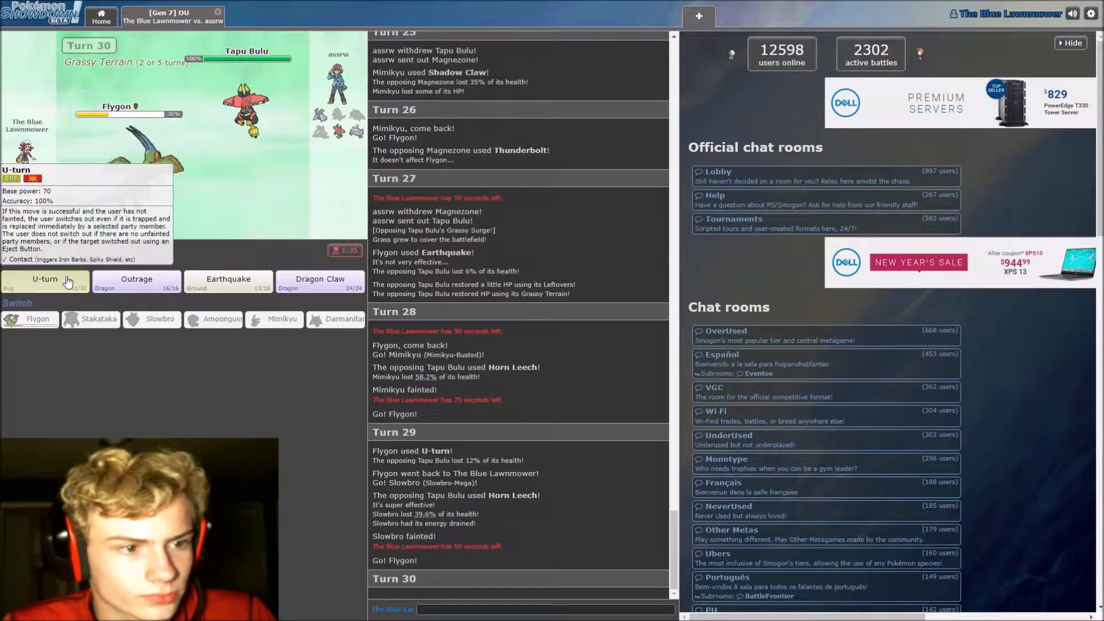
click(44, 278)
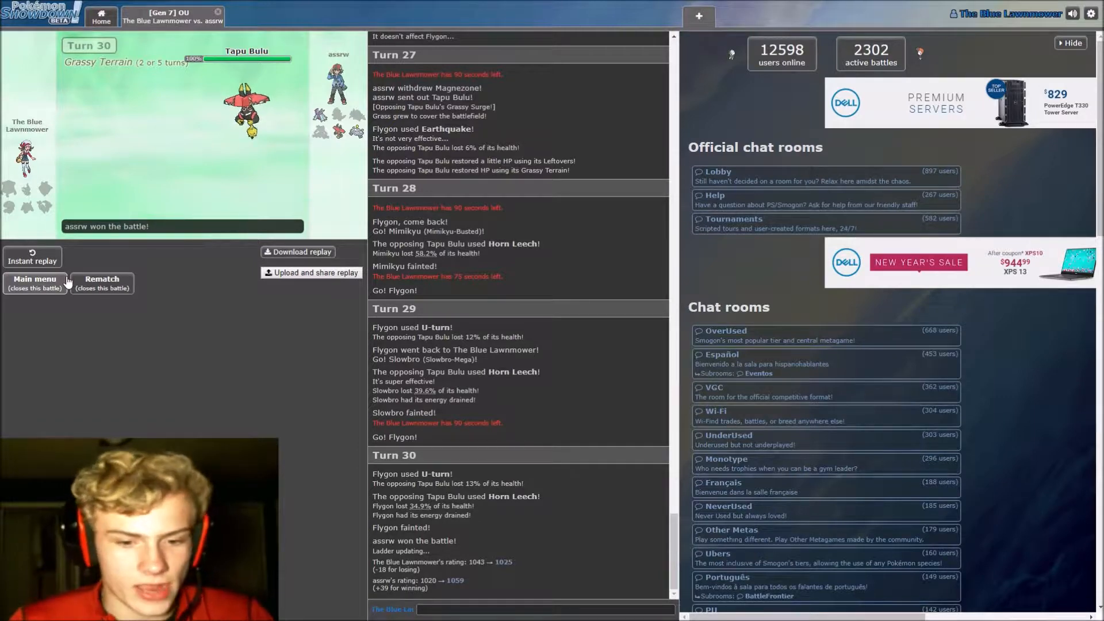
click(33, 283)
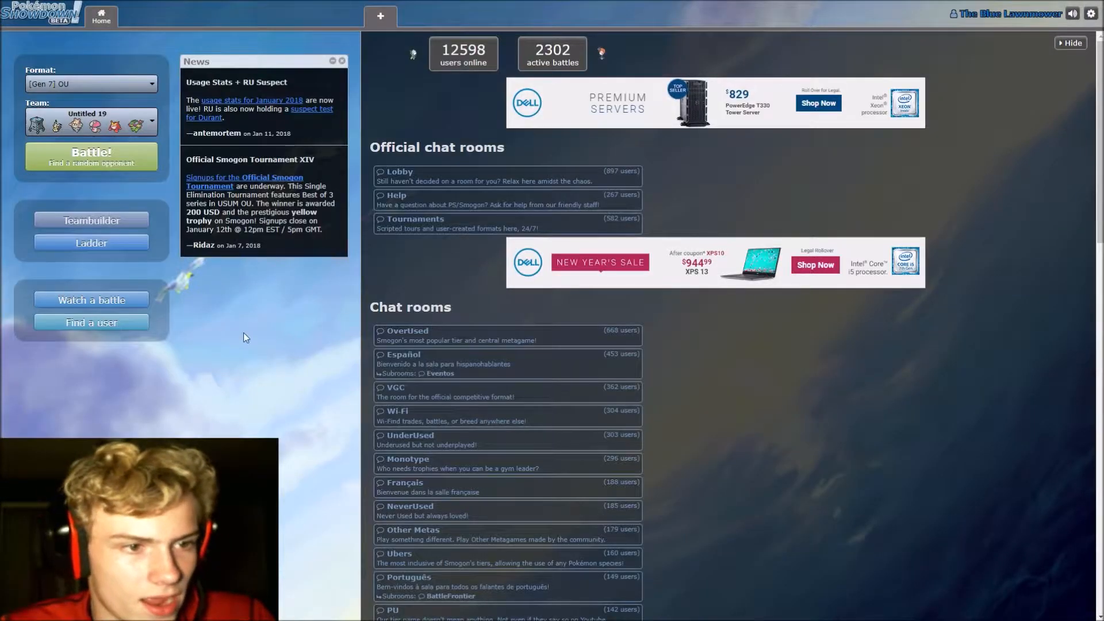
mouse_move(260, 356)
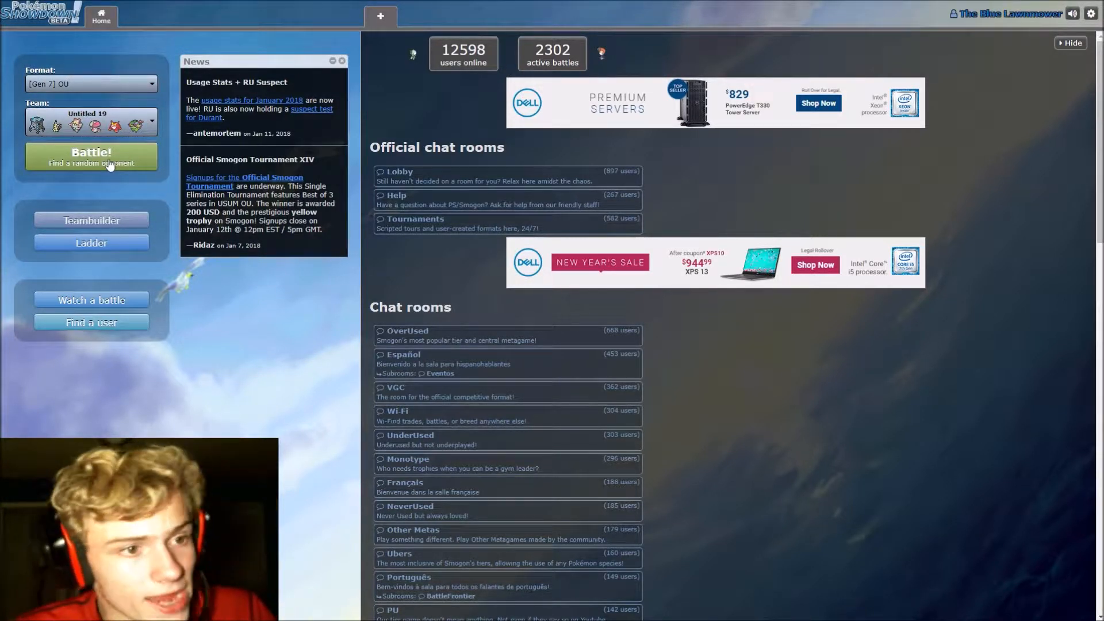
Queue a rated [Gen 7] OU battle with team Untitled 19 against a random opponent
click(91, 157)
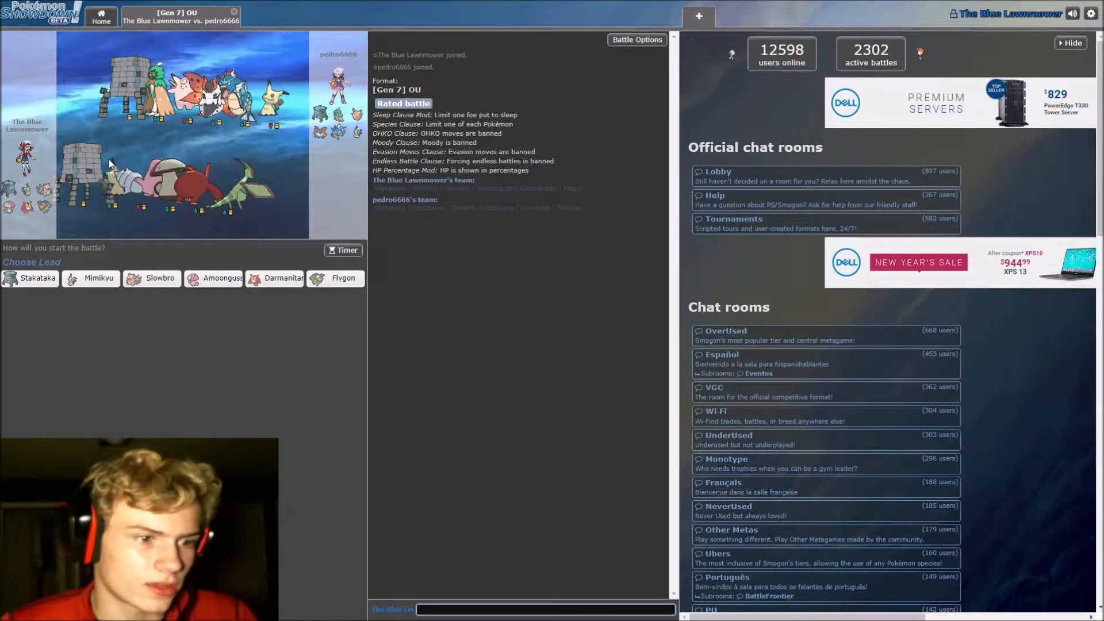
mouse_move(29, 278)
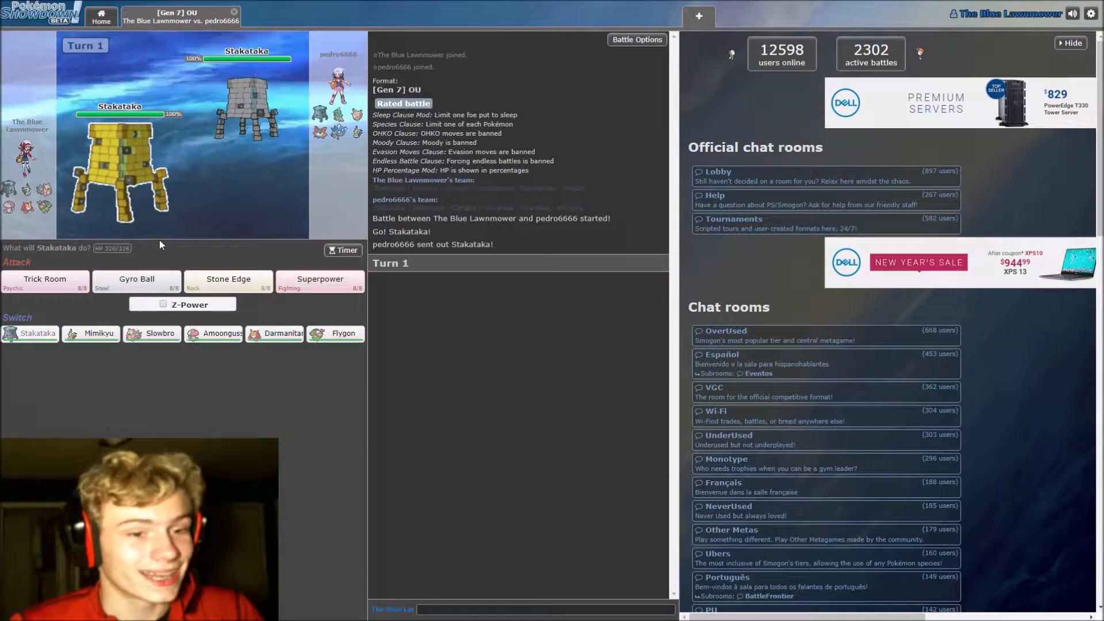
mouse_move(173, 131)
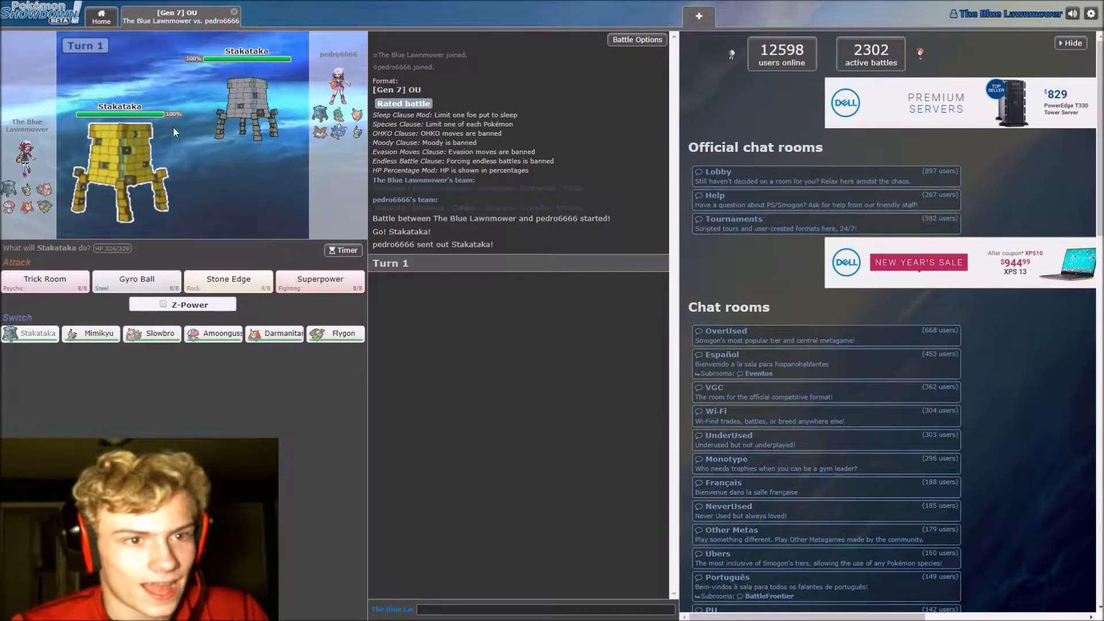
mouse_move(116, 169)
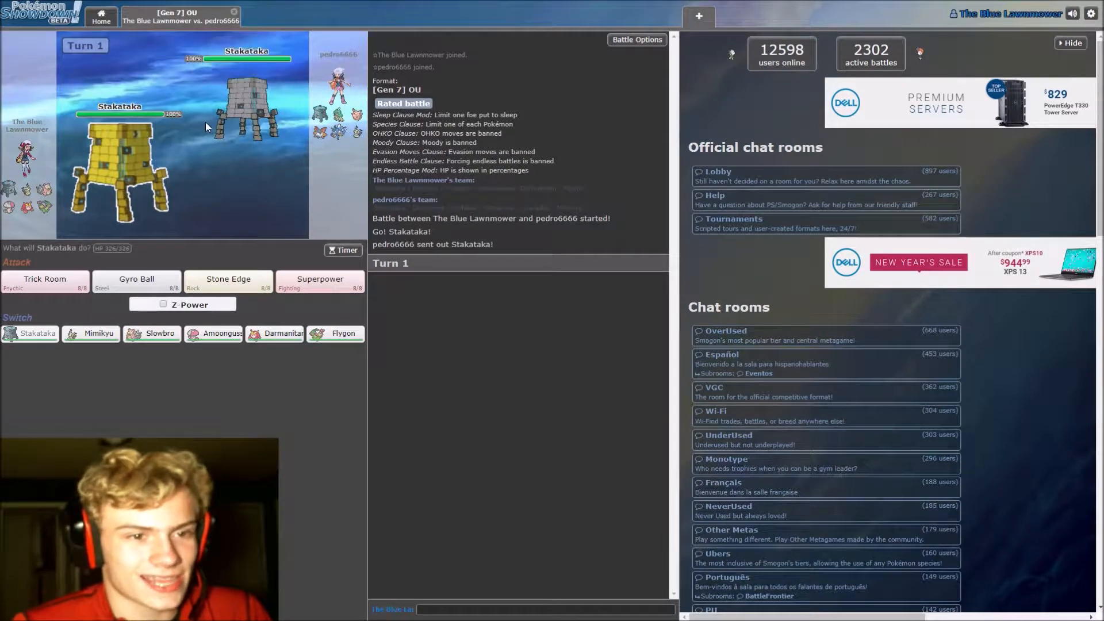
mouse_move(256, 169)
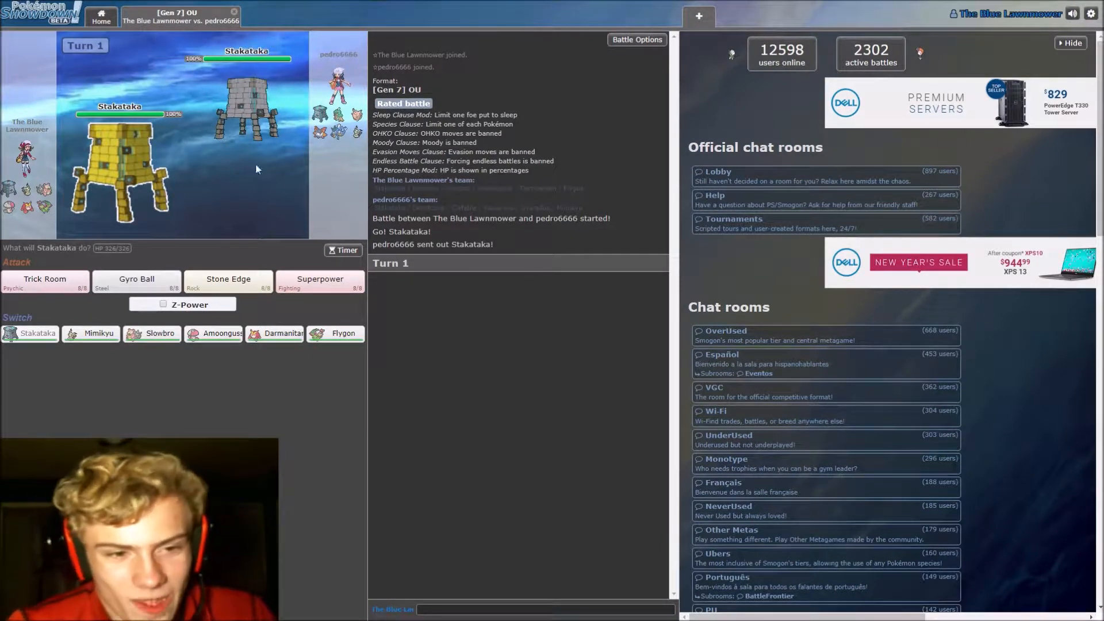
Hit the opposing Stakataka with Superpower on turns 1 and 2
click(320, 282)
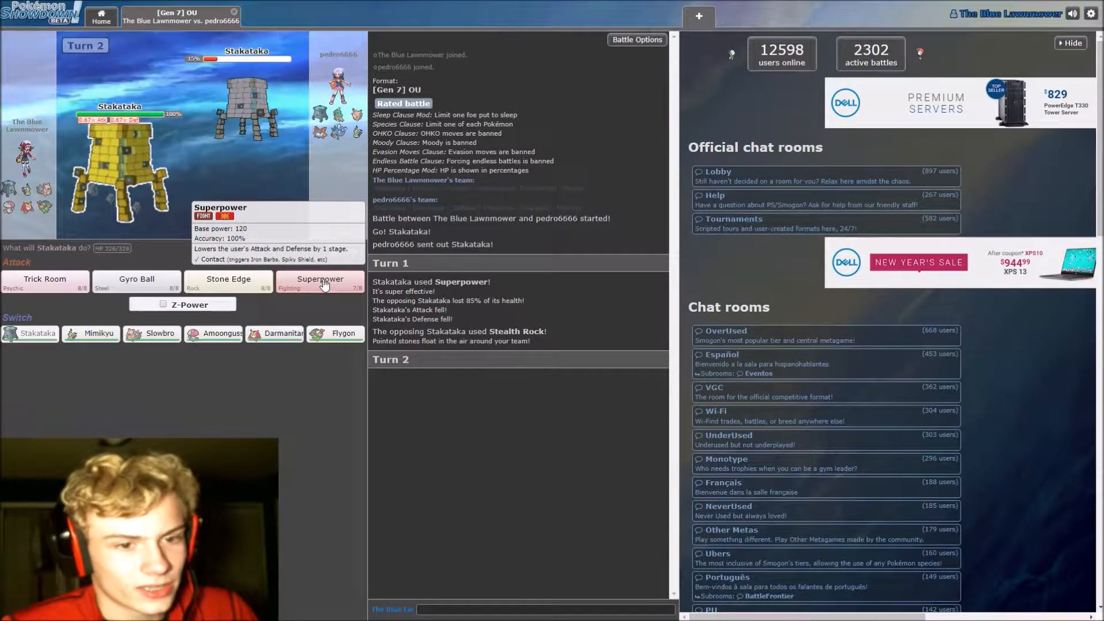
click(320, 279)
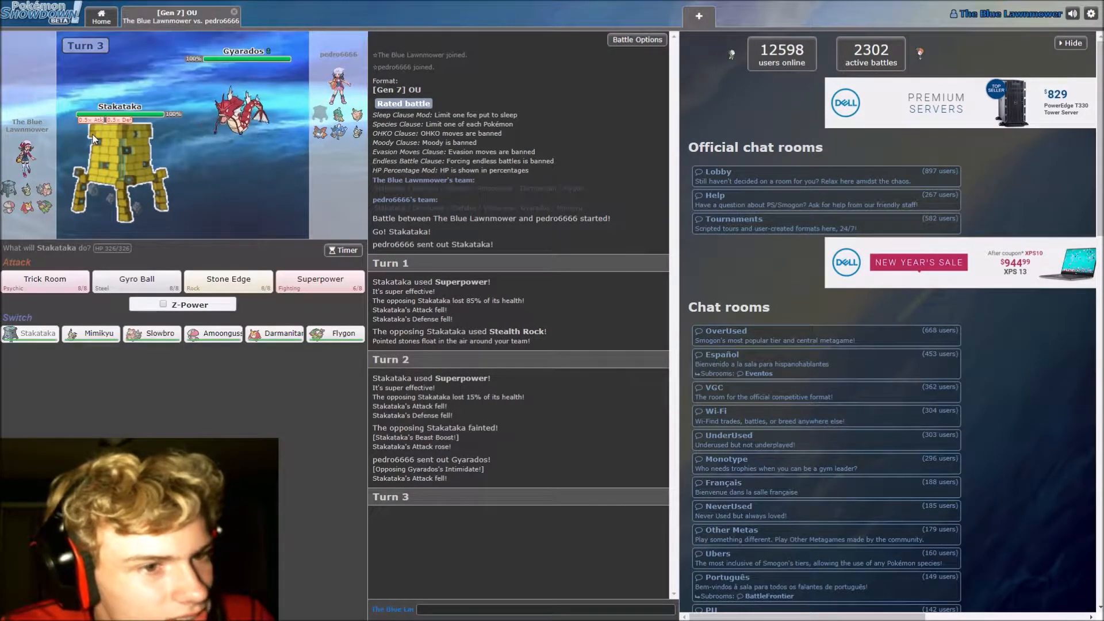
mouse_move(116, 169)
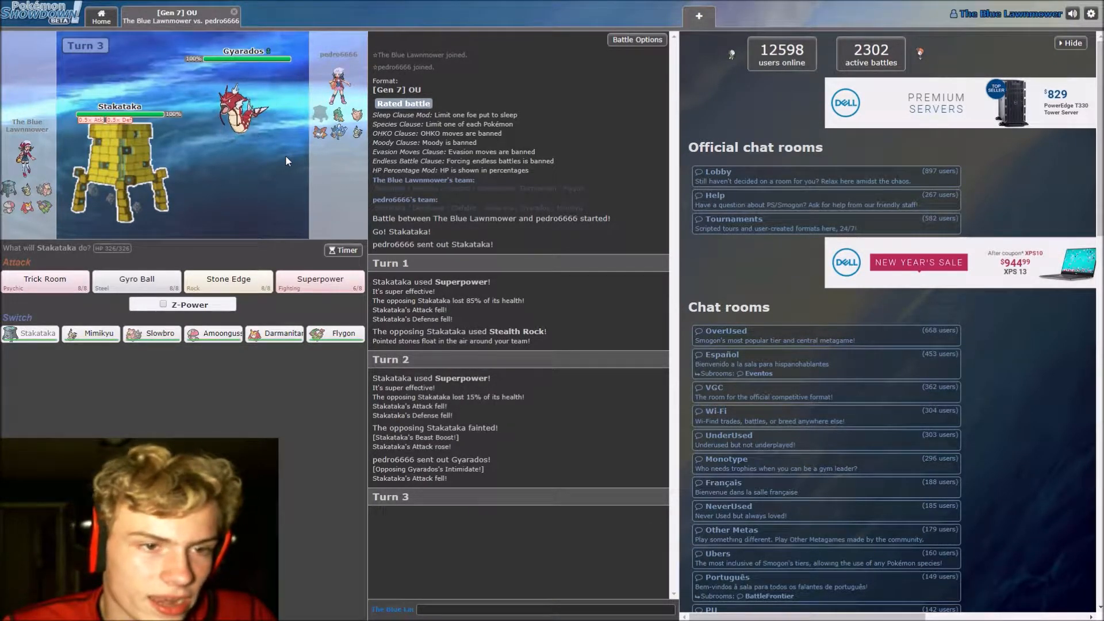
mouse_move(249, 112)
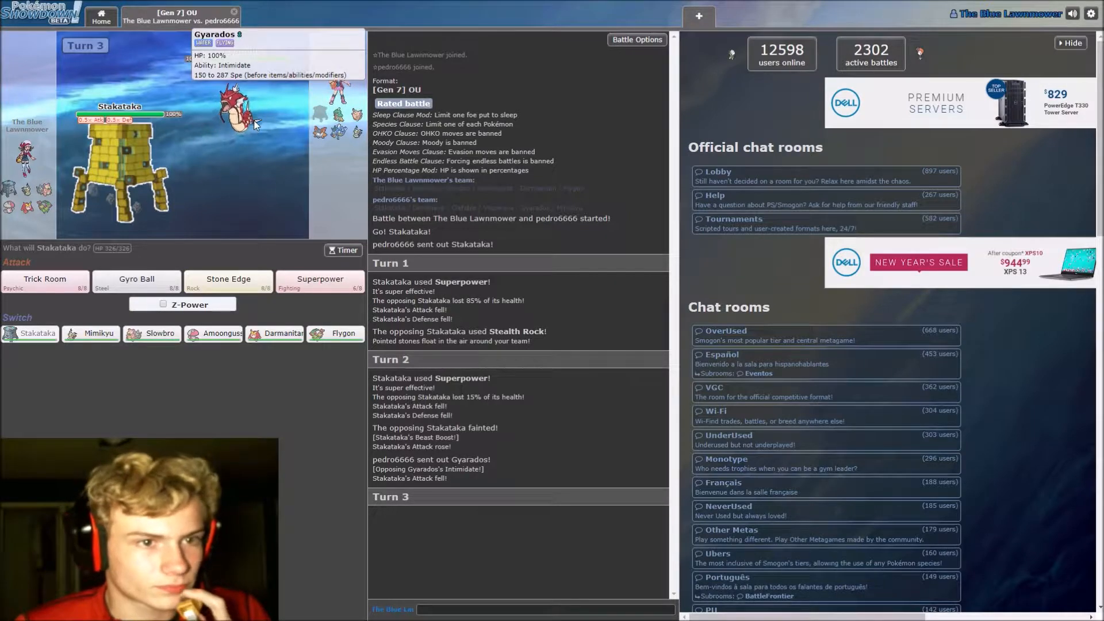
mouse_move(285, 123)
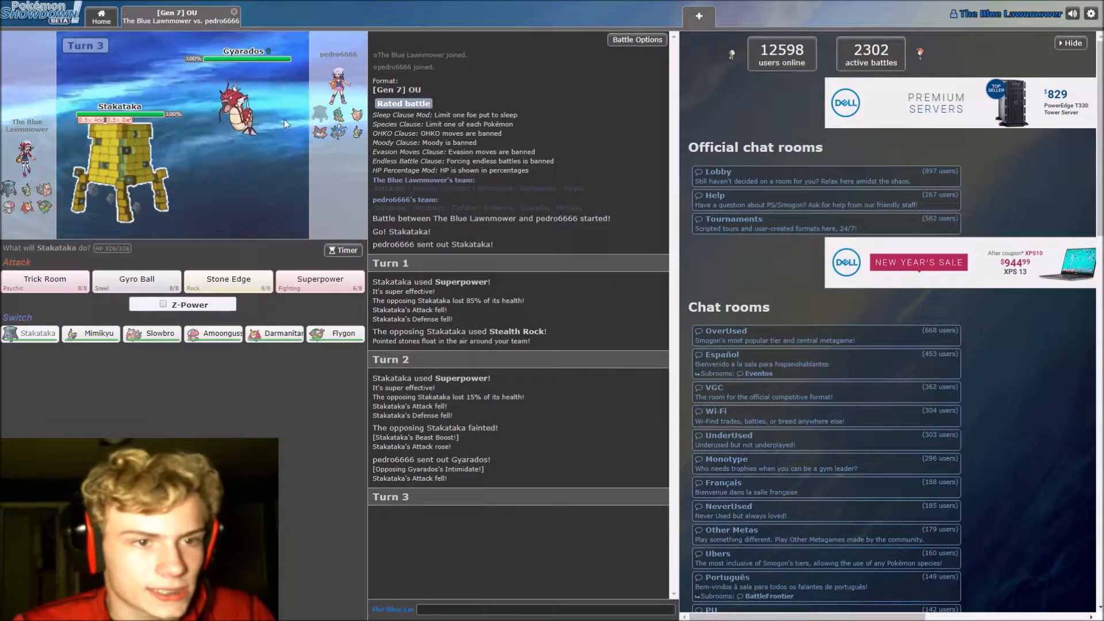
mouse_move(243, 106)
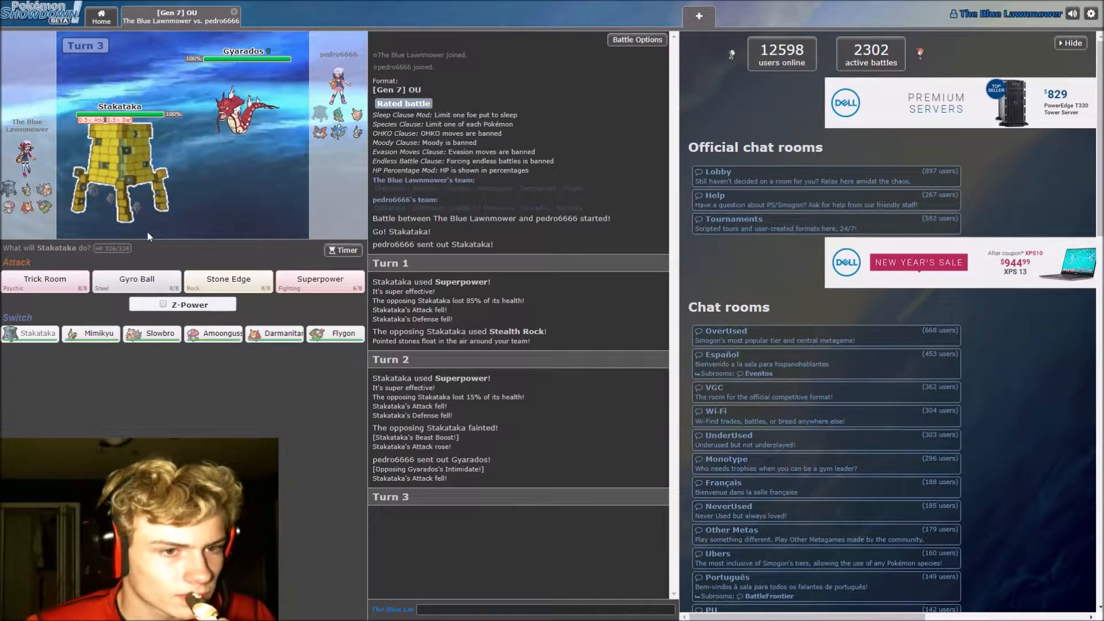
mouse_move(90, 334)
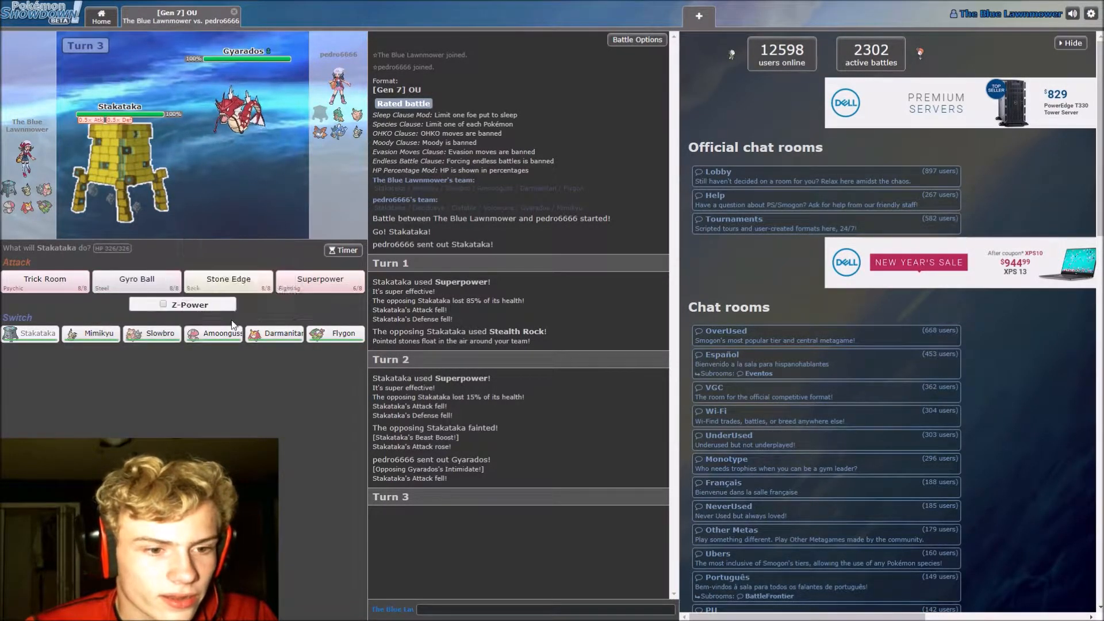
mouse_move(218, 333)
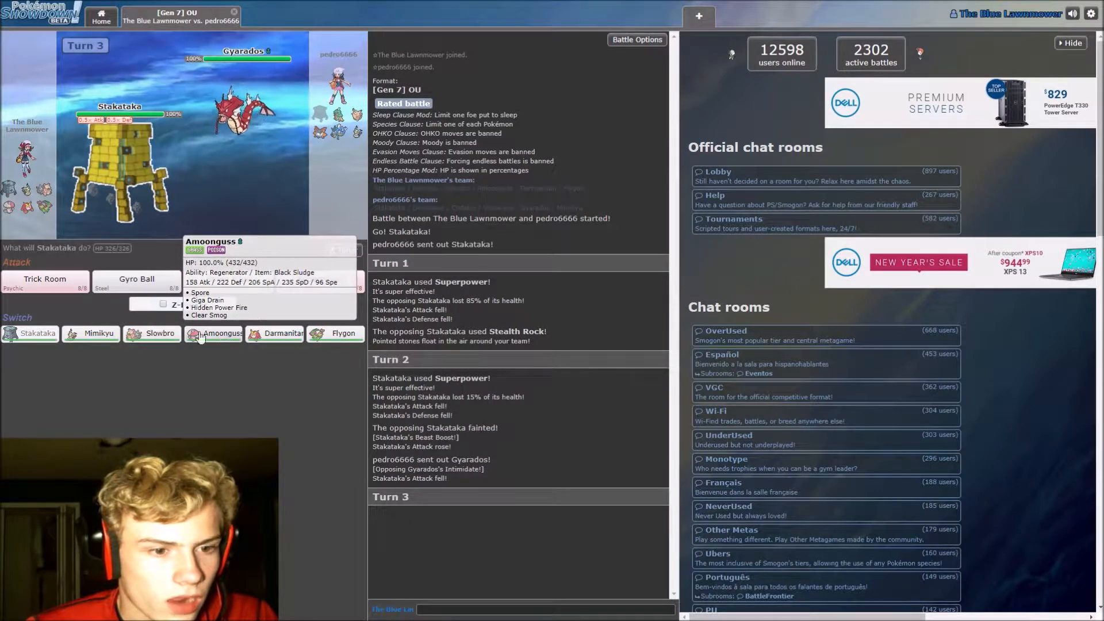
mouse_move(91, 333)
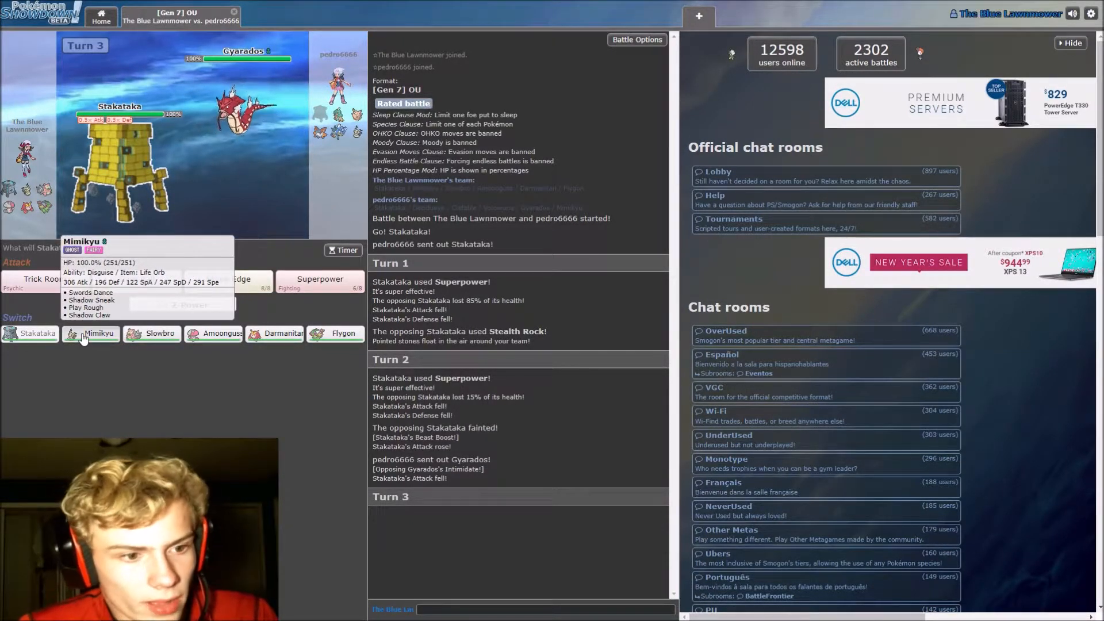
Switch Stakataka out for Mimikyu against the incoming Gyarados
click(89, 334)
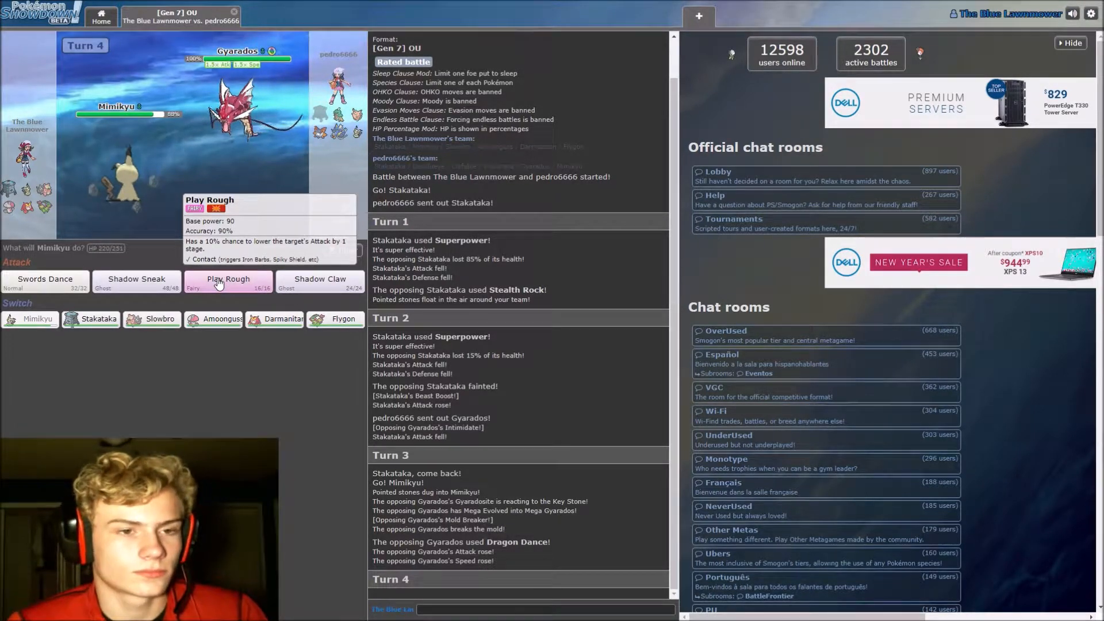
Have Mimikyu use Play Rough, then Shadow Claw to knock out Decidueye
click(228, 281)
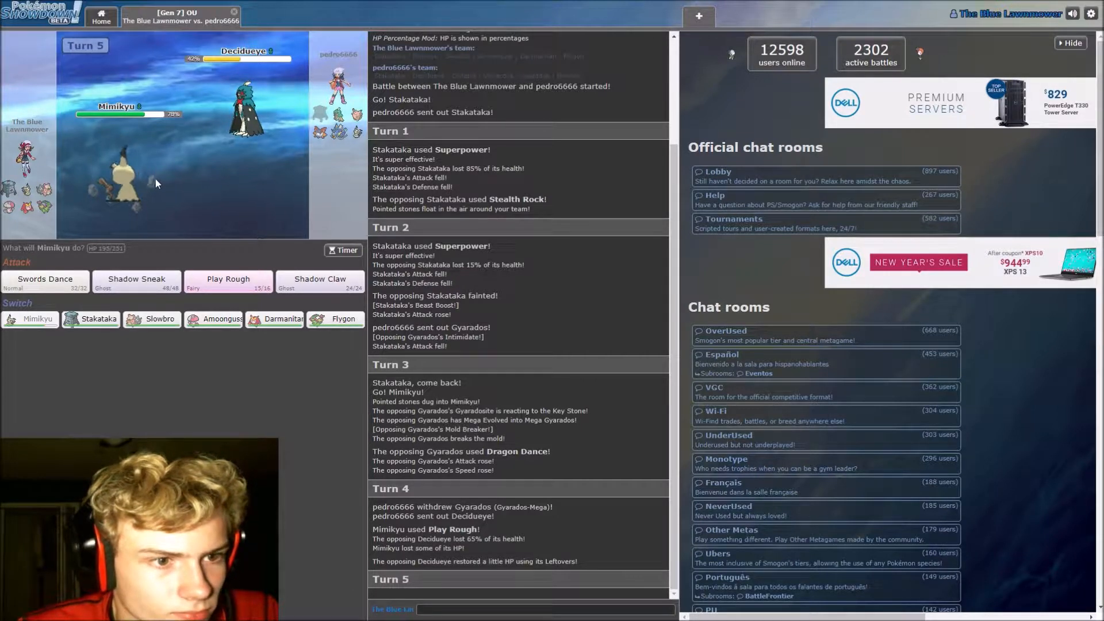
mouse_move(243, 113)
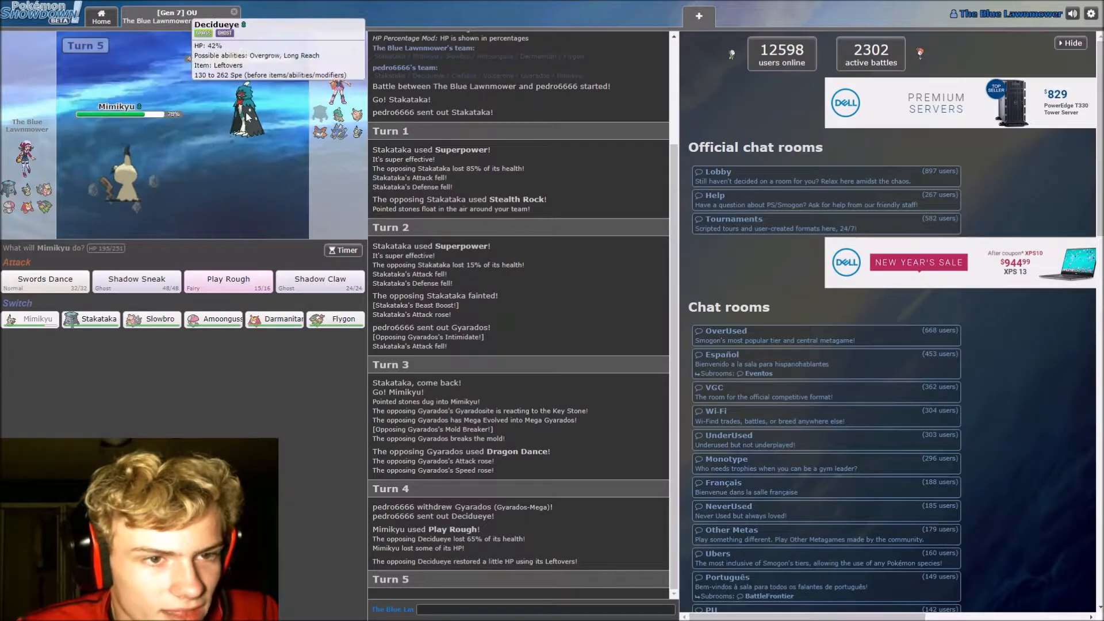
mouse_move(319, 283)
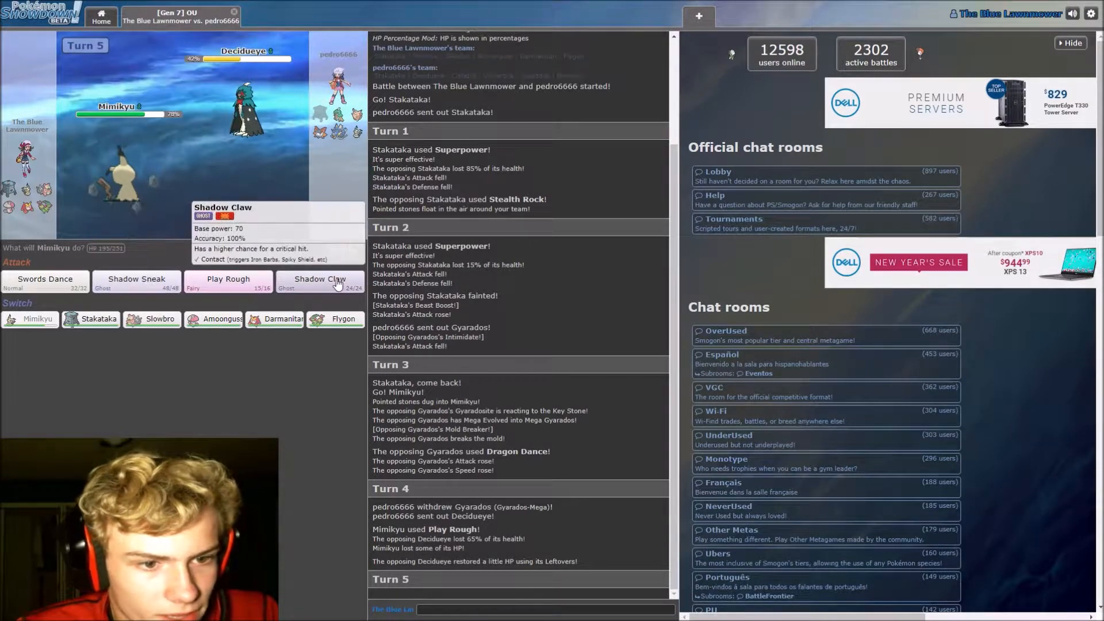
mouse_move(228, 282)
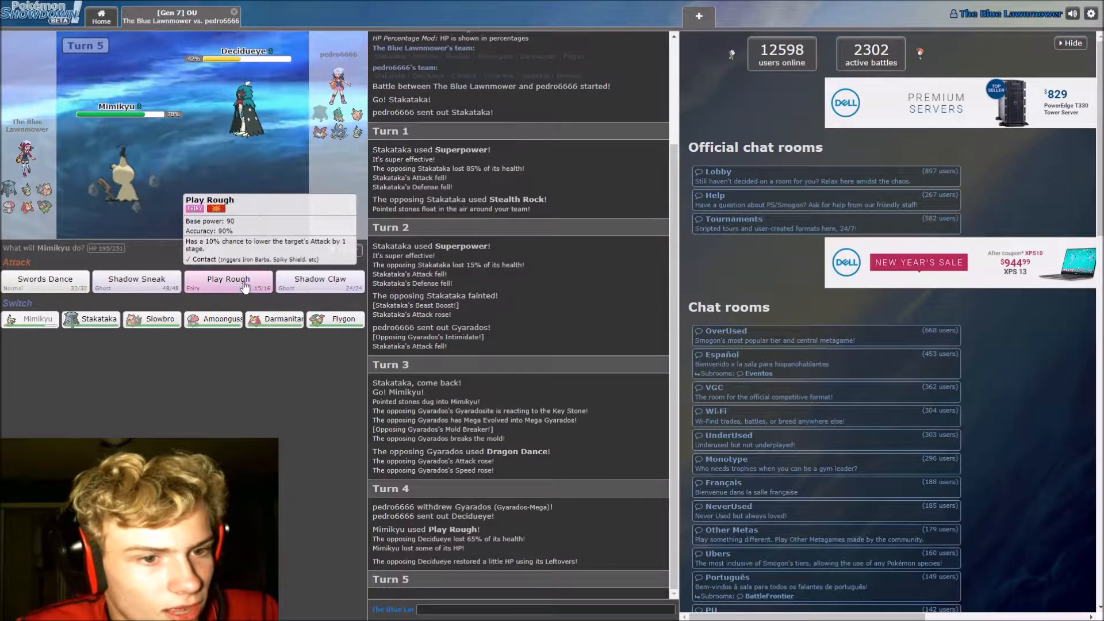
click(320, 283)
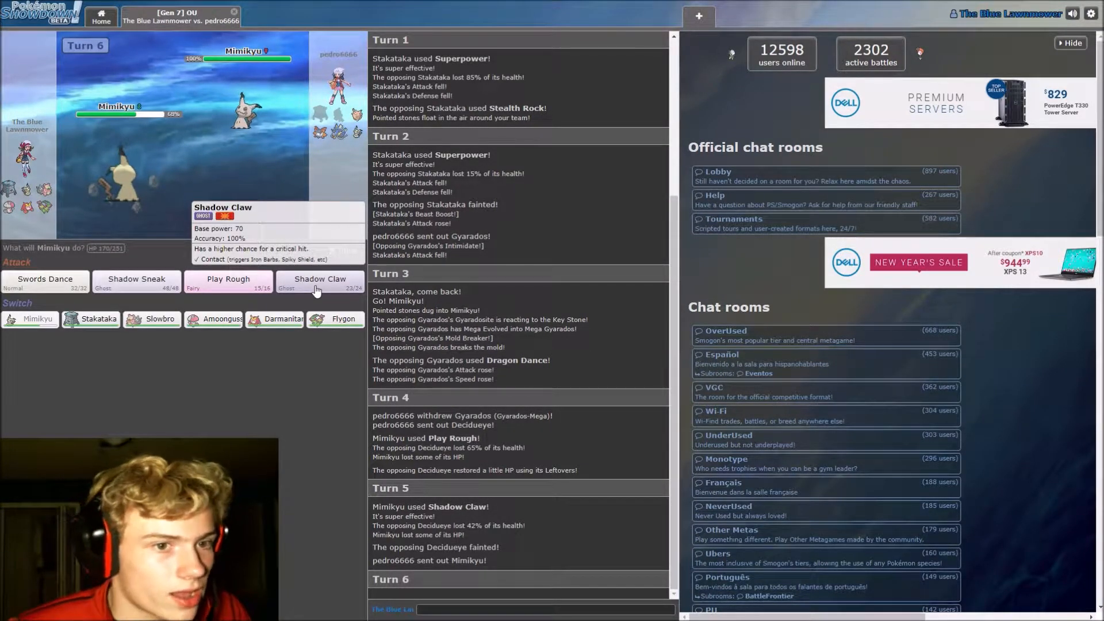
mouse_move(99, 193)
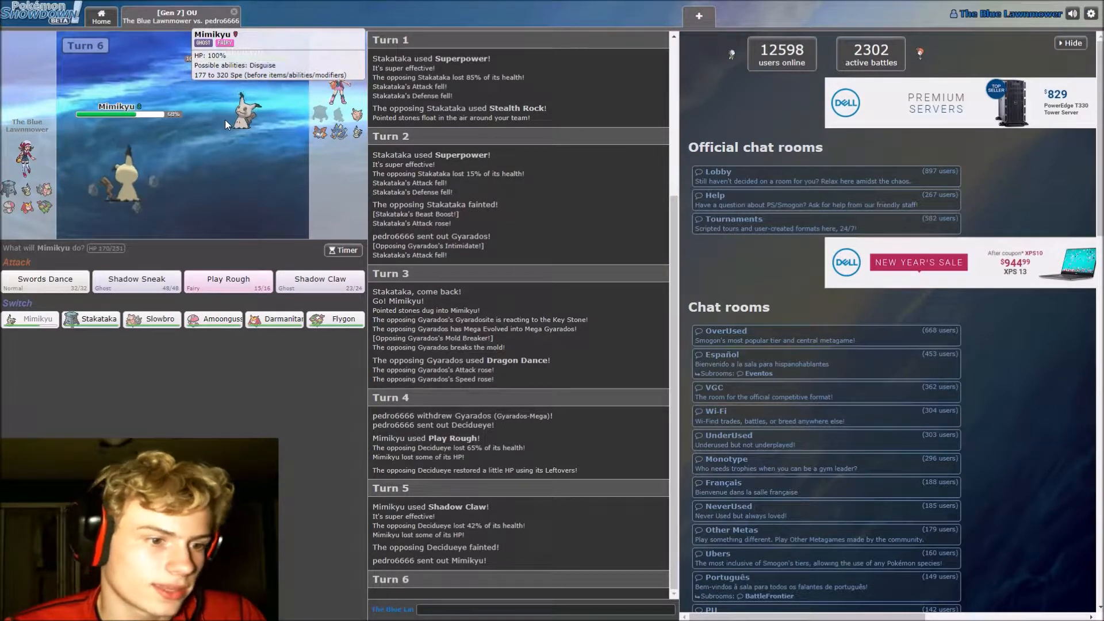
mouse_move(89, 338)
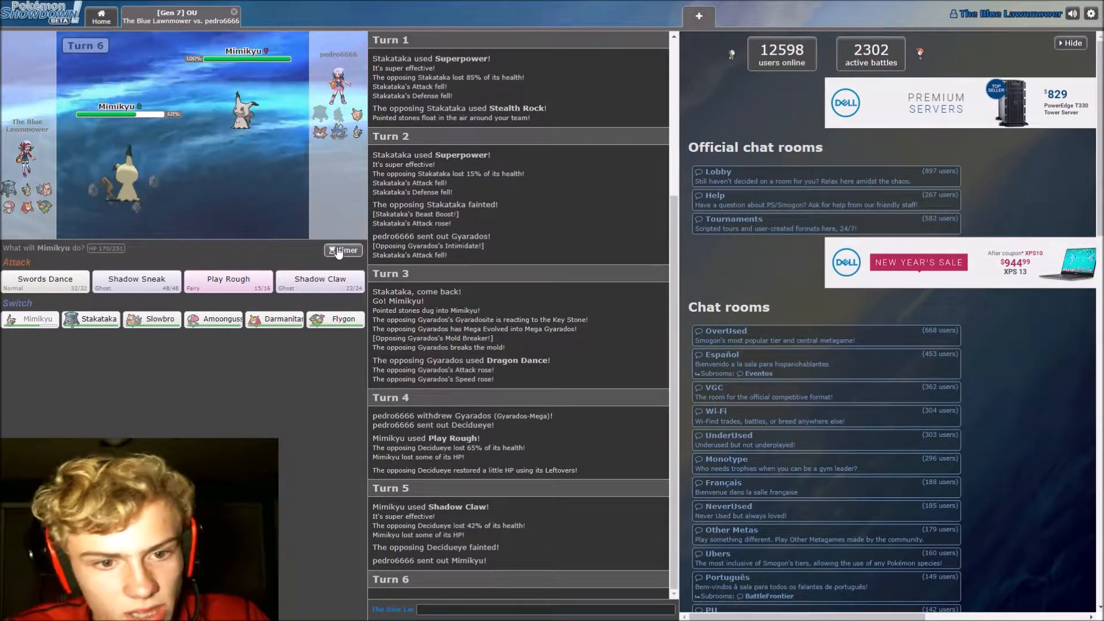
mouse_move(296, 233)
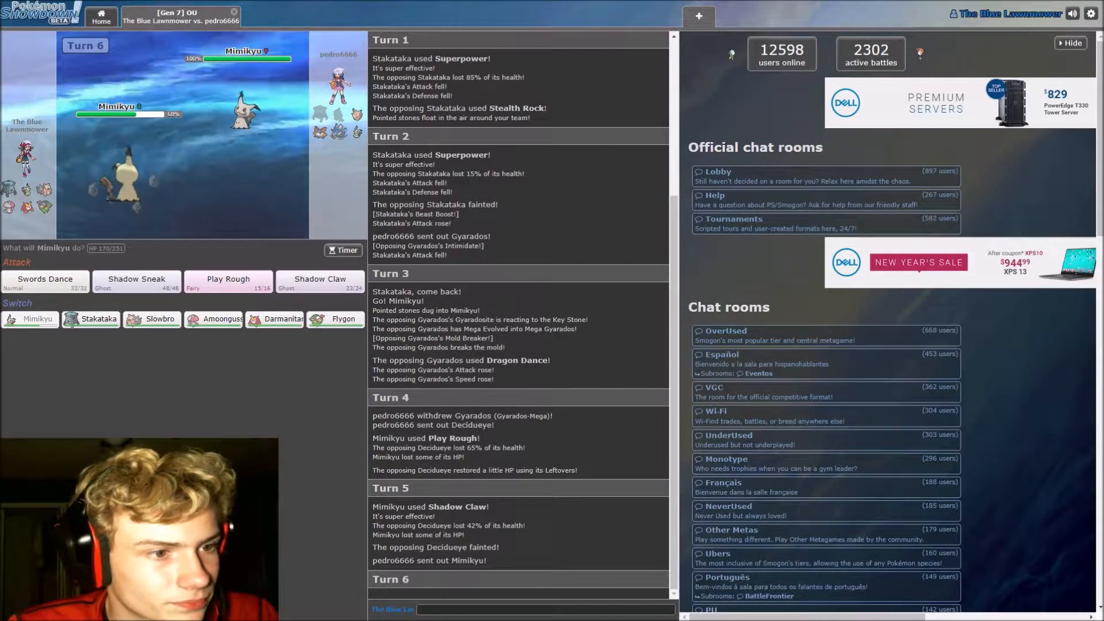
mouse_move(96, 318)
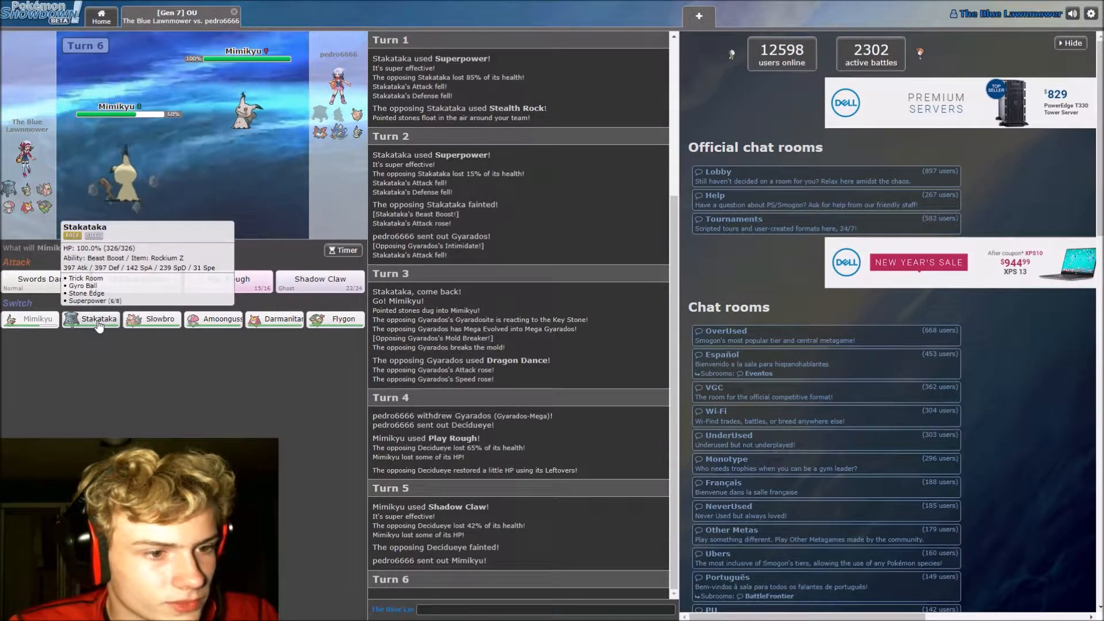
Swap Mimikyu out for Stakataka against the opposing Mimikyu
click(96, 318)
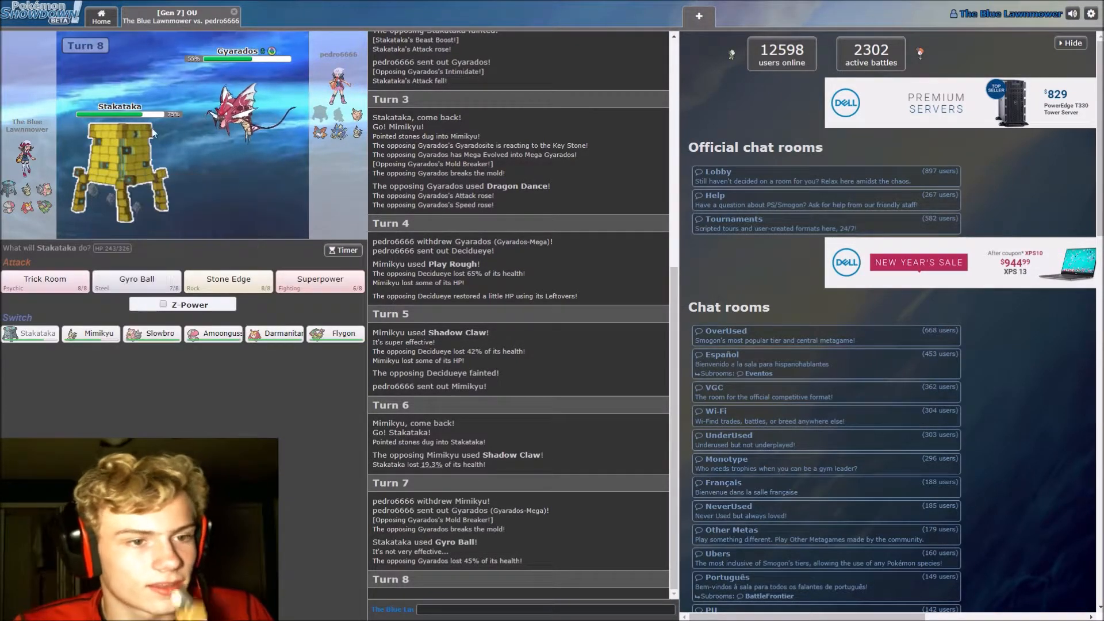
mouse_move(120, 162)
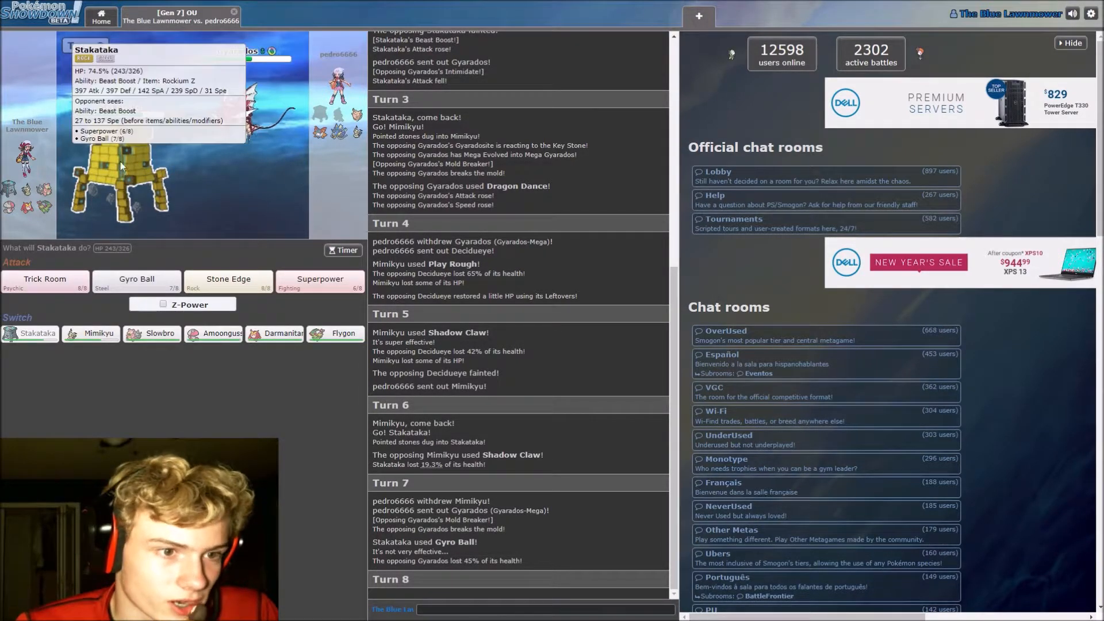
mouse_move(232, 127)
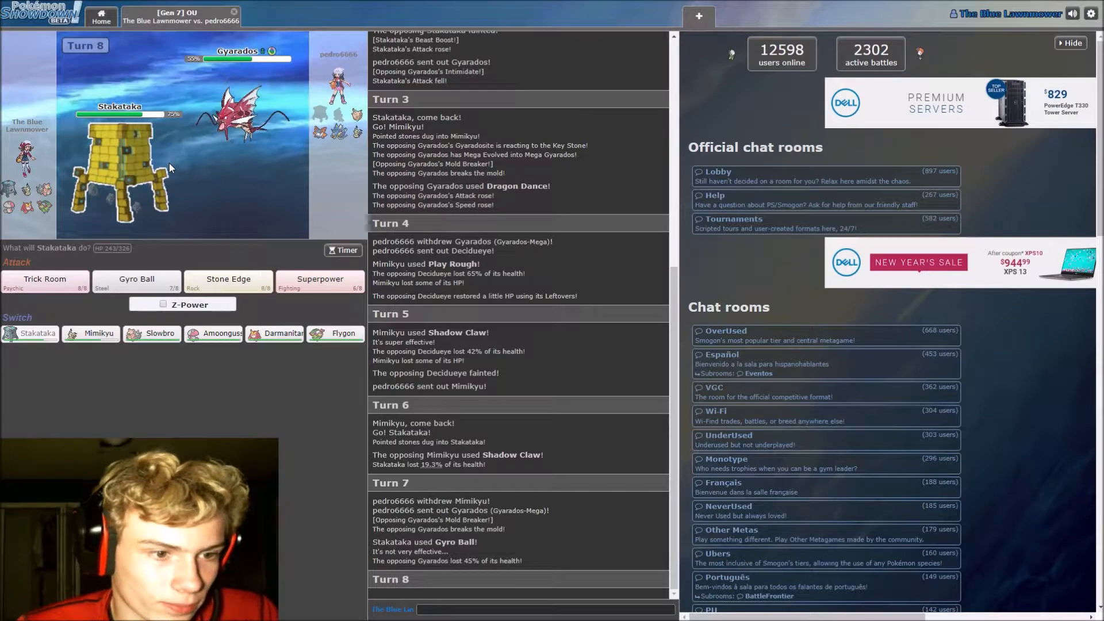
mouse_move(89, 333)
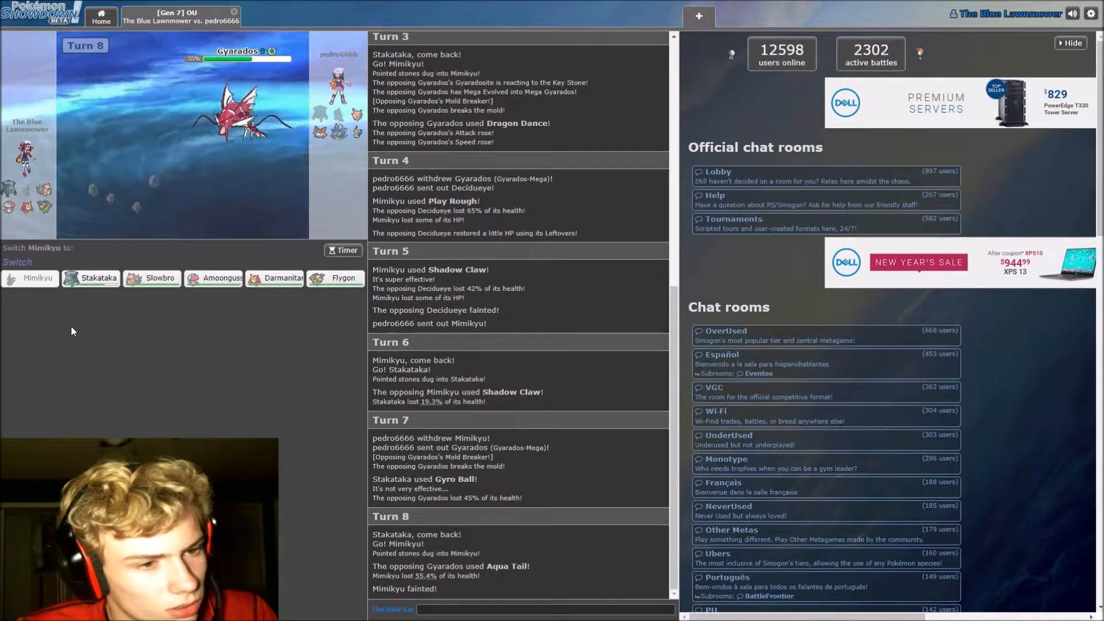
mouse_move(38, 277)
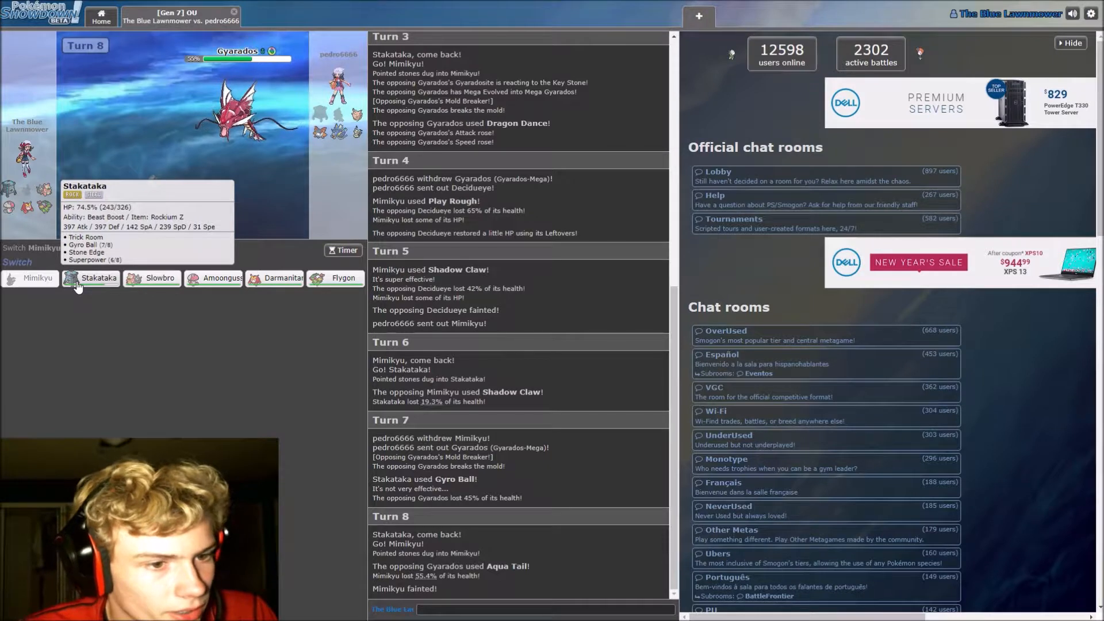
mouse_move(159, 278)
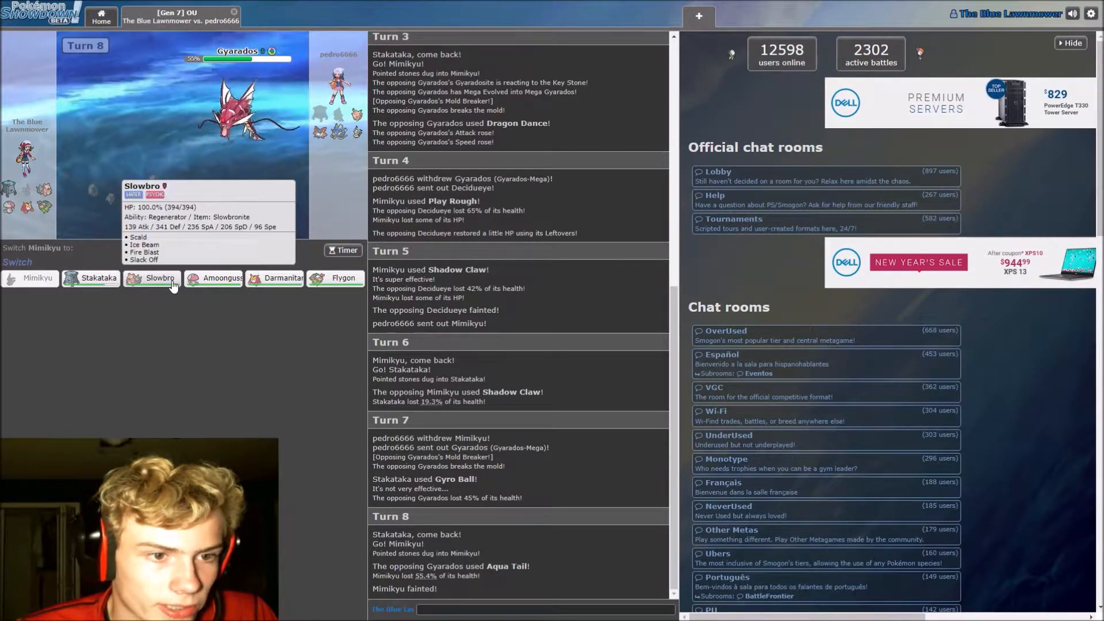
mouse_move(283, 277)
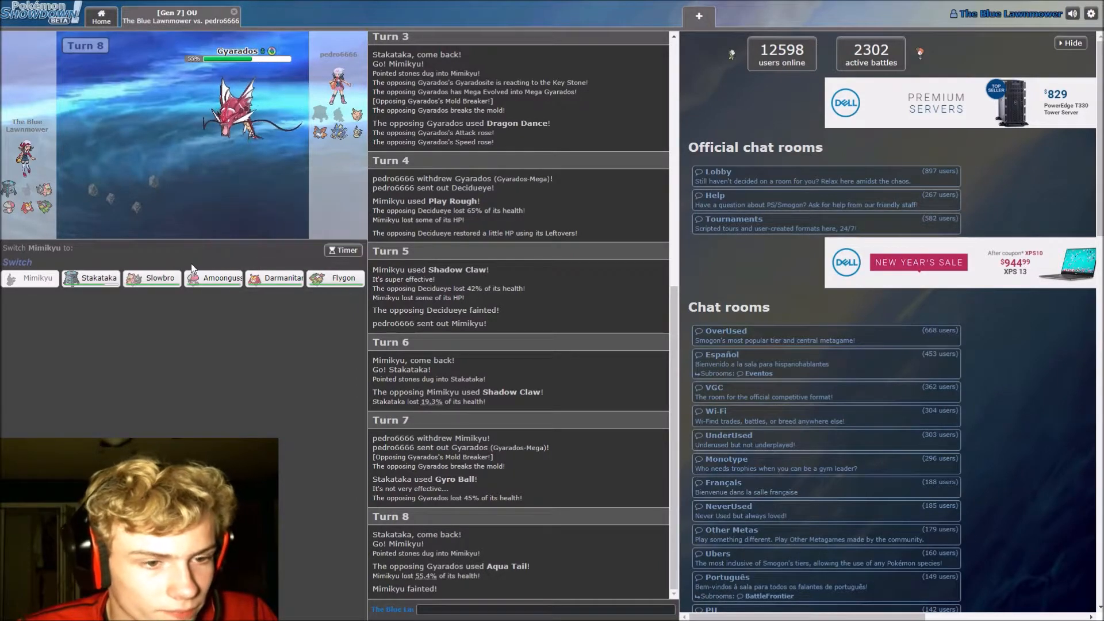
mouse_move(221, 277)
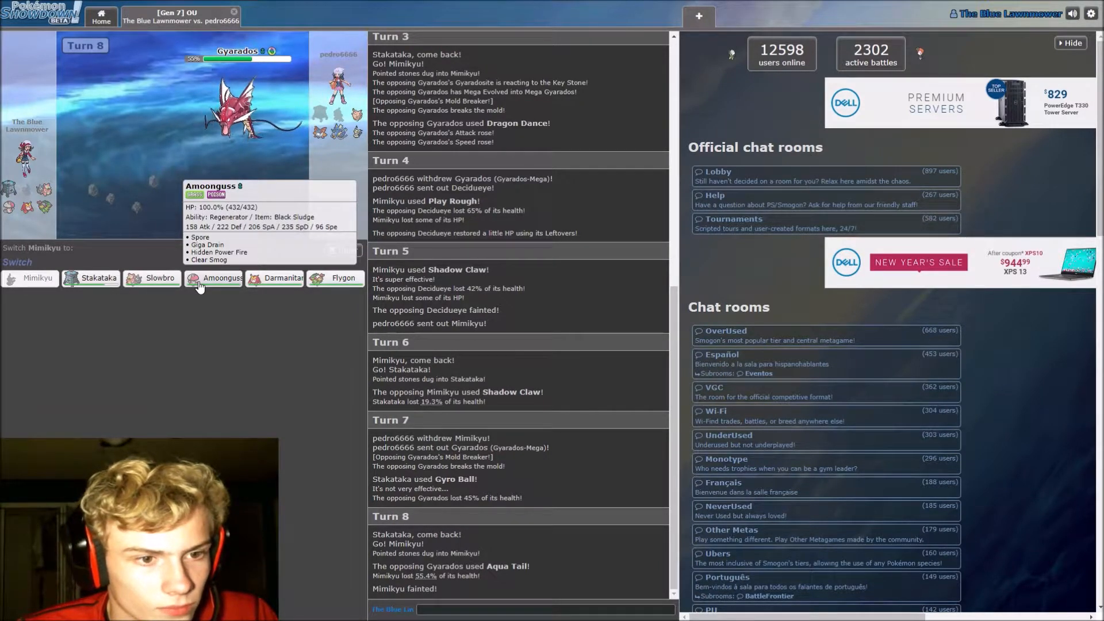
Replace fainted Mimikyu with Amoonguss, then switch Amoonguss out for Stakataka on turn 10
click(221, 277)
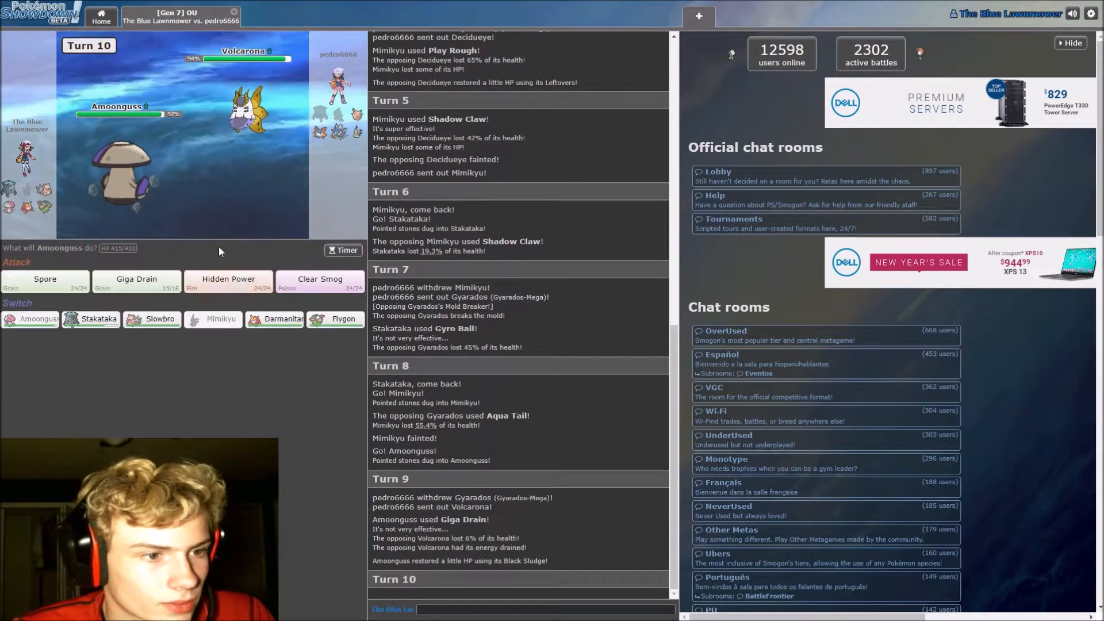
mouse_move(344, 318)
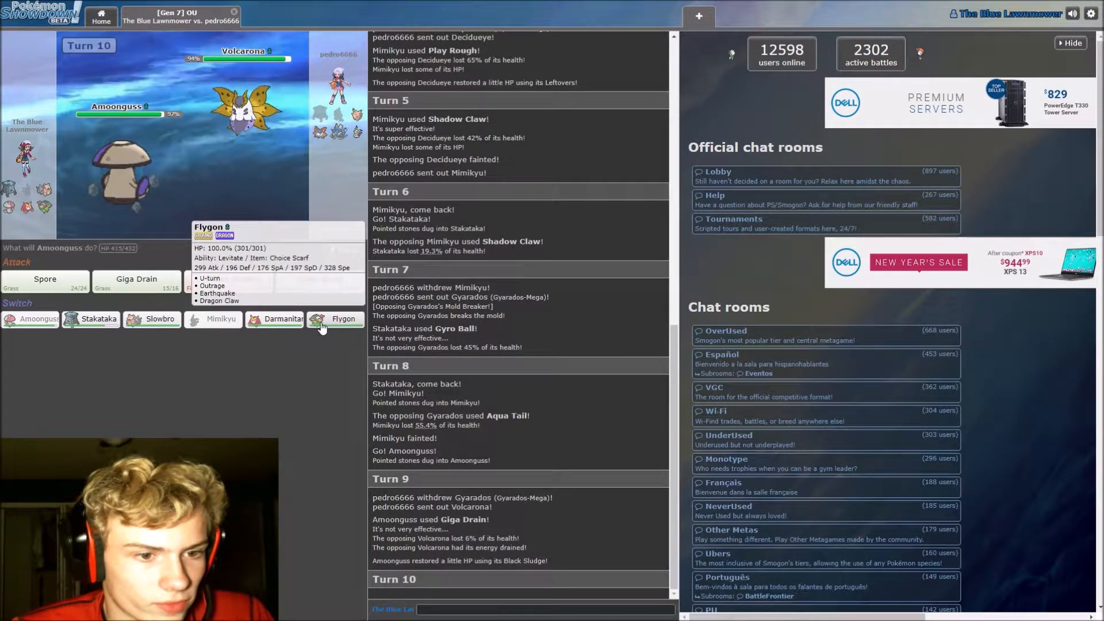
mouse_move(280, 319)
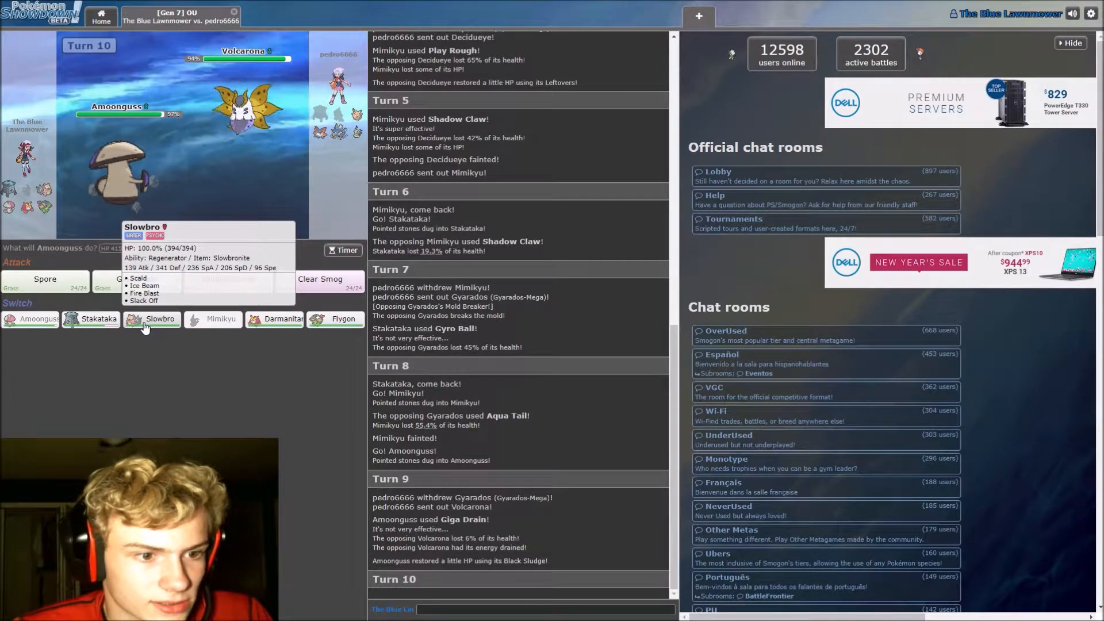
mouse_move(97, 319)
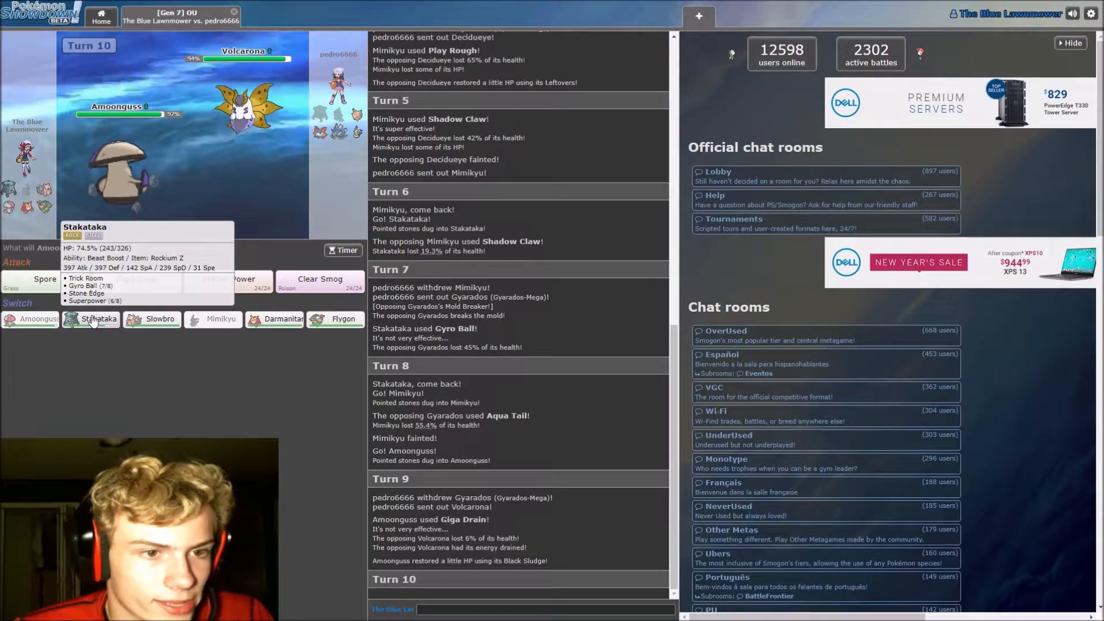
click(95, 319)
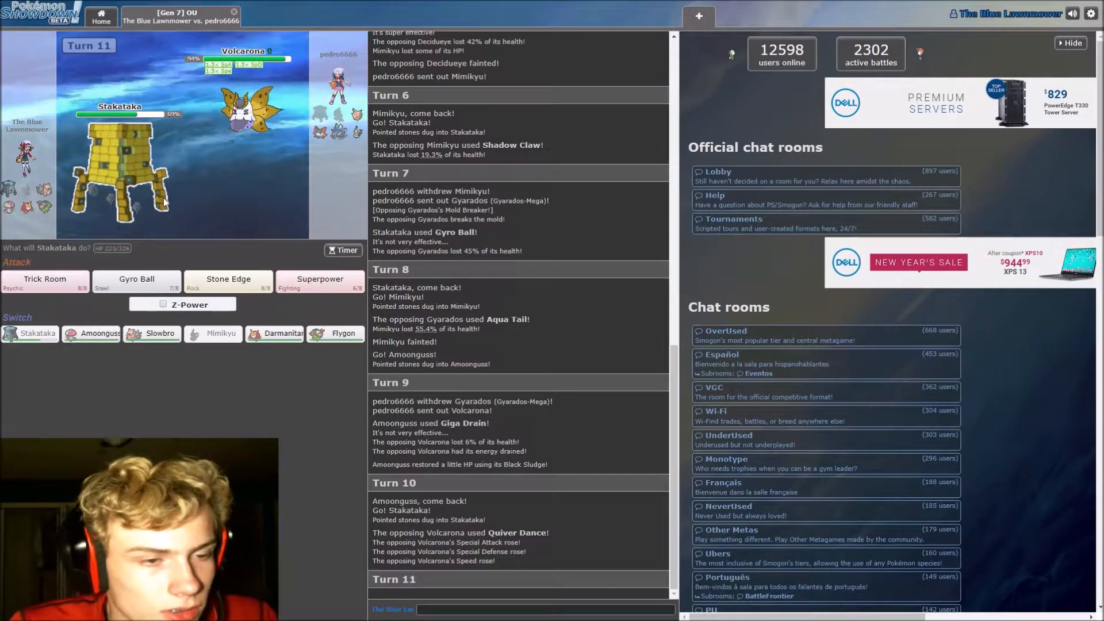
mouse_move(228, 282)
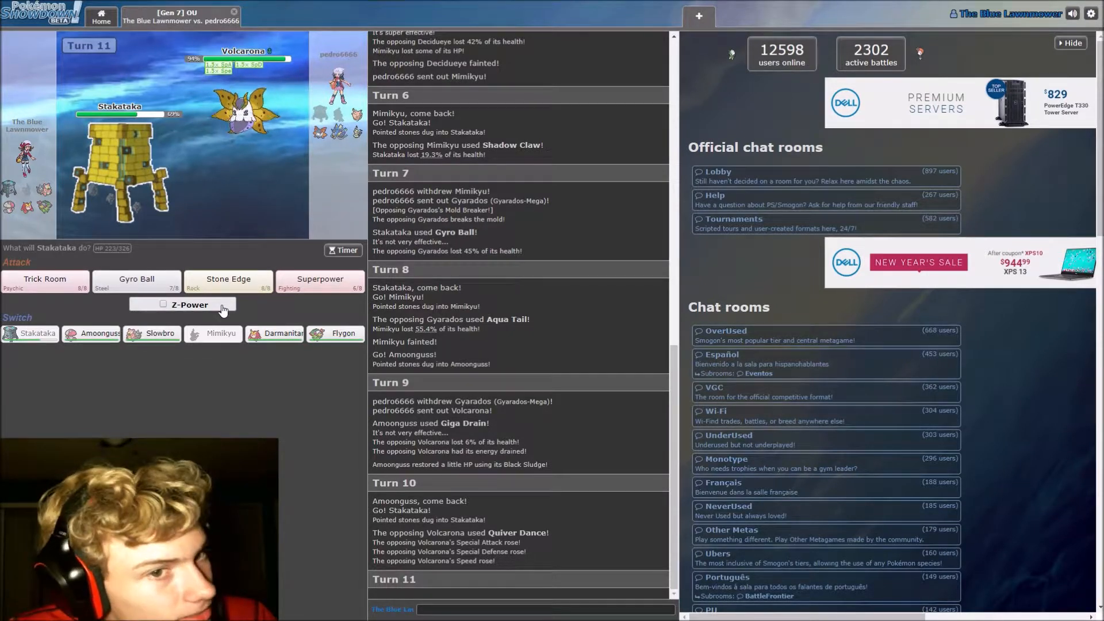
Fire Z-powered Continental Crush at Volcarona, then send Darmanitan in to Rock Slide it
click(162, 303)
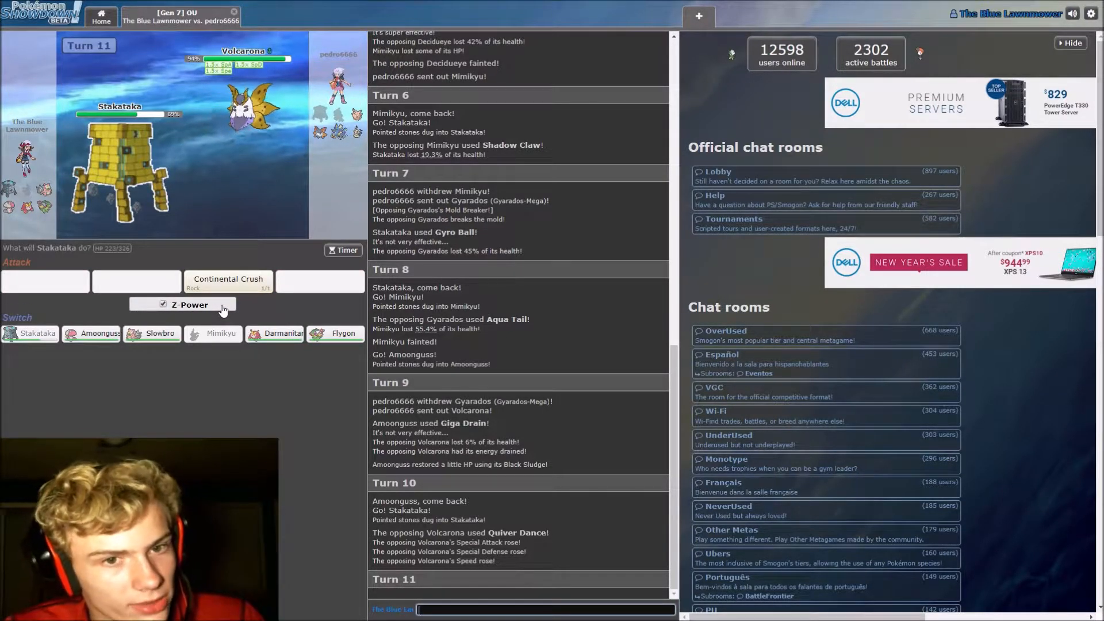
mouse_move(227, 281)
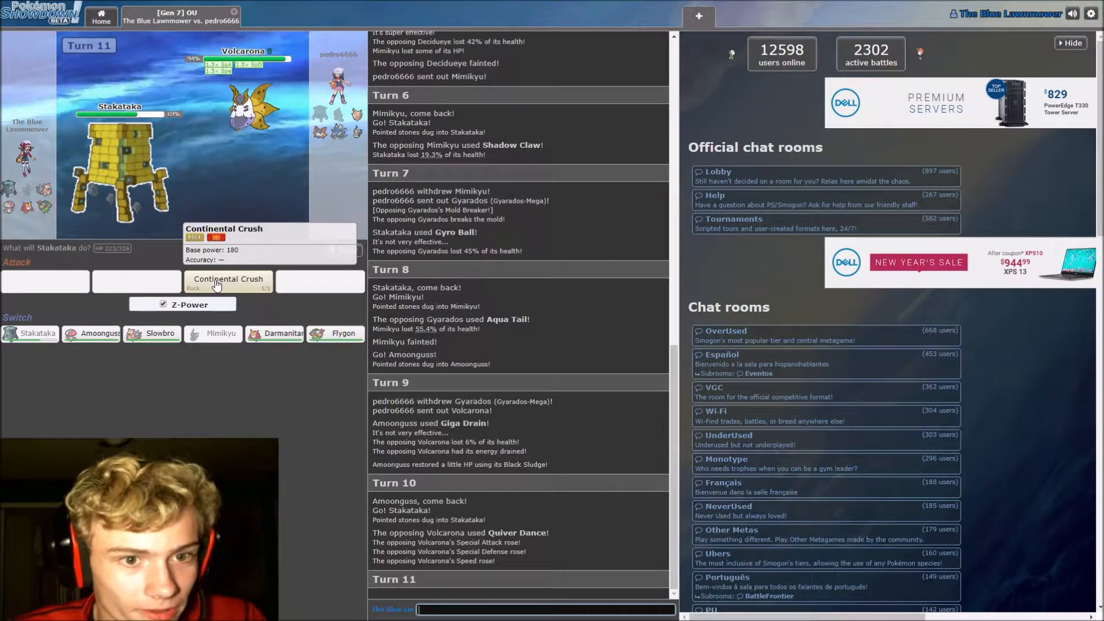
click(226, 281)
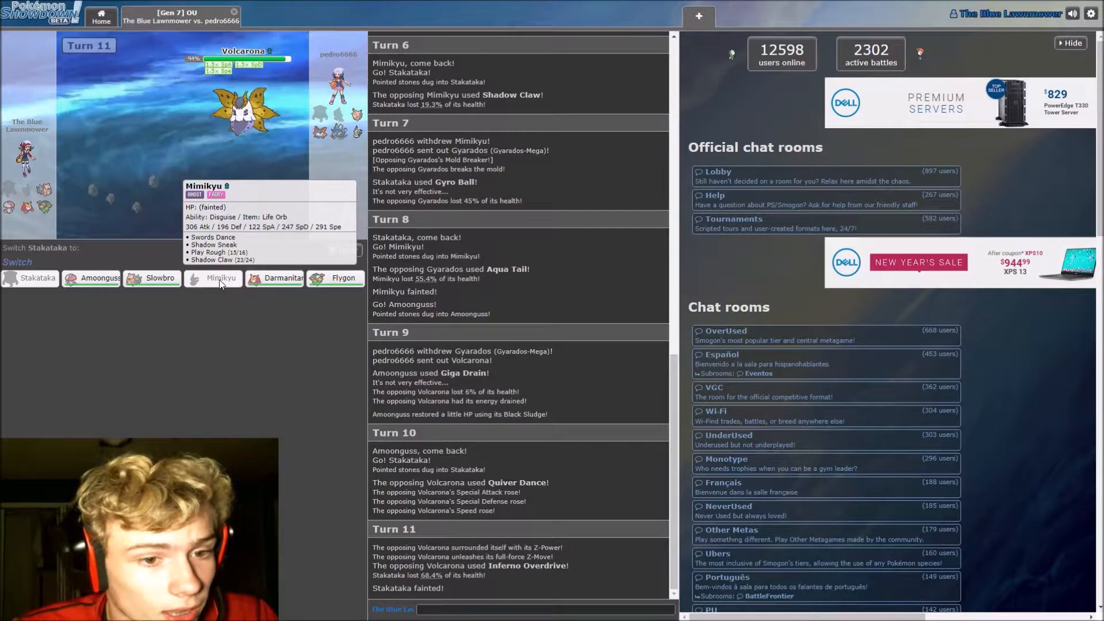
mouse_move(283, 277)
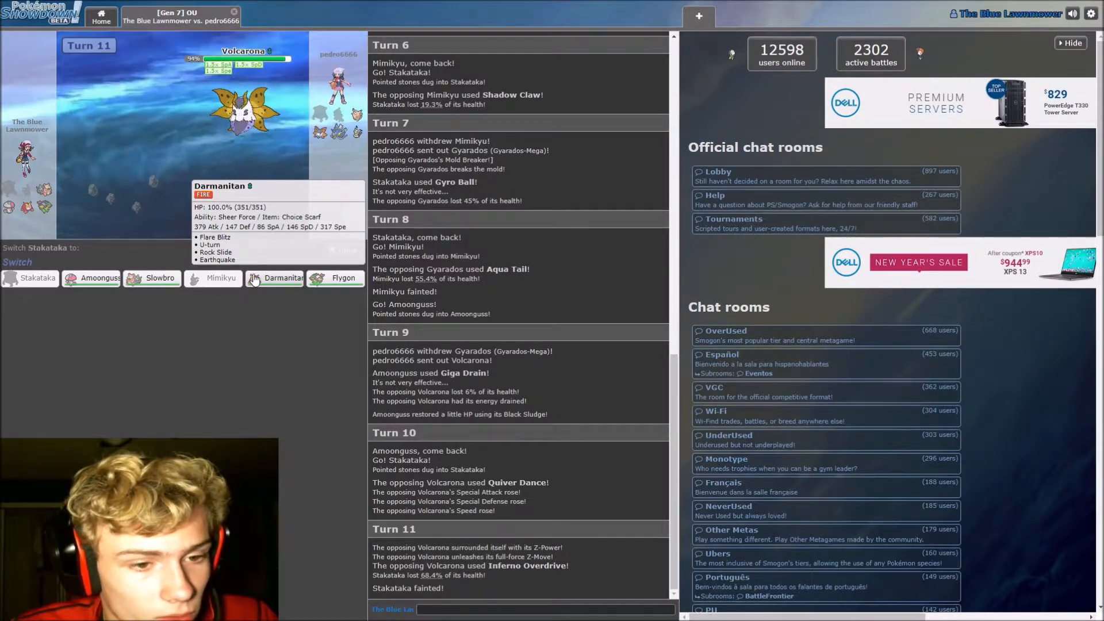
click(283, 277)
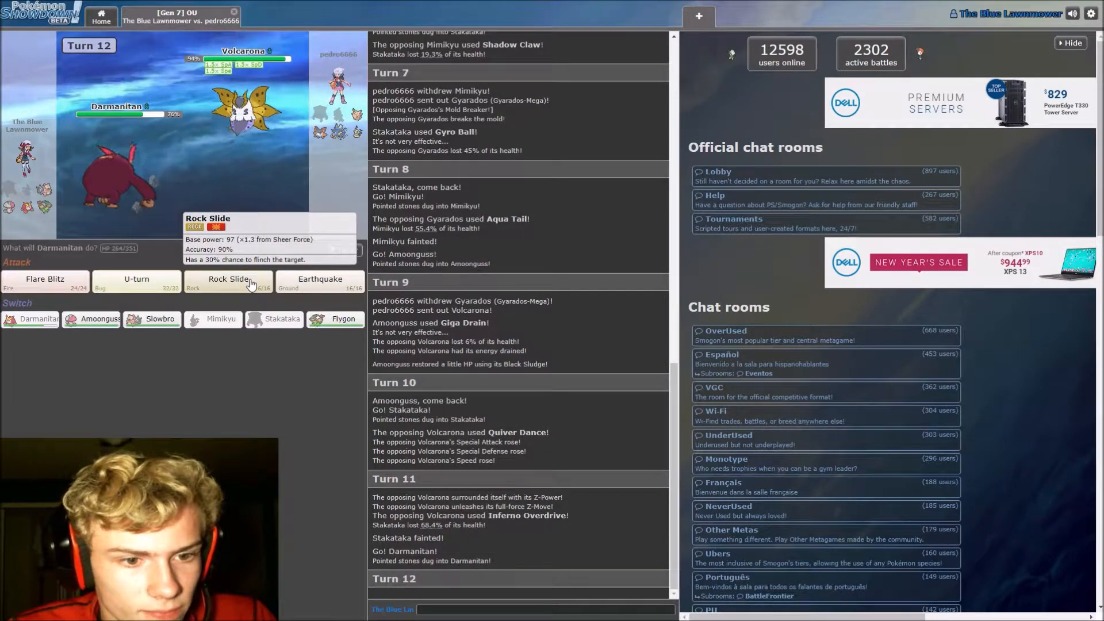
click(228, 280)
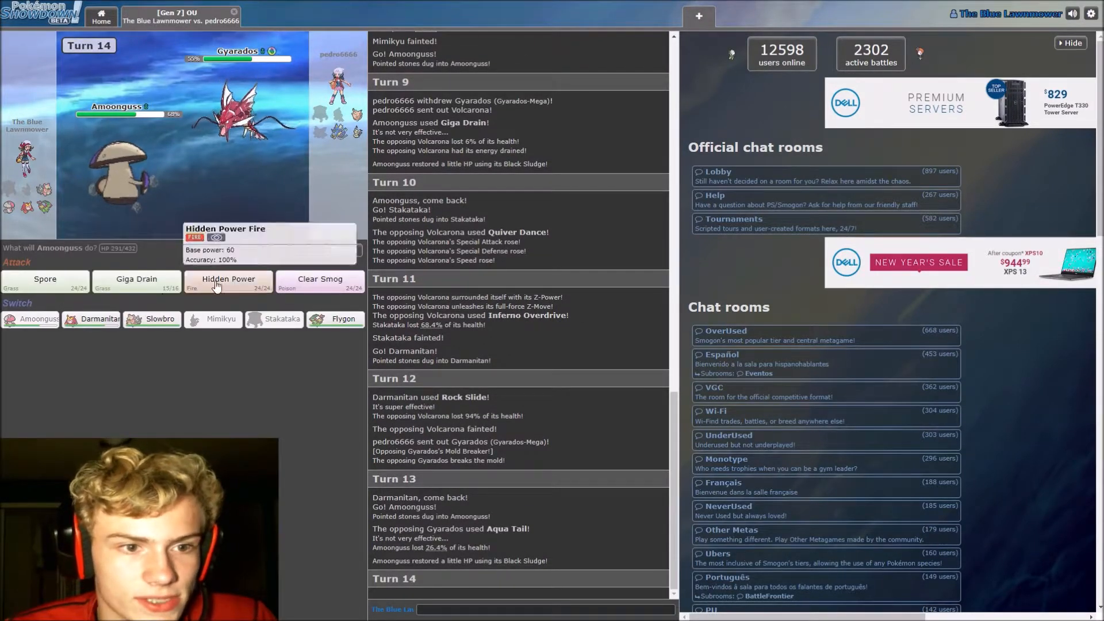
mouse_move(134, 206)
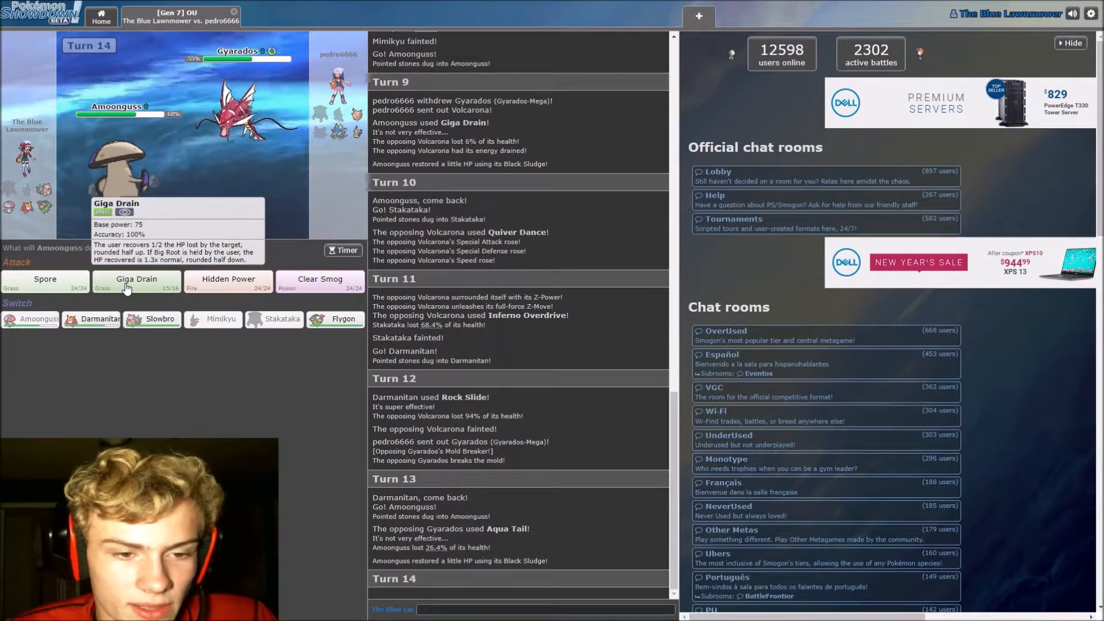
Use Amoonguss's Giga Drain on Mega Gyarados on turns 14 and 15
click(135, 281)
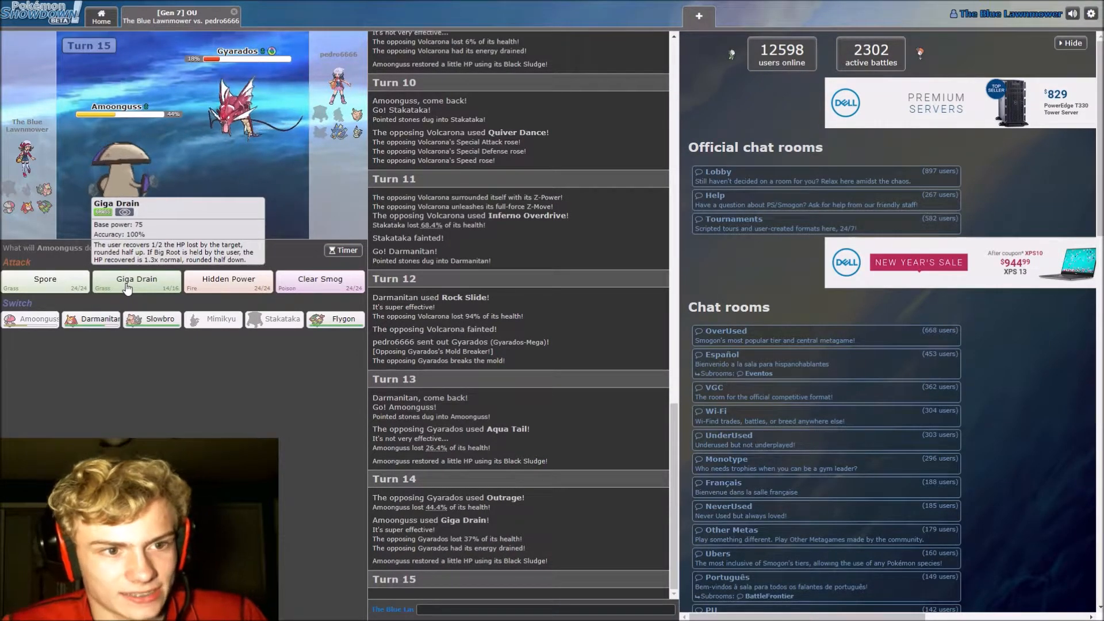
click(136, 282)
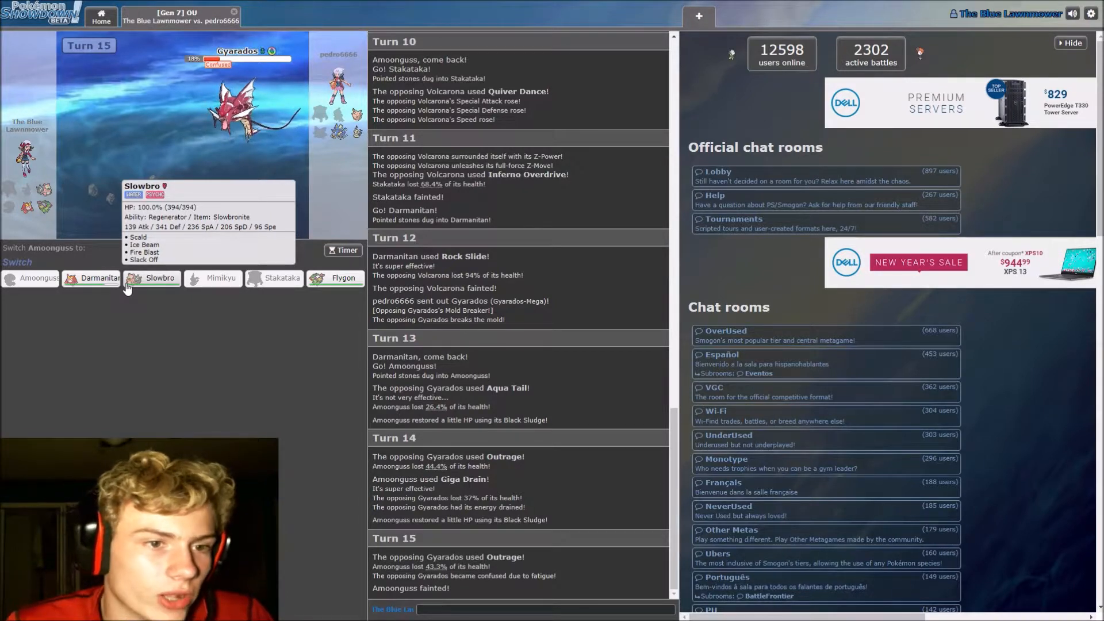
mouse_move(92, 277)
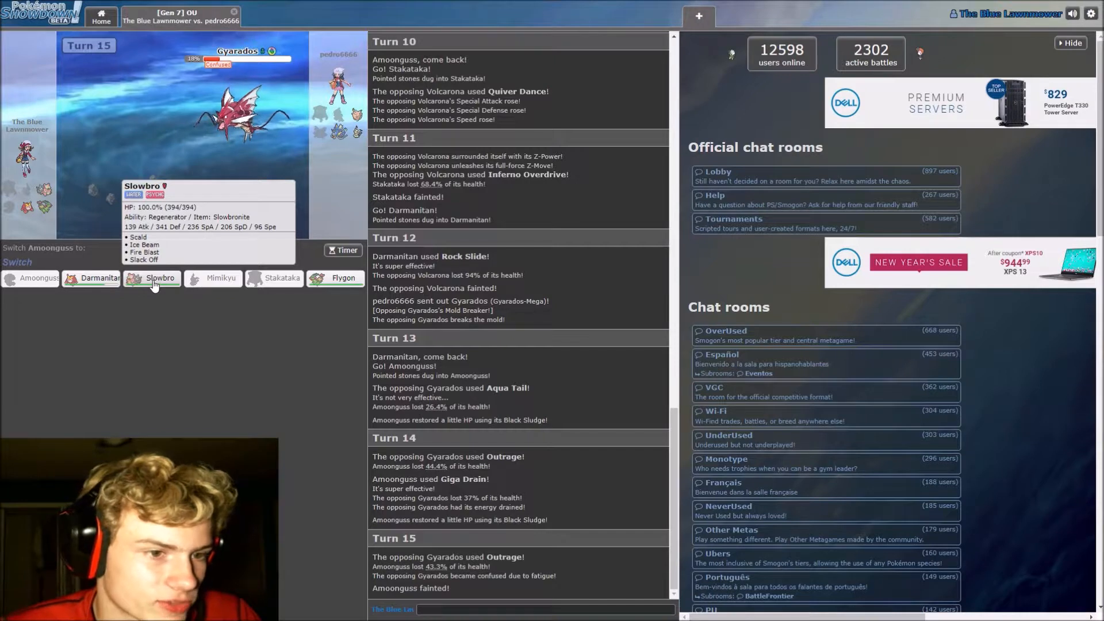
mouse_move(95, 277)
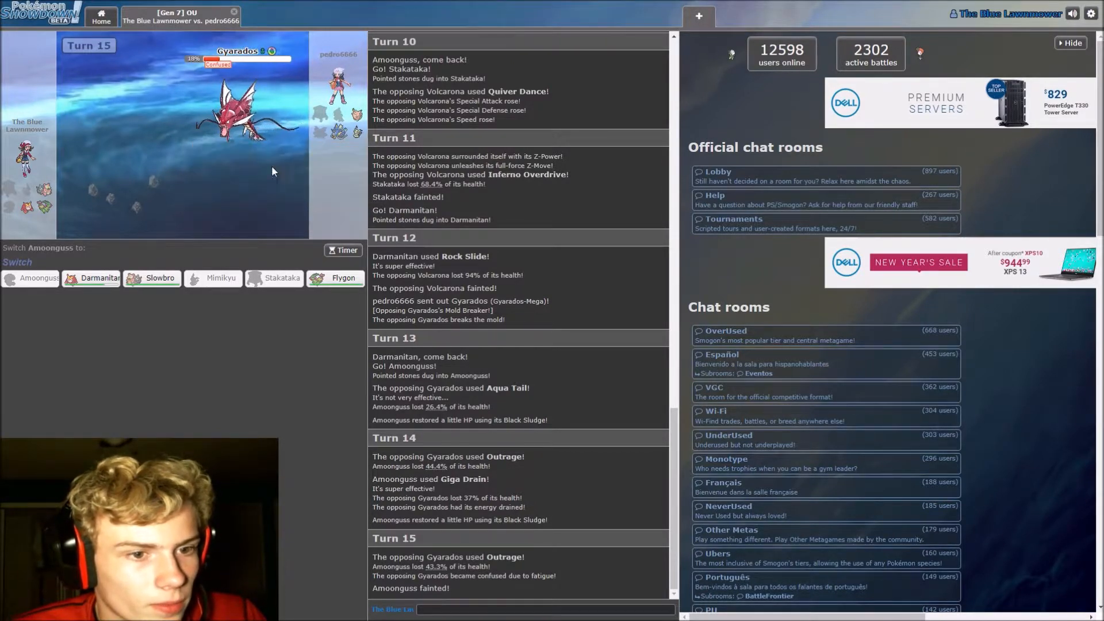
mouse_move(310, 261)
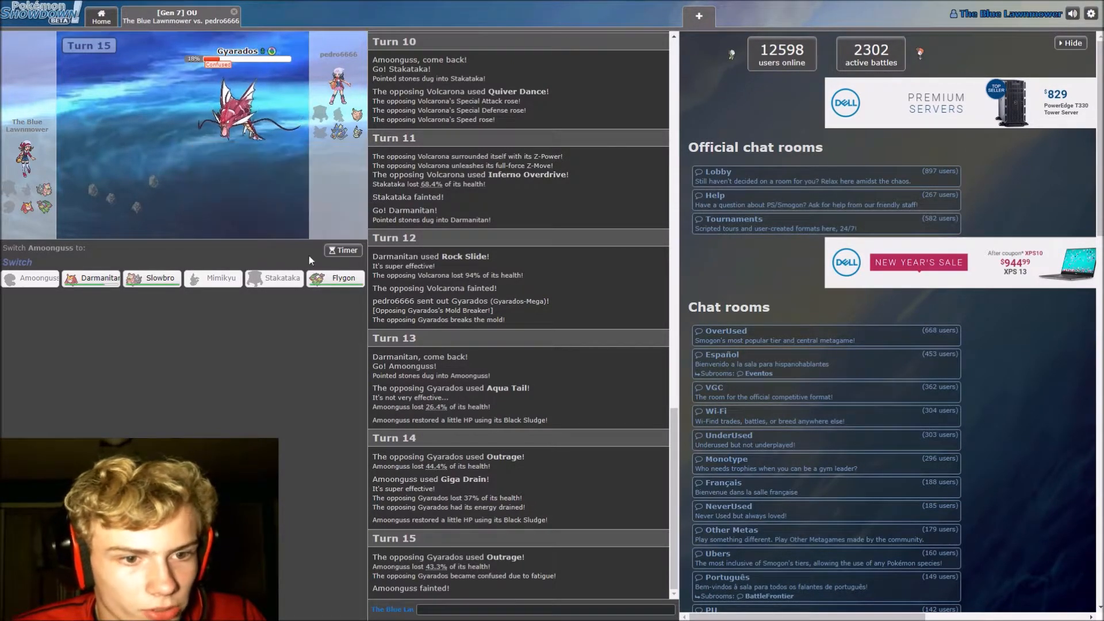
mouse_move(336, 277)
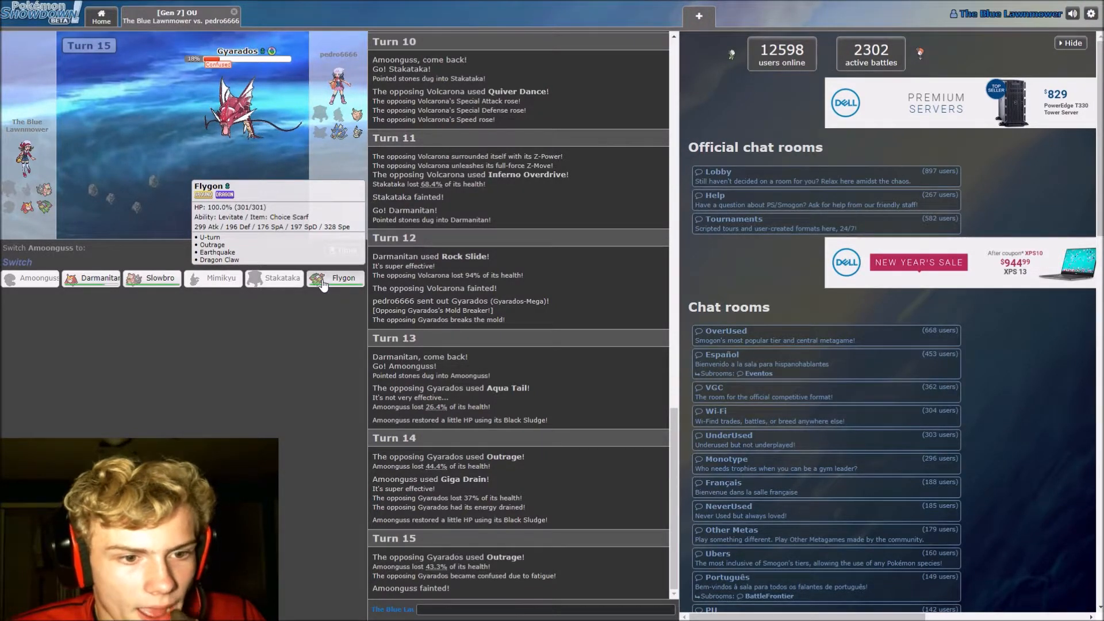
Replace fainted Amoonguss with Flygon and attack with U-turn
click(337, 277)
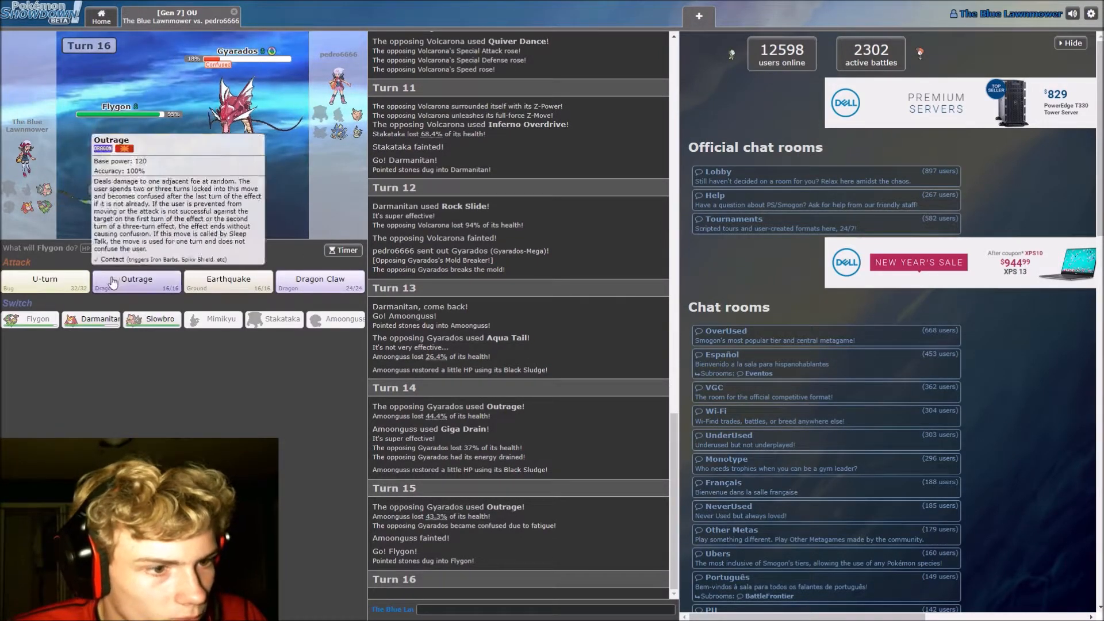
click(45, 282)
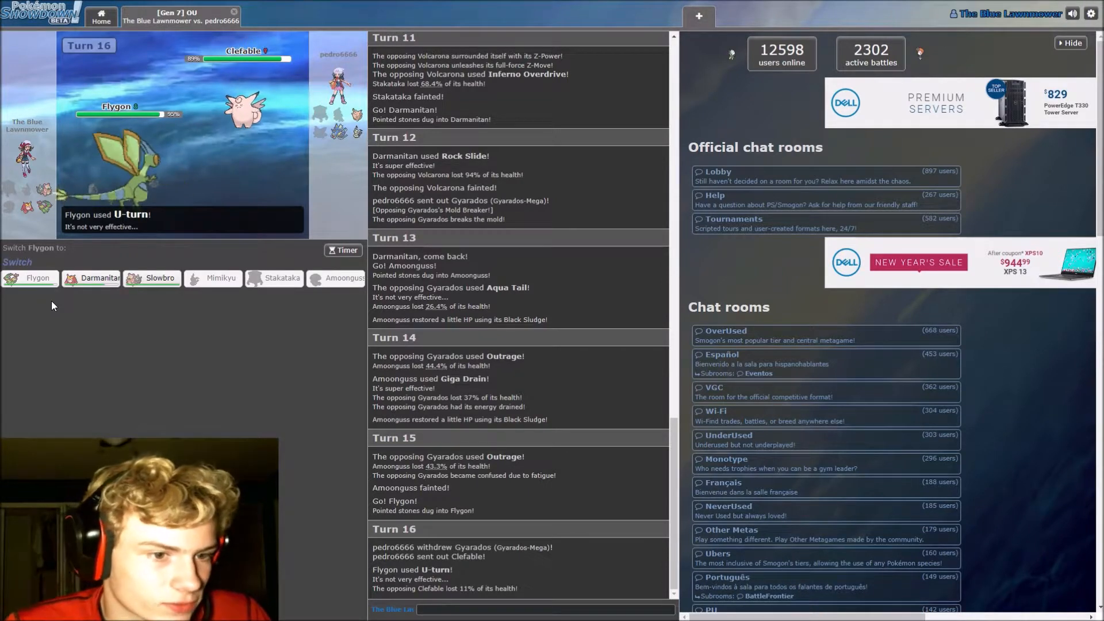
mouse_move(97, 278)
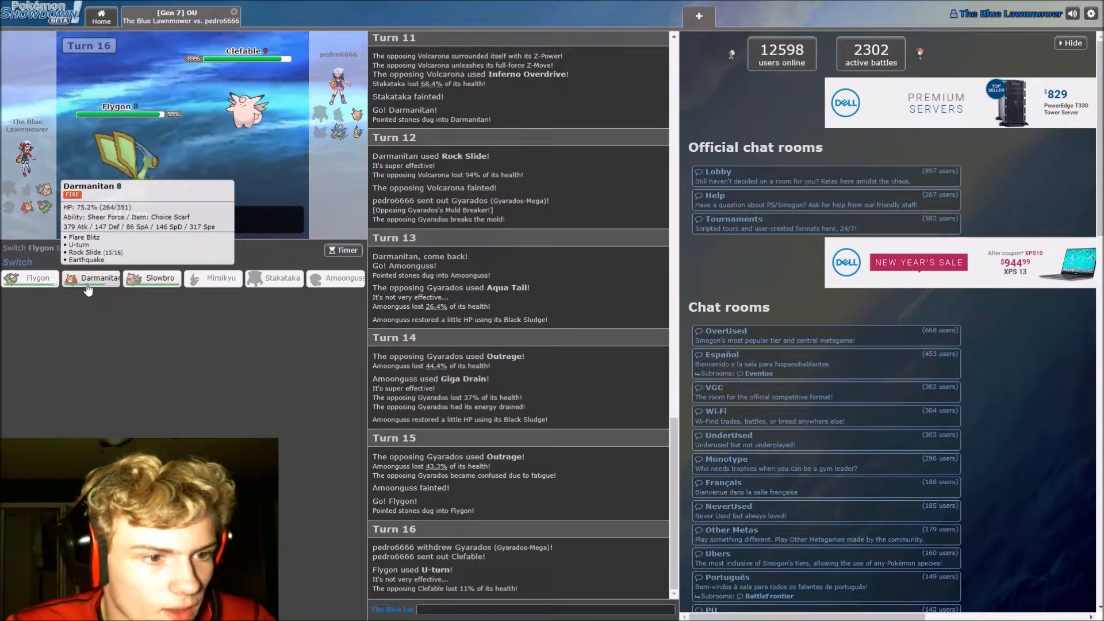
mouse_move(155, 278)
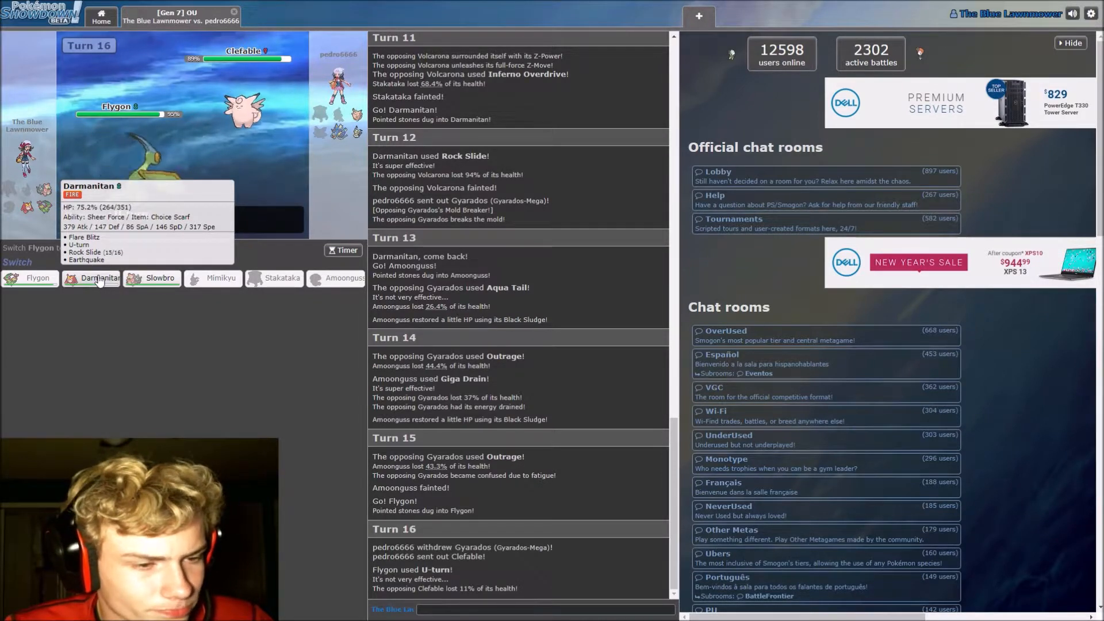
mouse_move(37, 277)
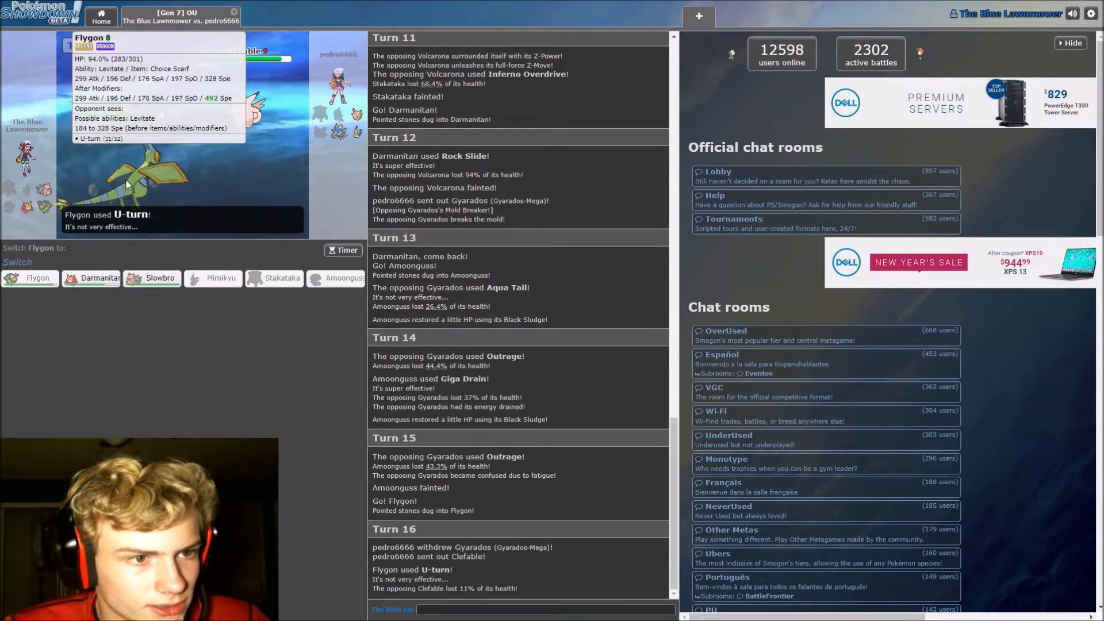
mouse_move(153, 278)
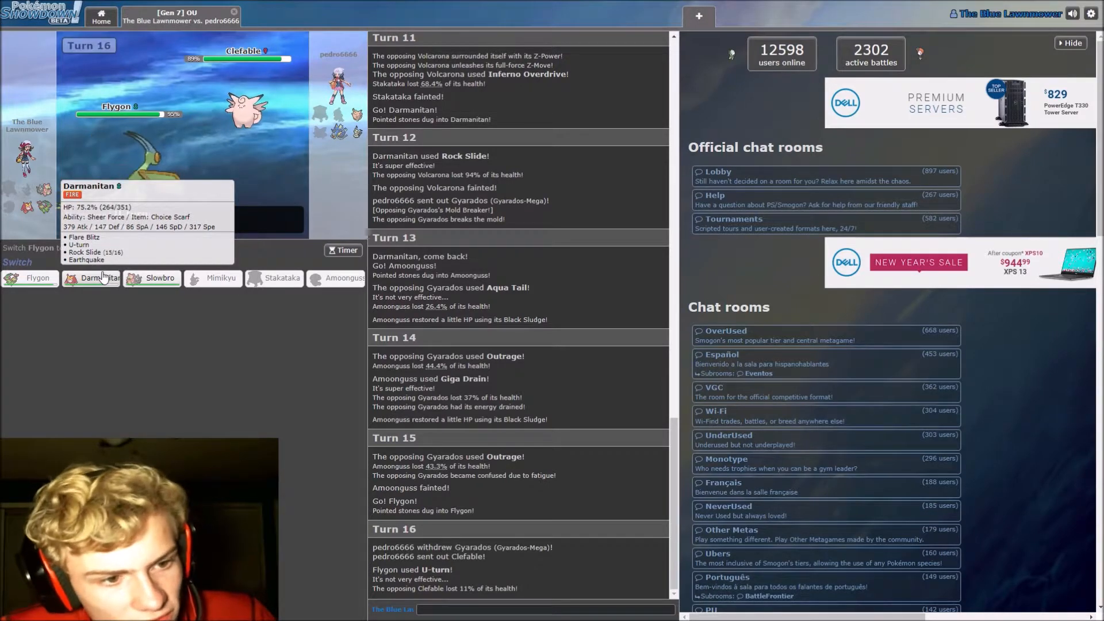
Bring Darmanitan in off U-turn and knock out Clefable with two Flare Blitzes
click(91, 277)
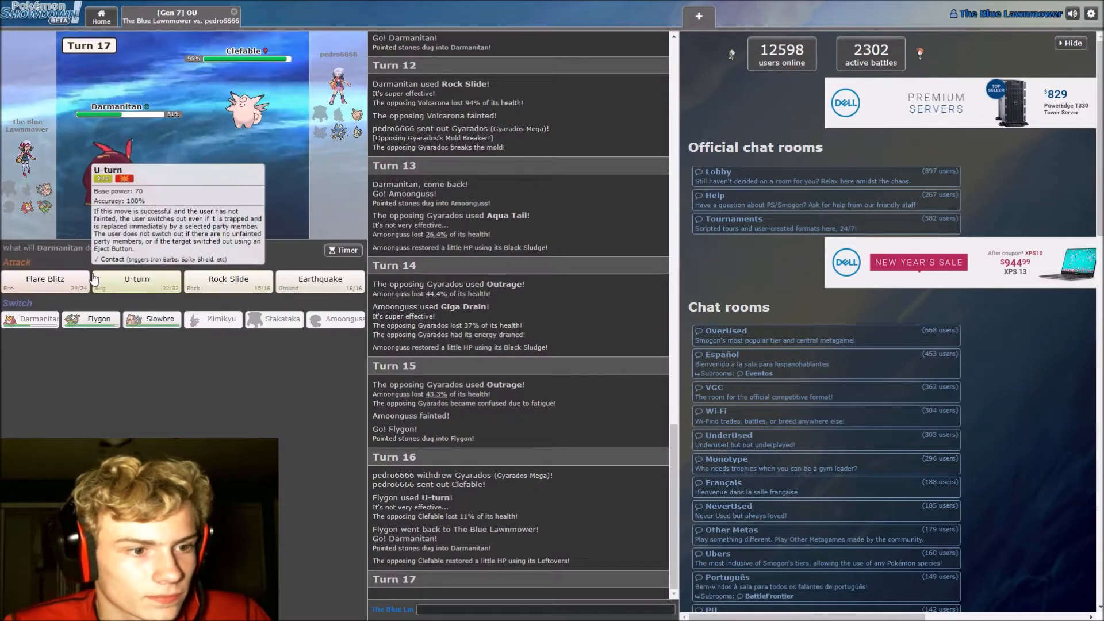
mouse_move(45, 278)
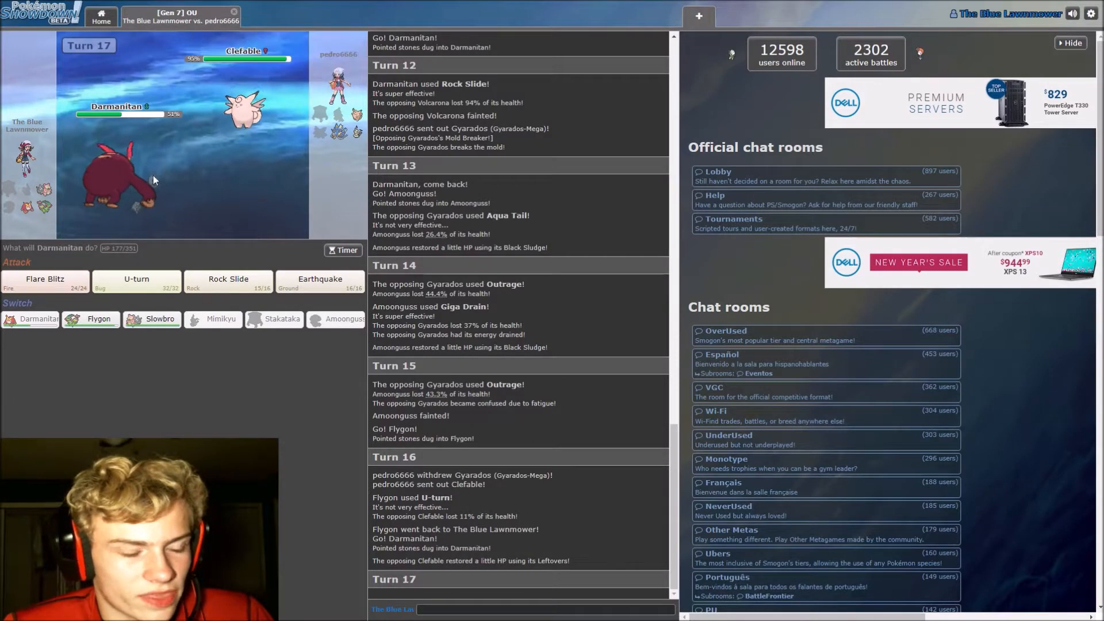
mouse_move(44, 281)
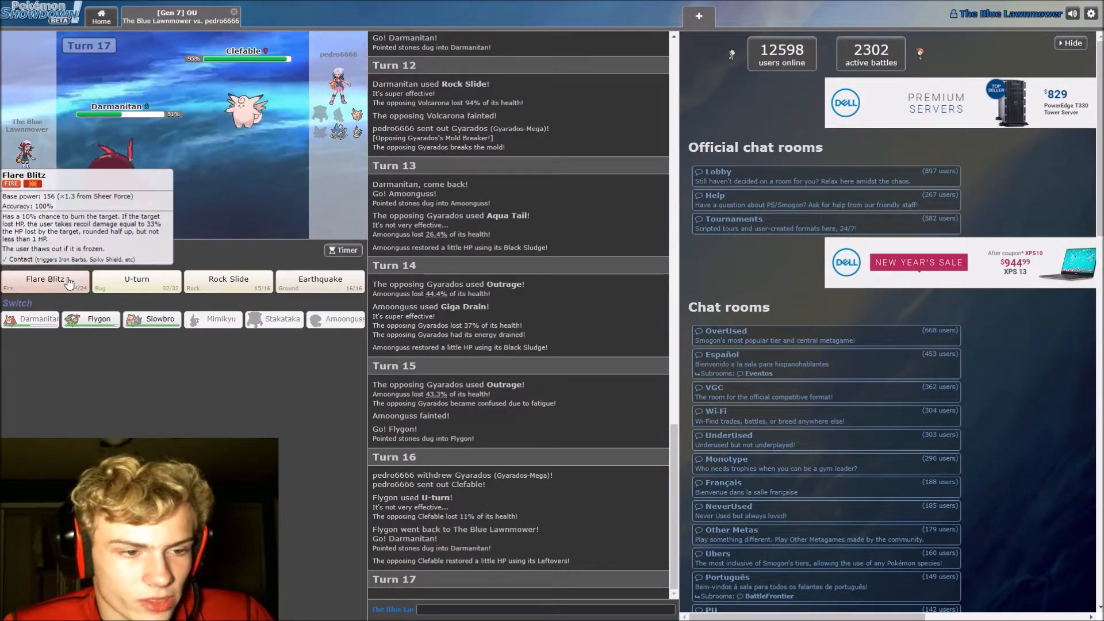
click(45, 279)
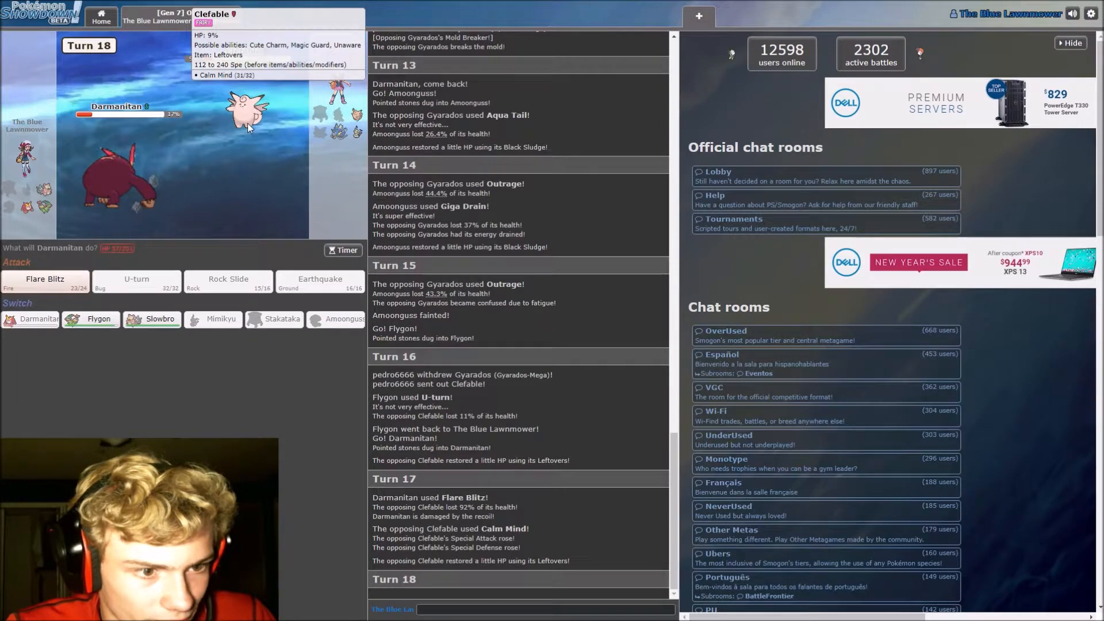
mouse_move(45, 278)
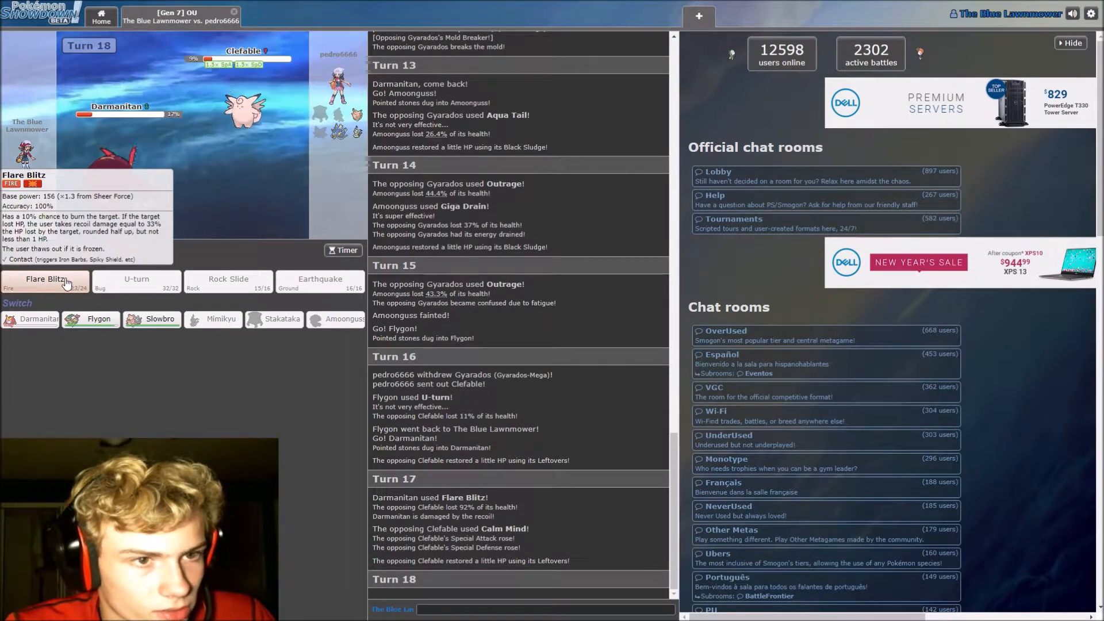
click(45, 278)
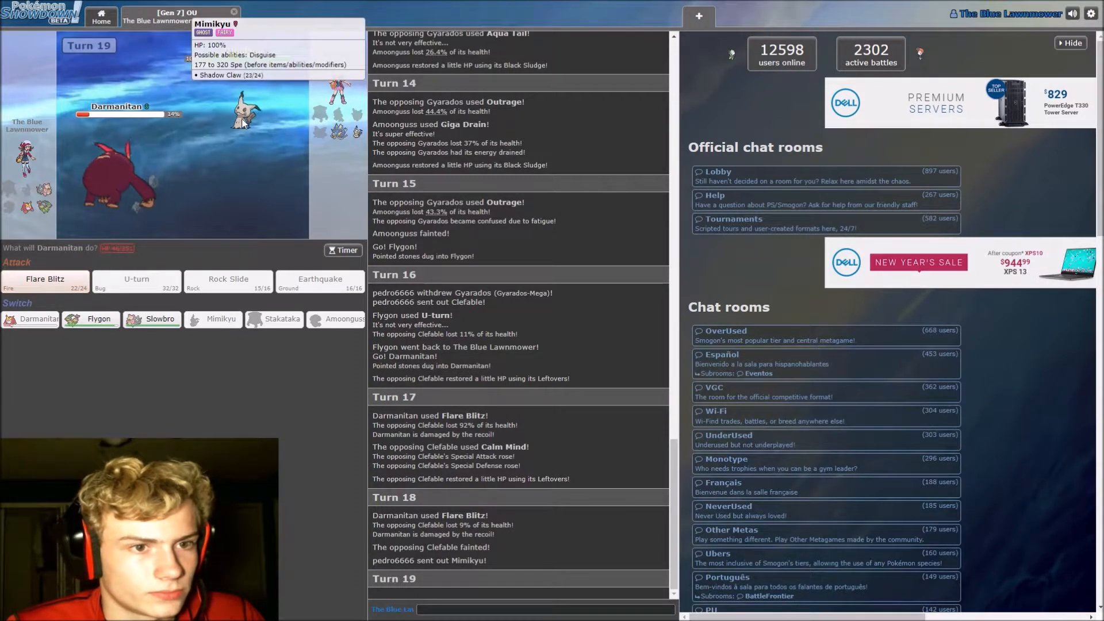
mouse_move(169, 154)
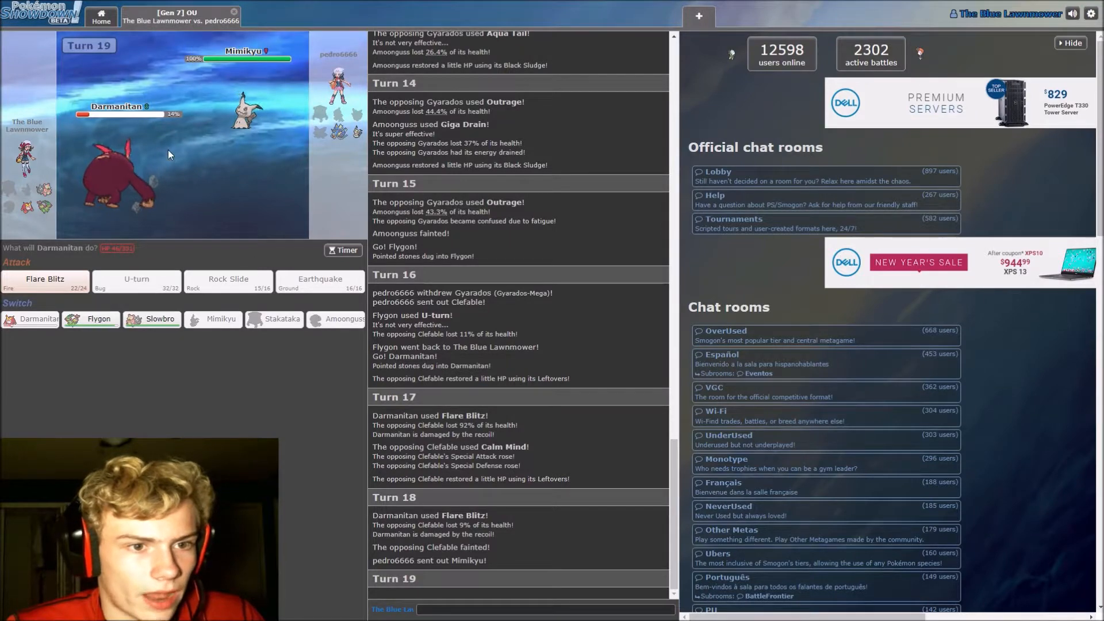
Hit Mimikyu with Flare Blitz on turn 19, breaking its Disguise before Darmanitan faints
click(44, 281)
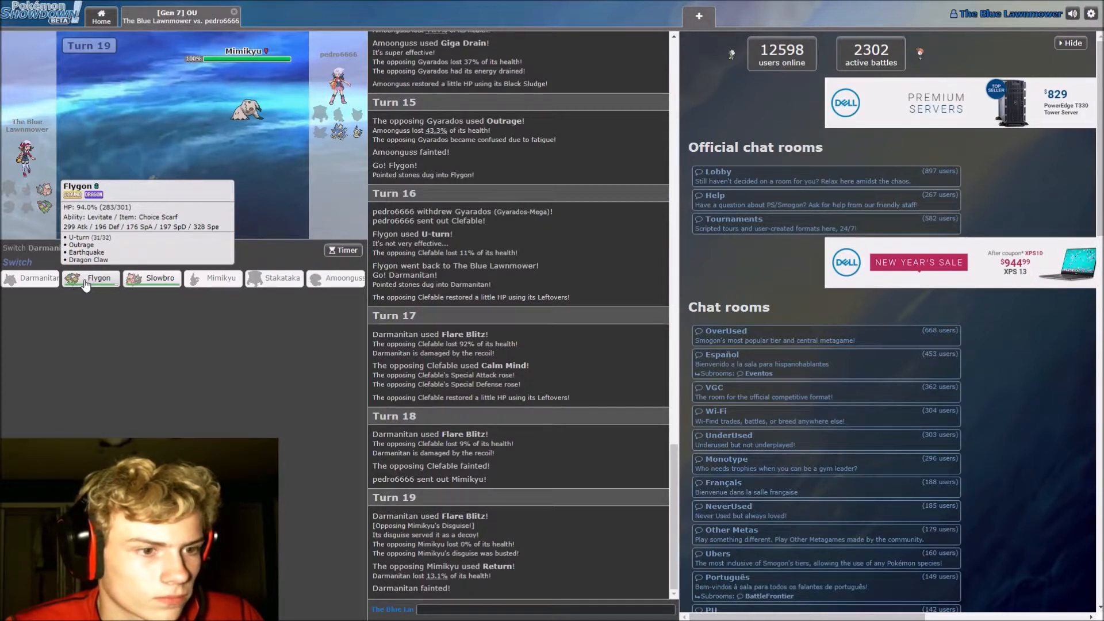
mouse_move(87, 283)
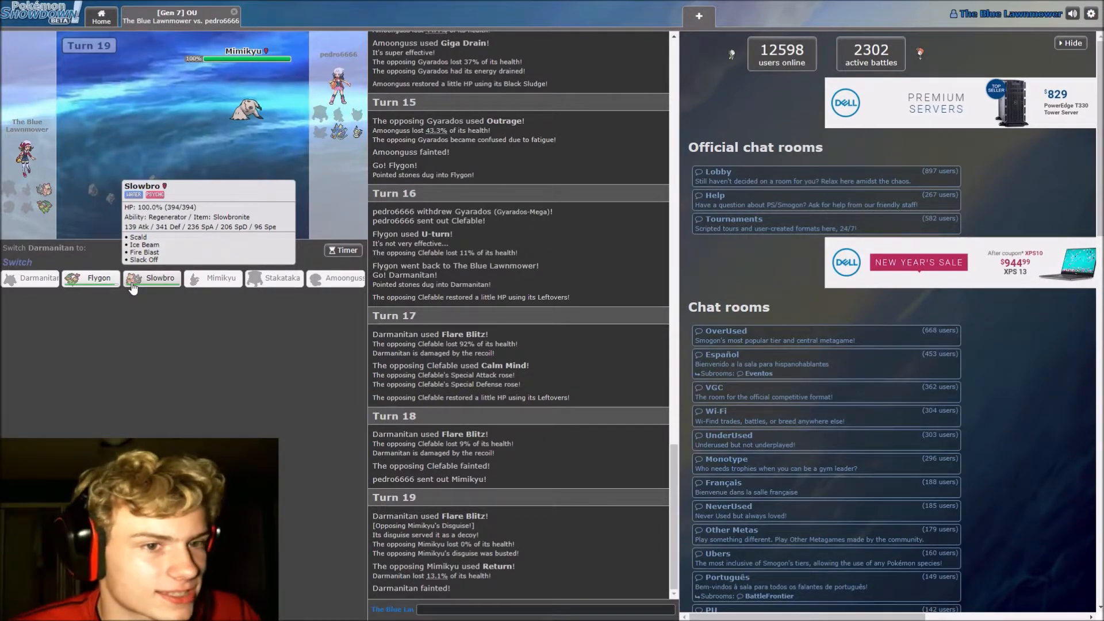
mouse_move(252, 121)
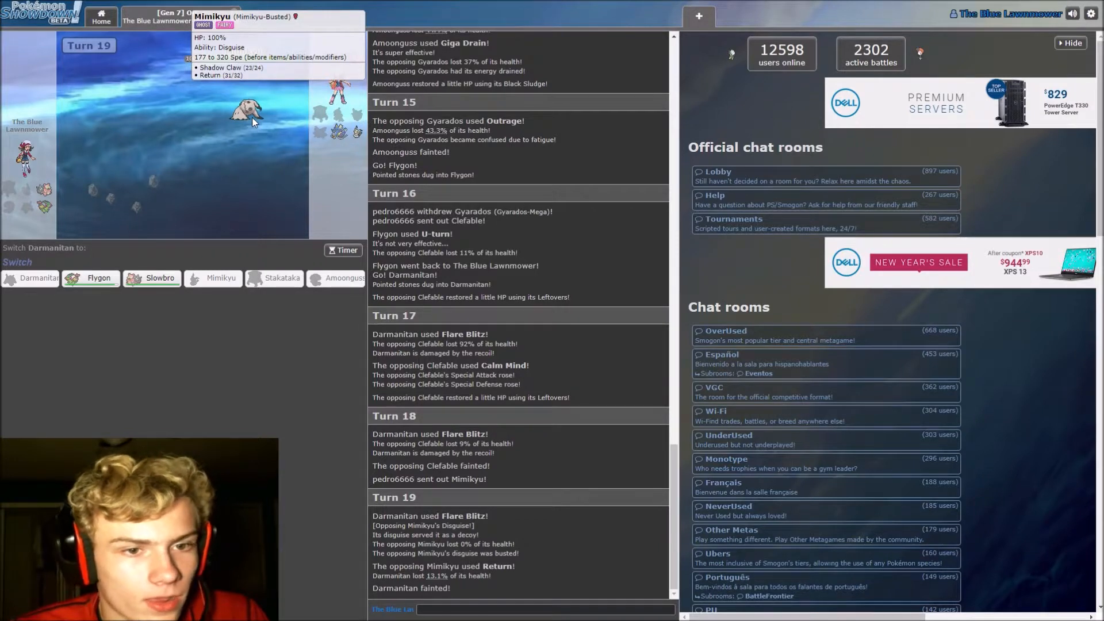
mouse_move(214, 279)
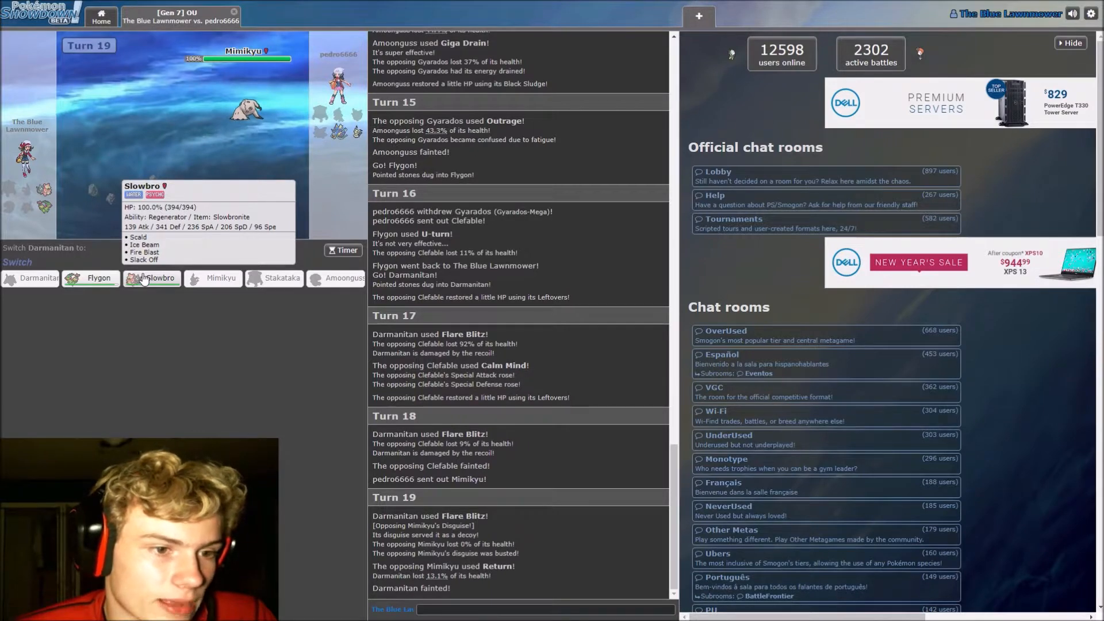
Send in Slowbro, Mega Evolve it, and knock out Mimikyu with three Scalds on turns 20-22
click(156, 277)
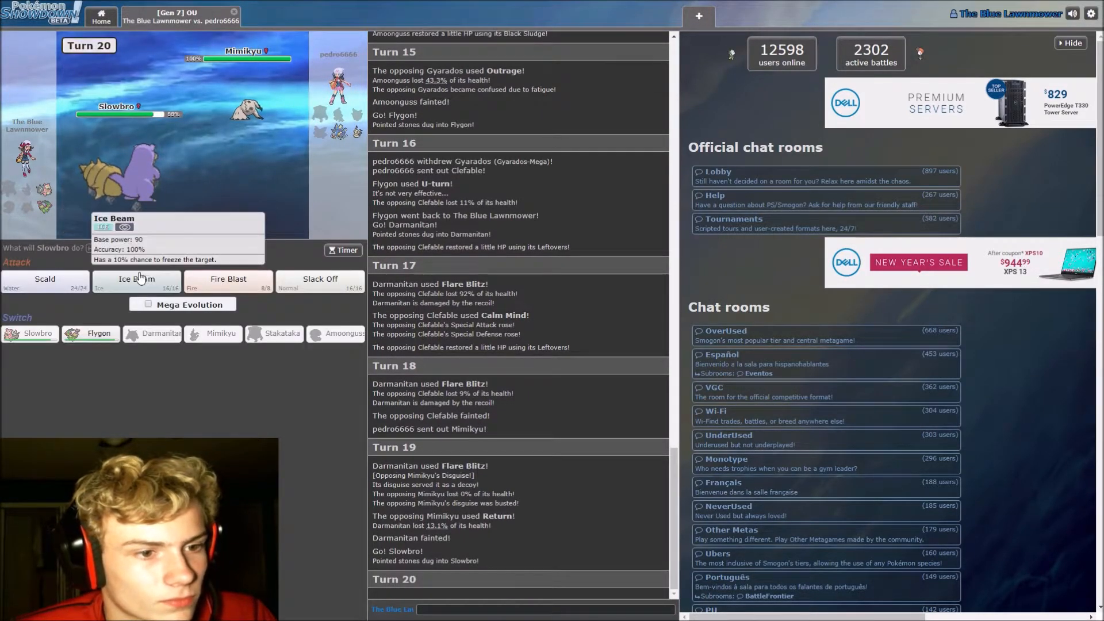
mouse_move(45, 278)
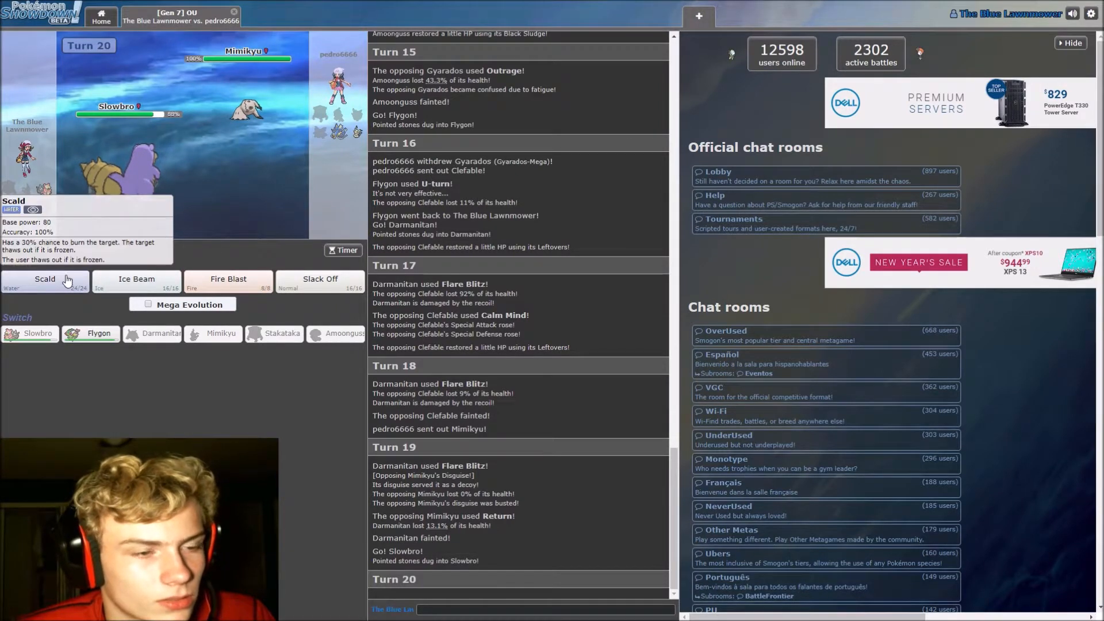
click(148, 303)
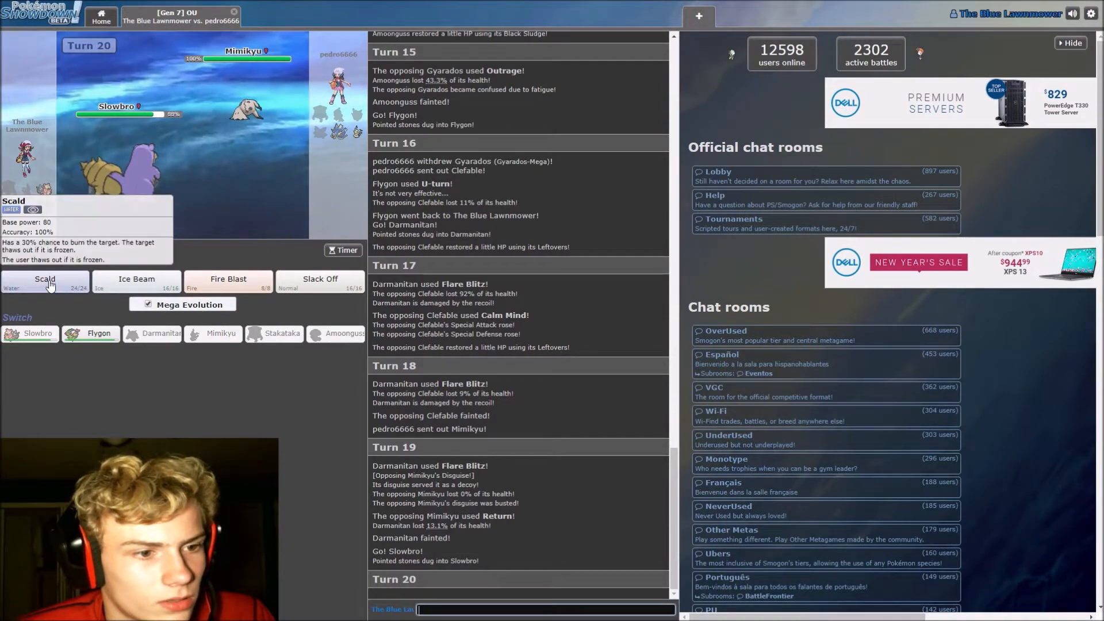
click(45, 282)
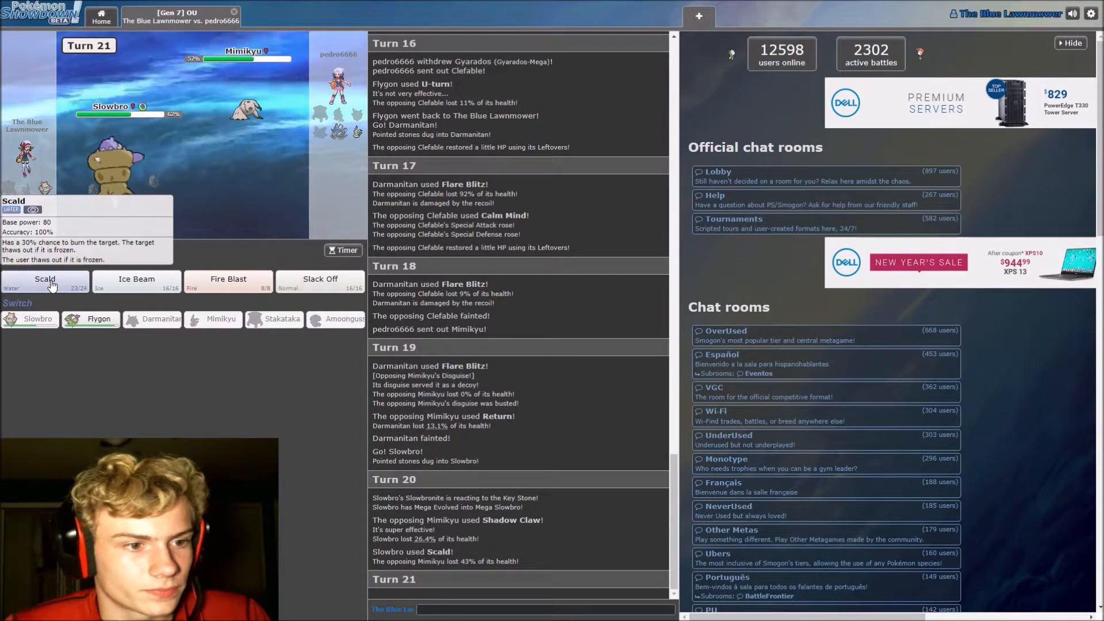
click(45, 280)
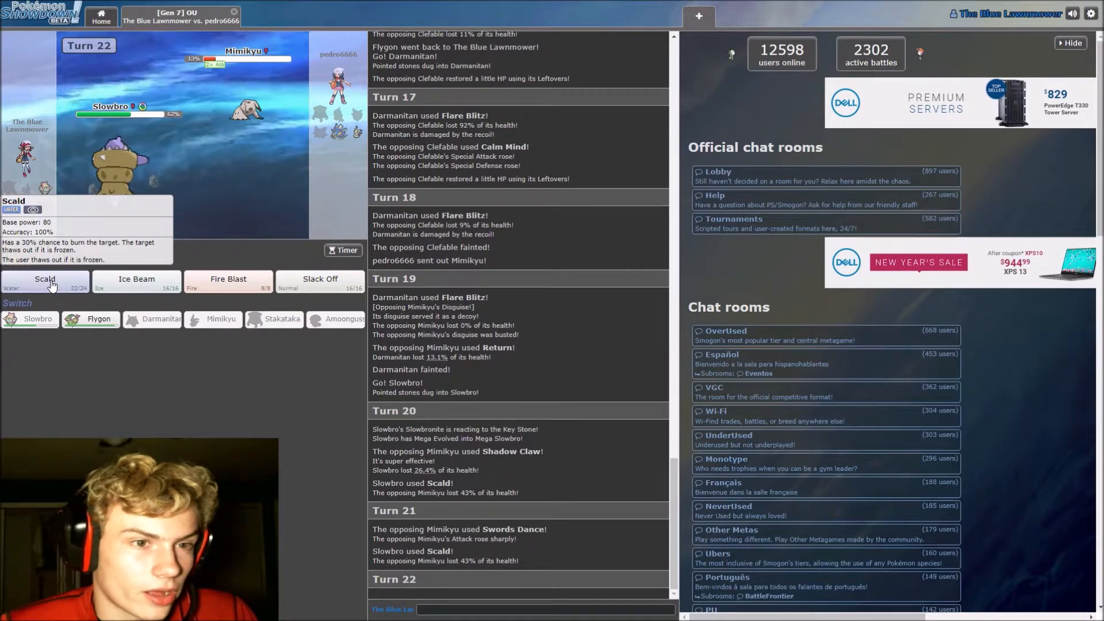
click(44, 278)
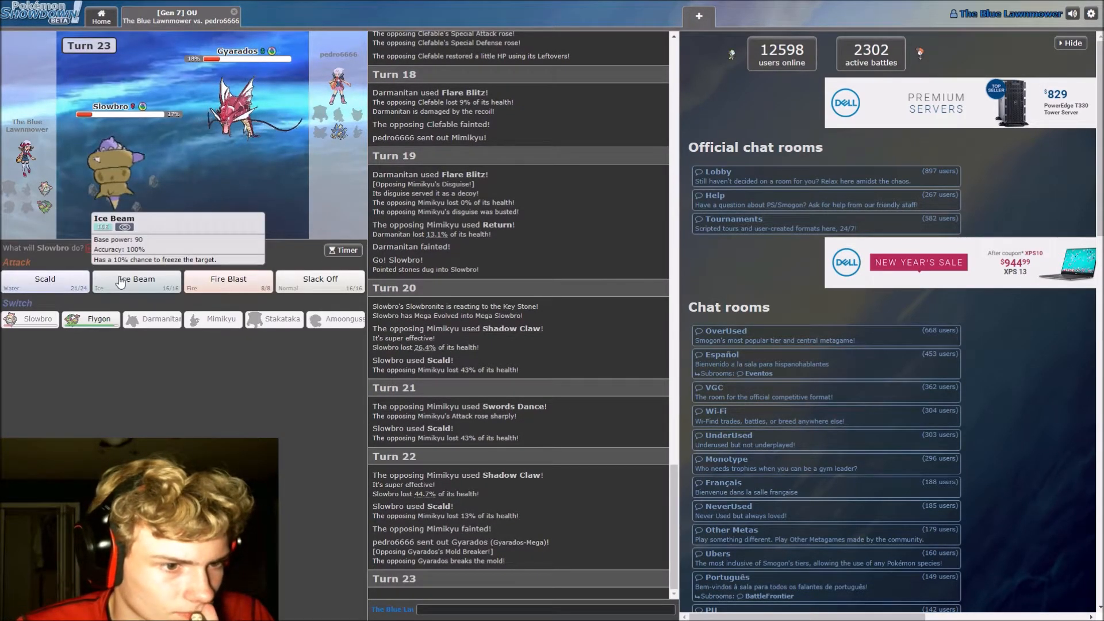
mouse_move(97, 318)
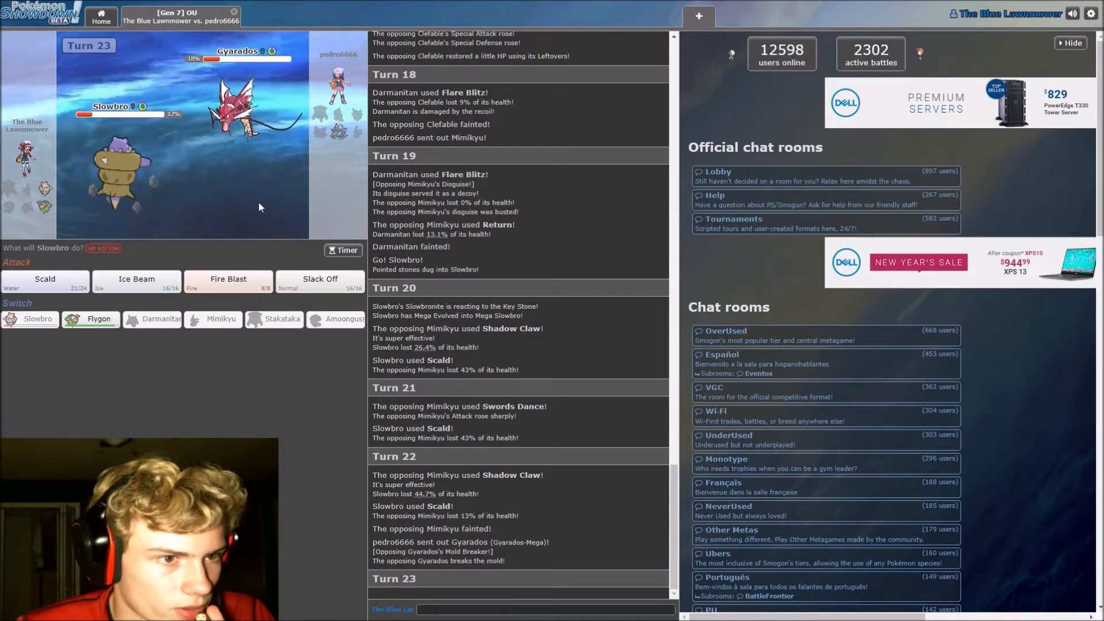
mouse_move(90, 318)
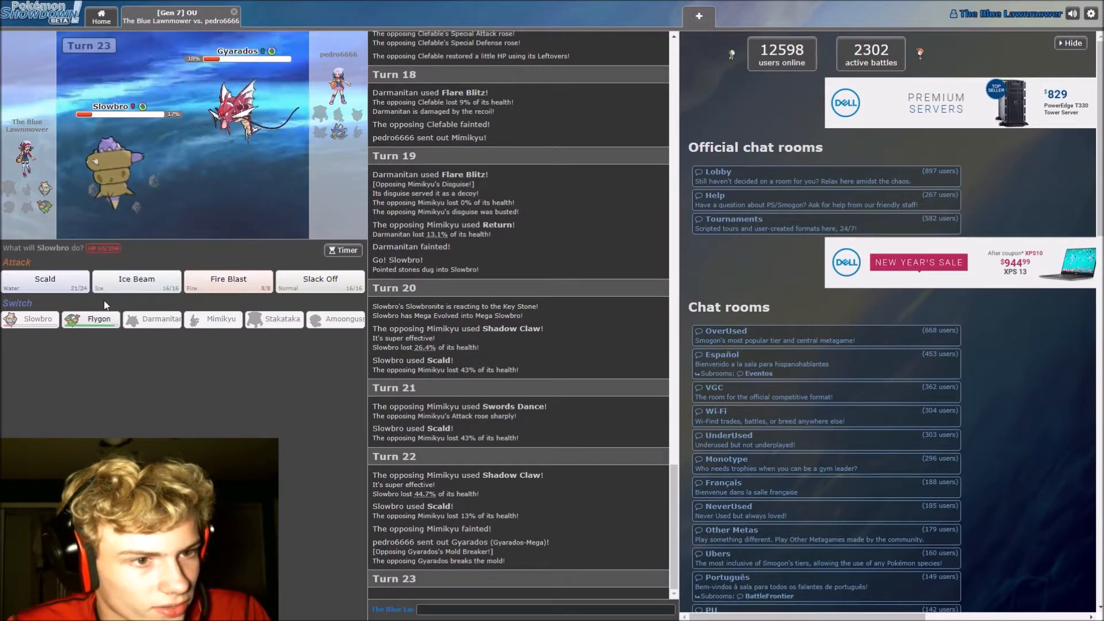
mouse_move(242, 99)
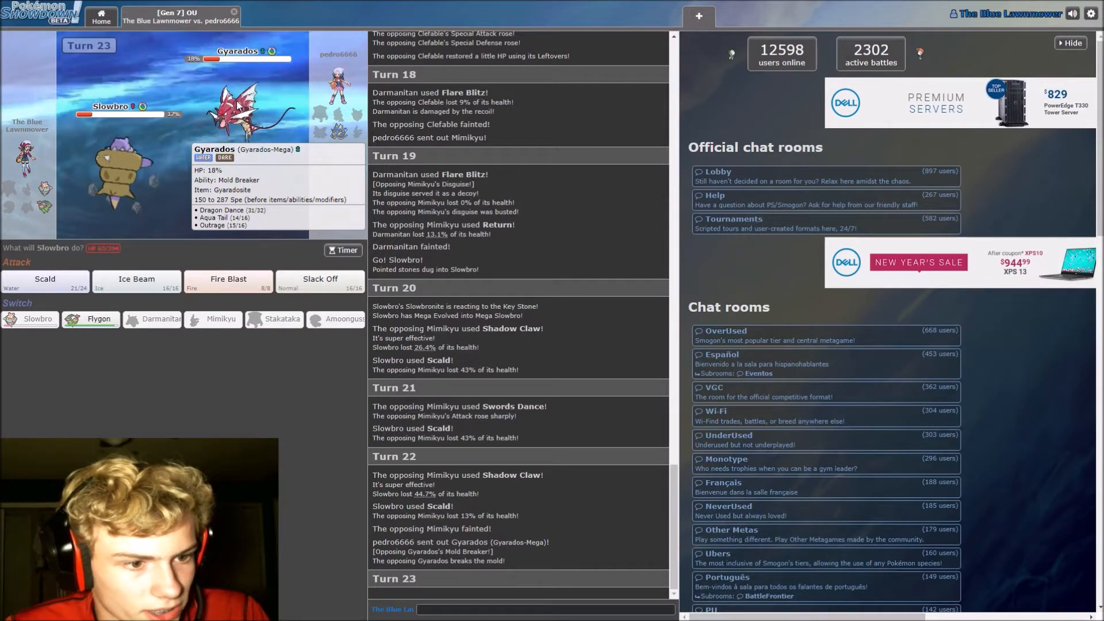
mouse_move(318, 213)
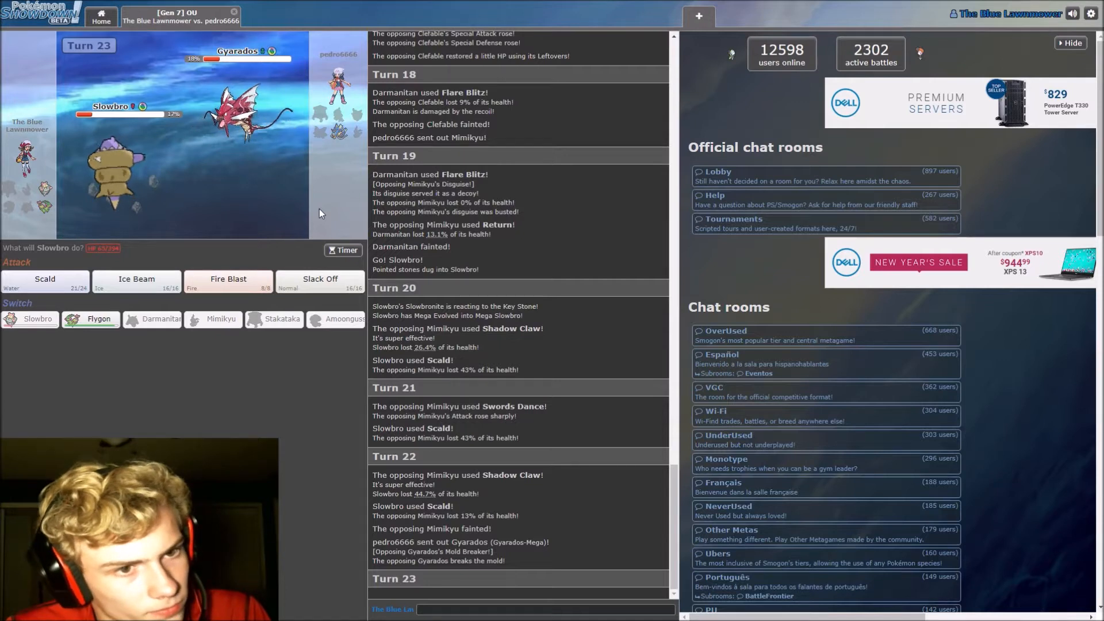
mouse_move(113, 176)
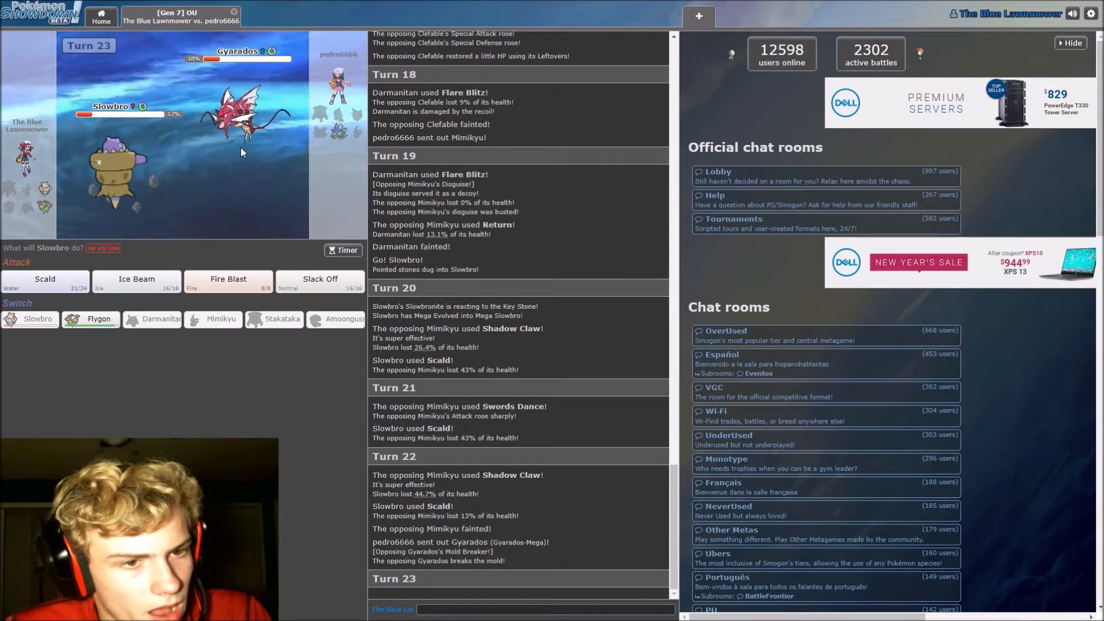
mouse_move(45, 282)
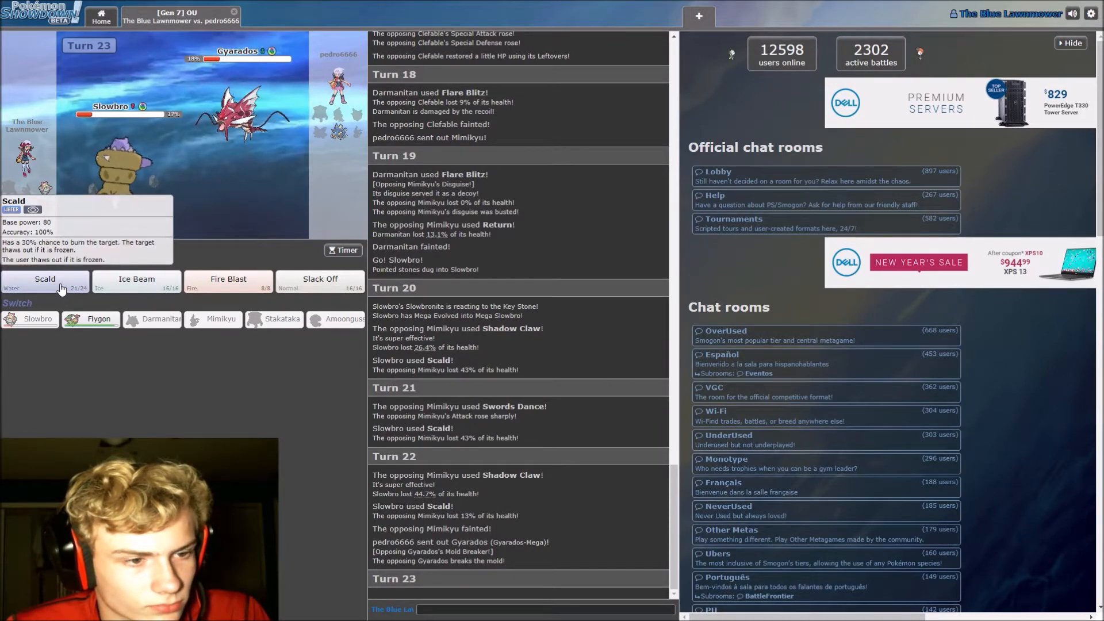
mouse_move(250, 112)
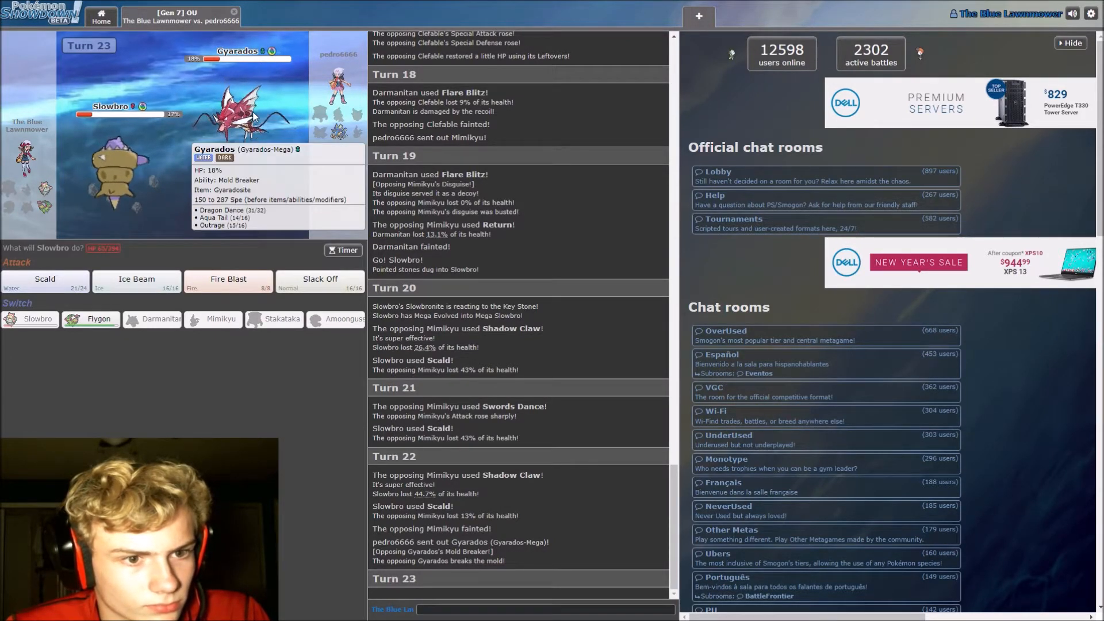
mouse_move(320, 283)
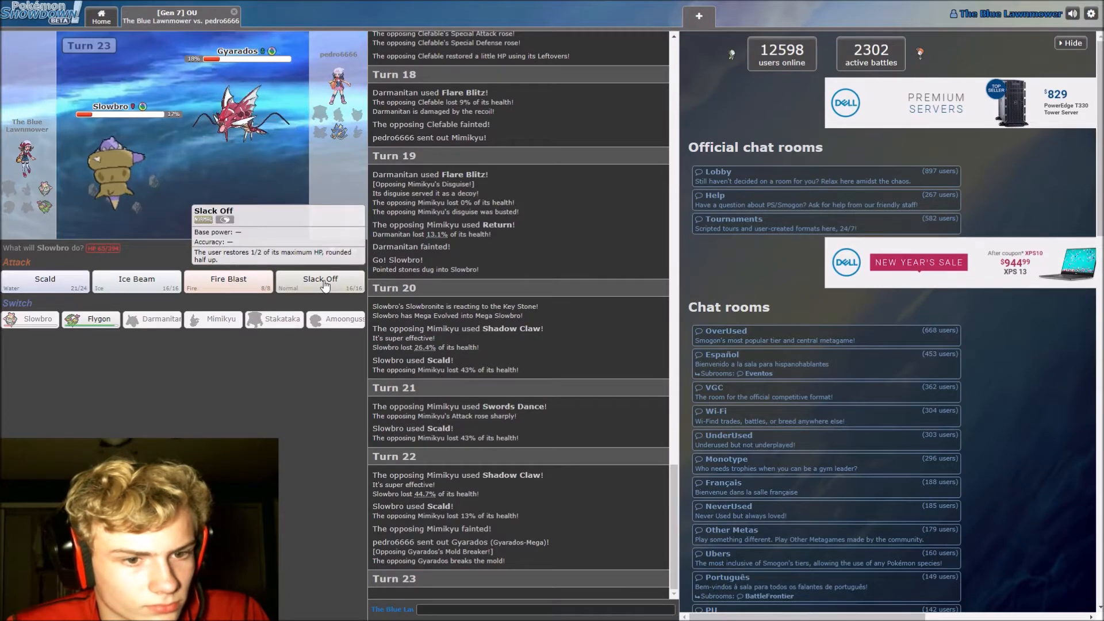
Use Slack Off with Slowbro against Mega Gyarados on turn 23
click(319, 280)
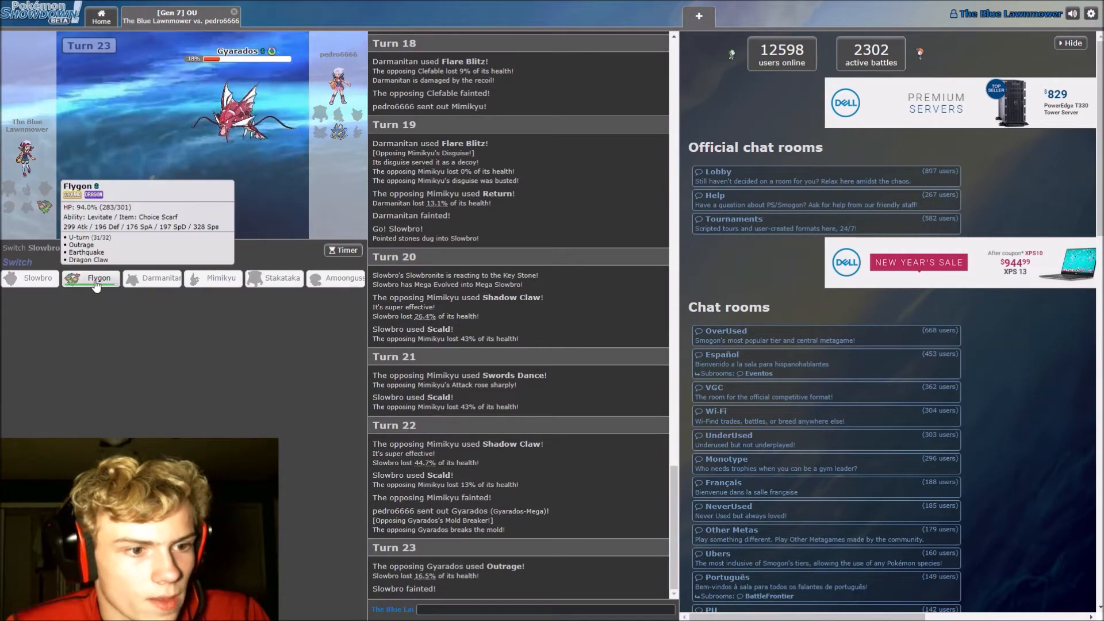
Send Flygon back in and finish Mega Gyarados with U-turn to win the battle
click(90, 277)
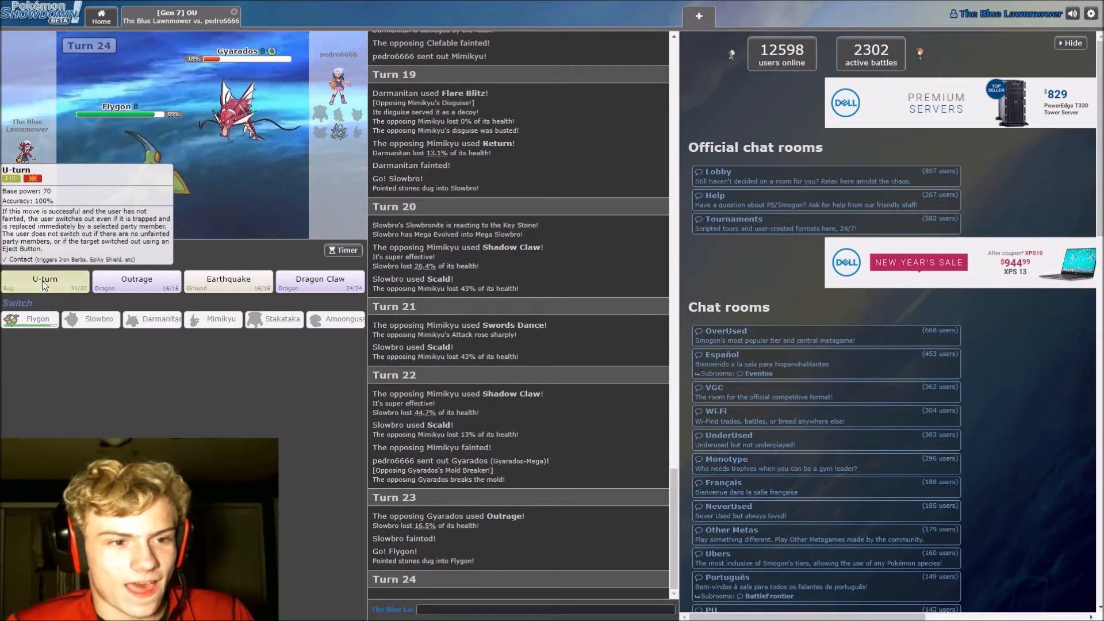
click(44, 278)
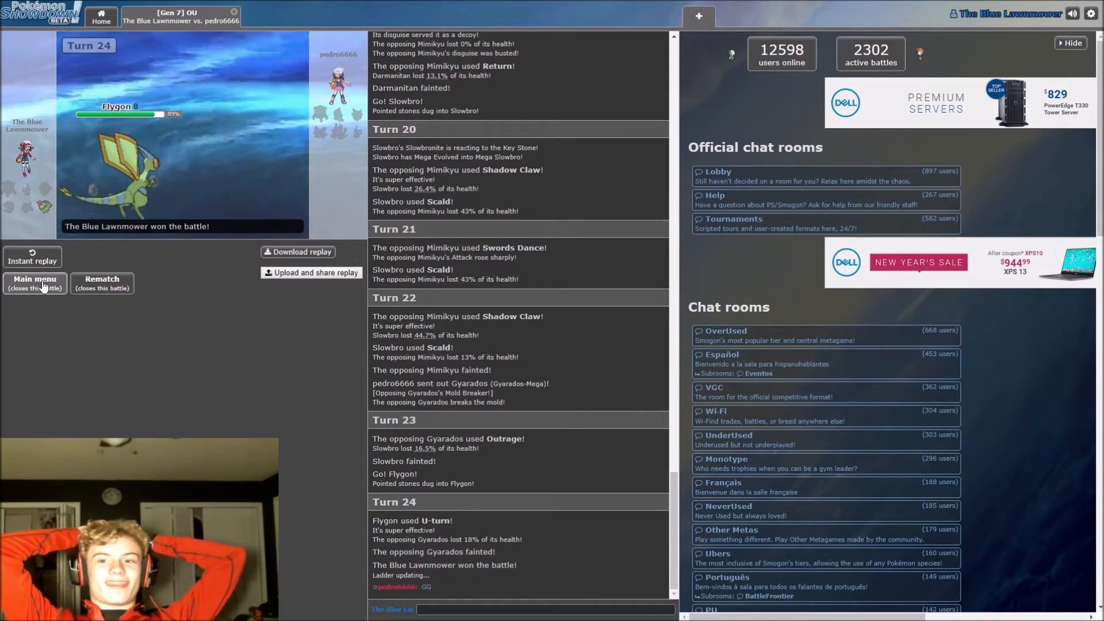
mouse_move(69, 251)
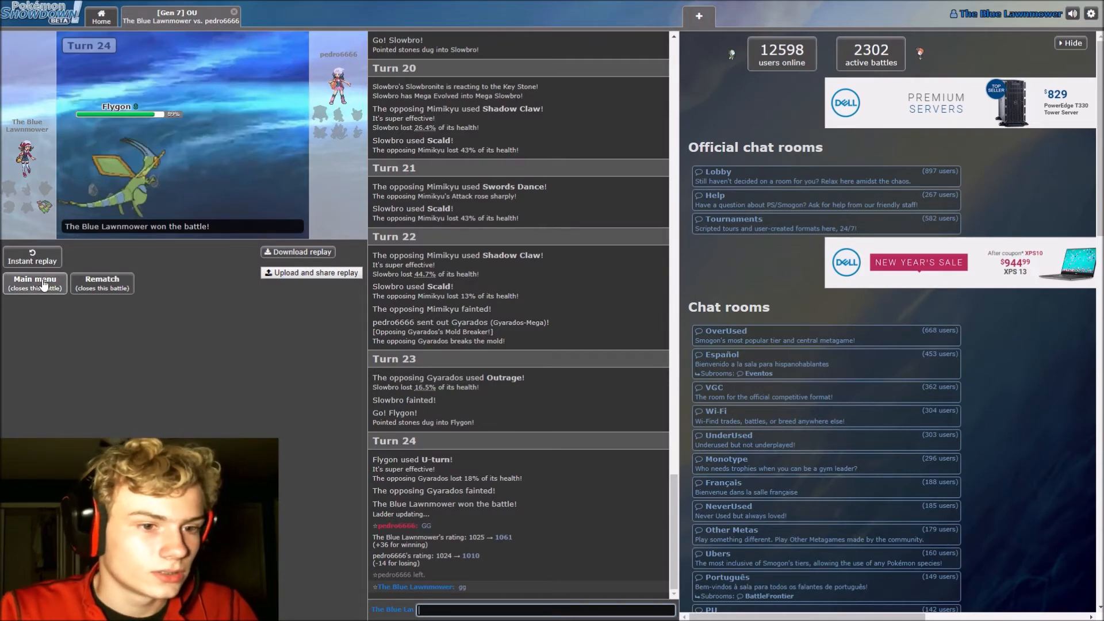
Leave the won battle via Main menu, returning to the Showdown home page
click(33, 283)
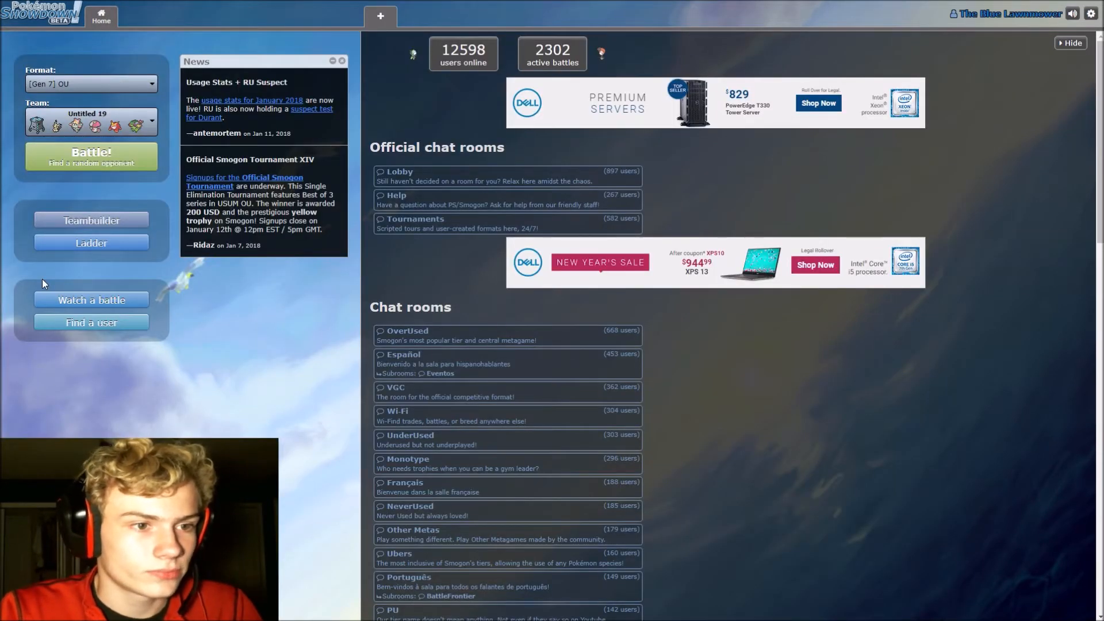